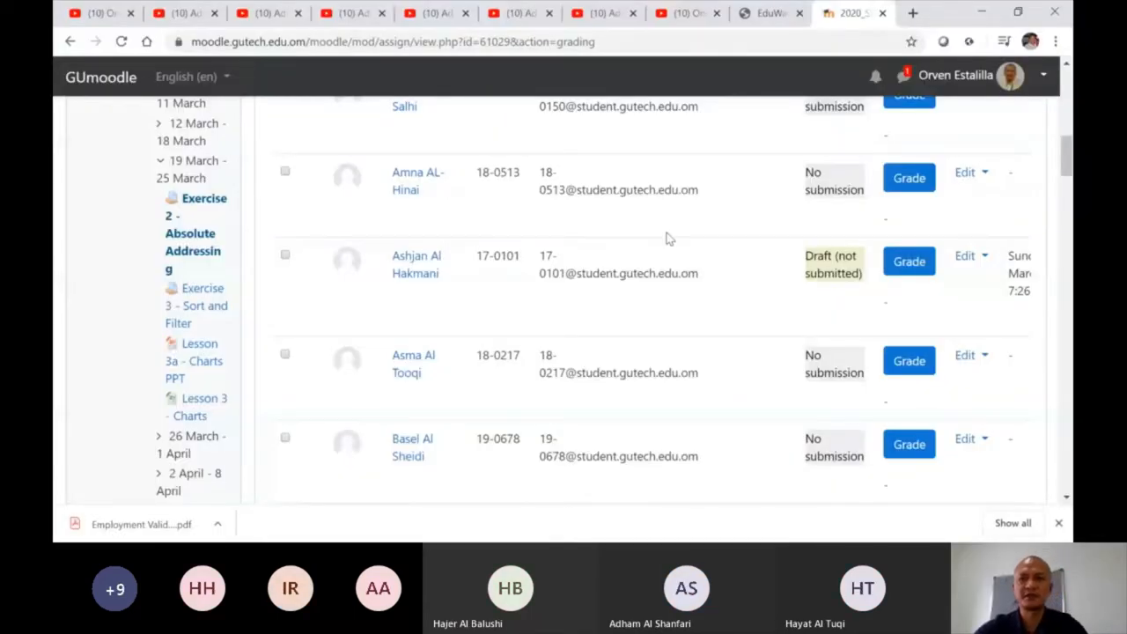
Step: Go to the Advanced Microsoft Excel LEC_1 course page and scroll to the 19–25 March section
scroll(up, 3)
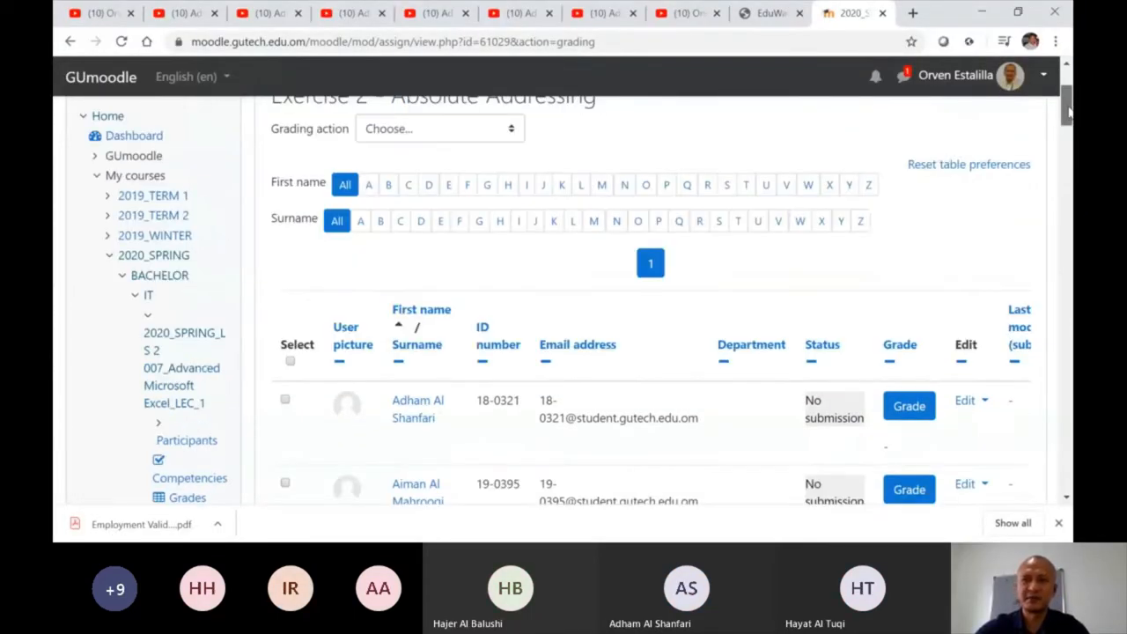
scroll(down, 3)
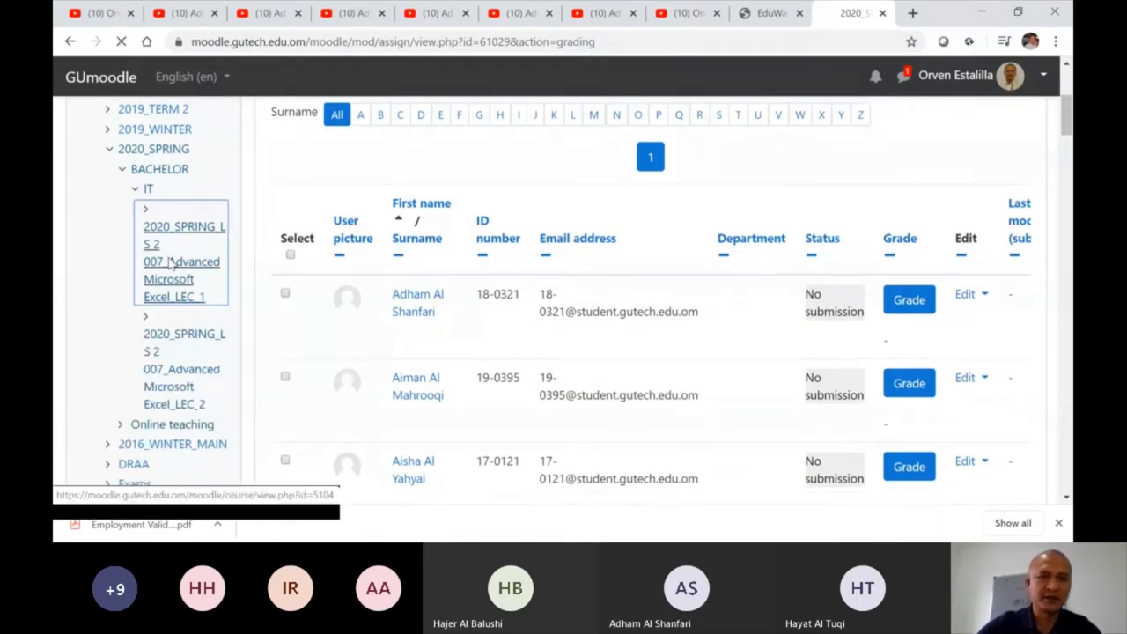
click(182, 261)
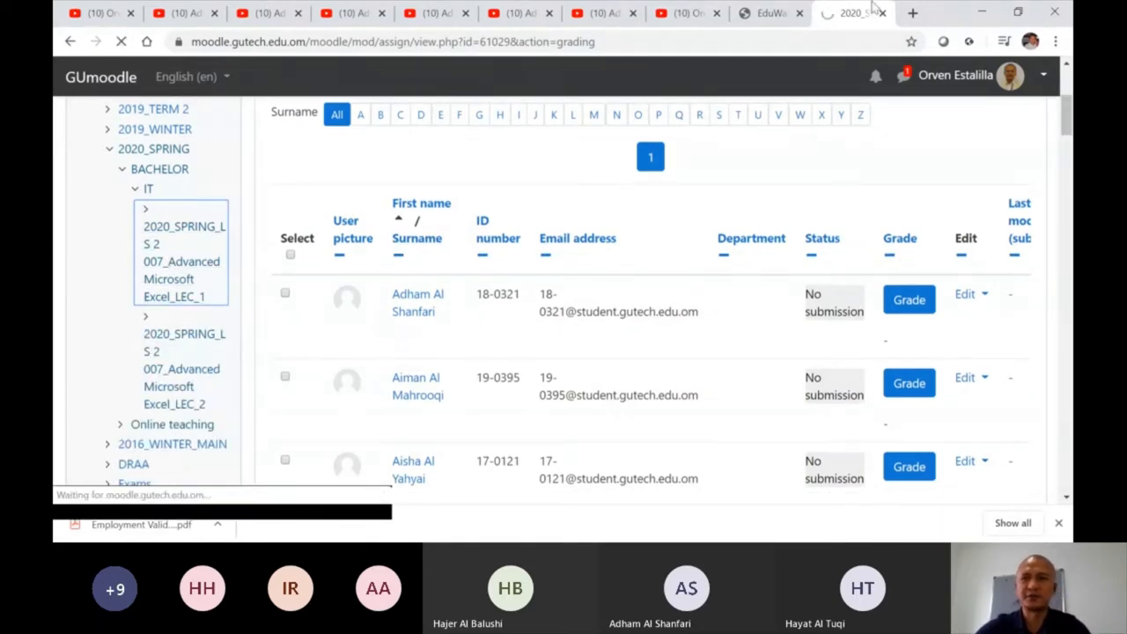
click(180, 260)
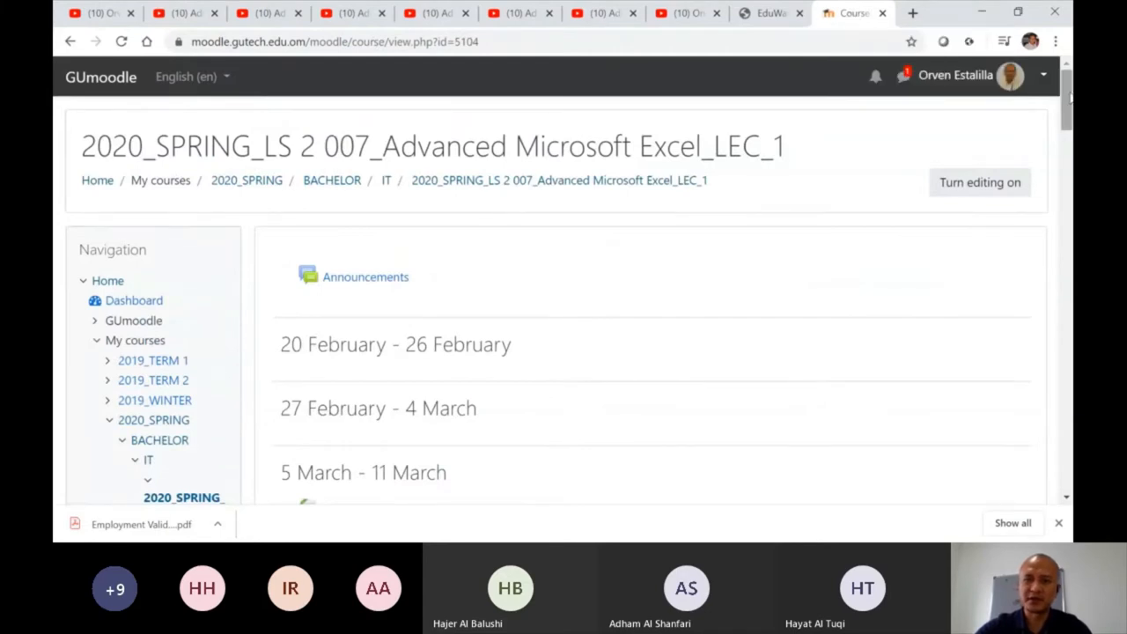
scroll(down, 3)
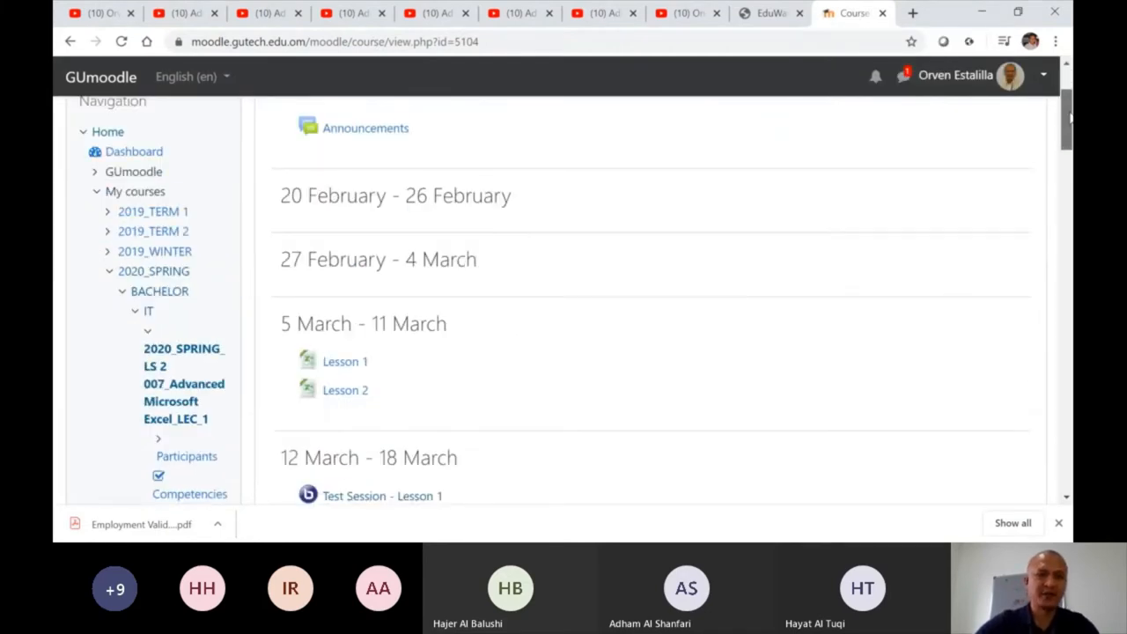
scroll(down, 3)
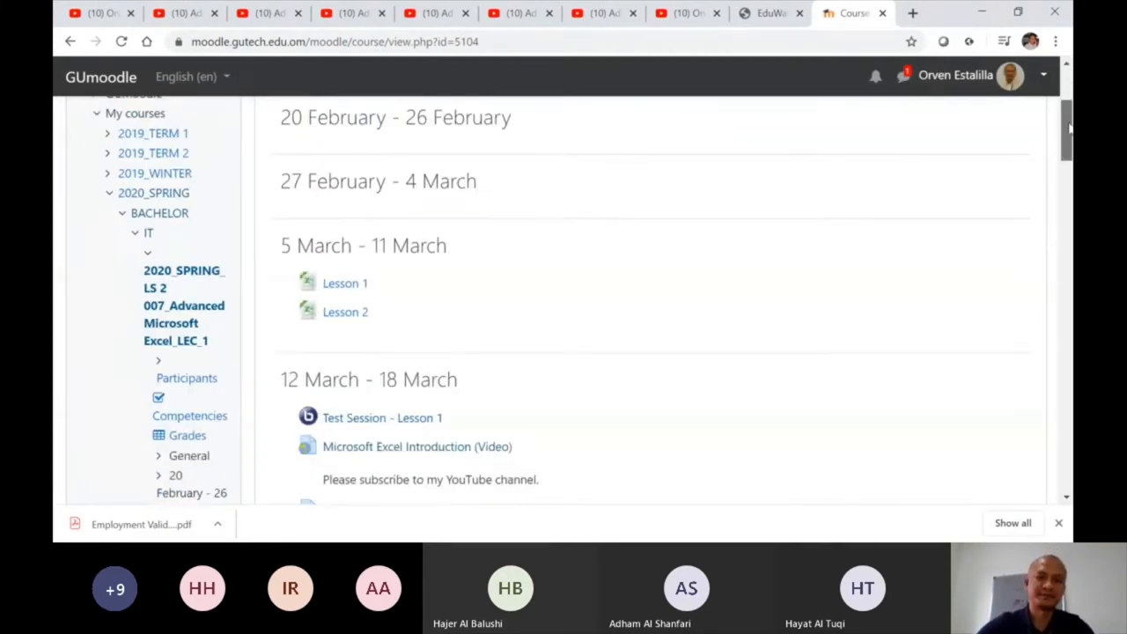
scroll(down, 3)
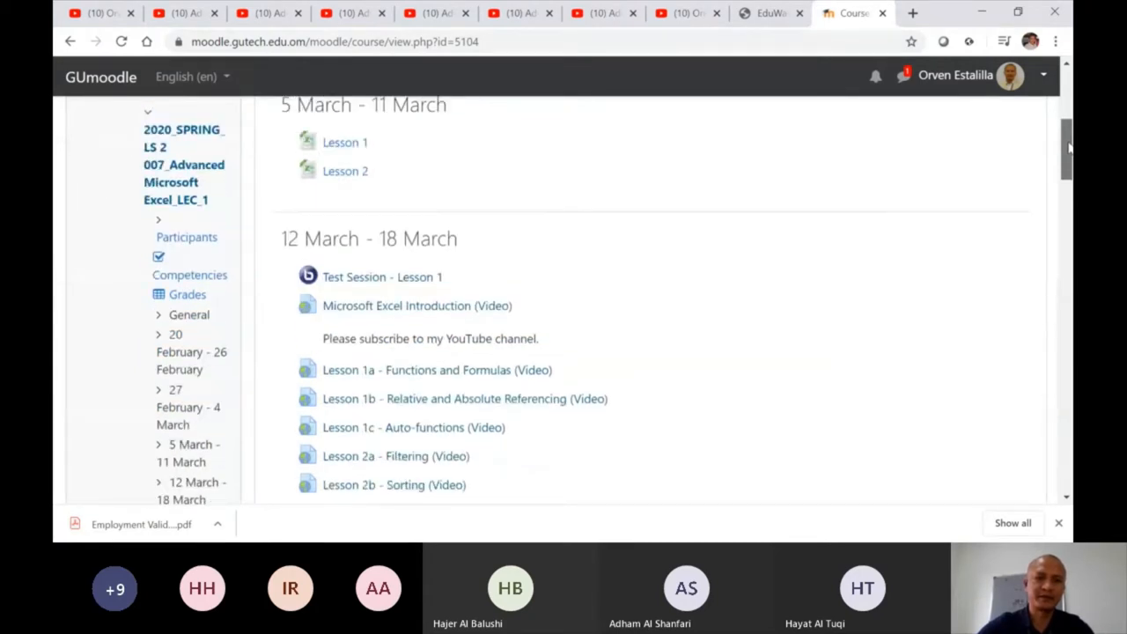
scroll(down, 3)
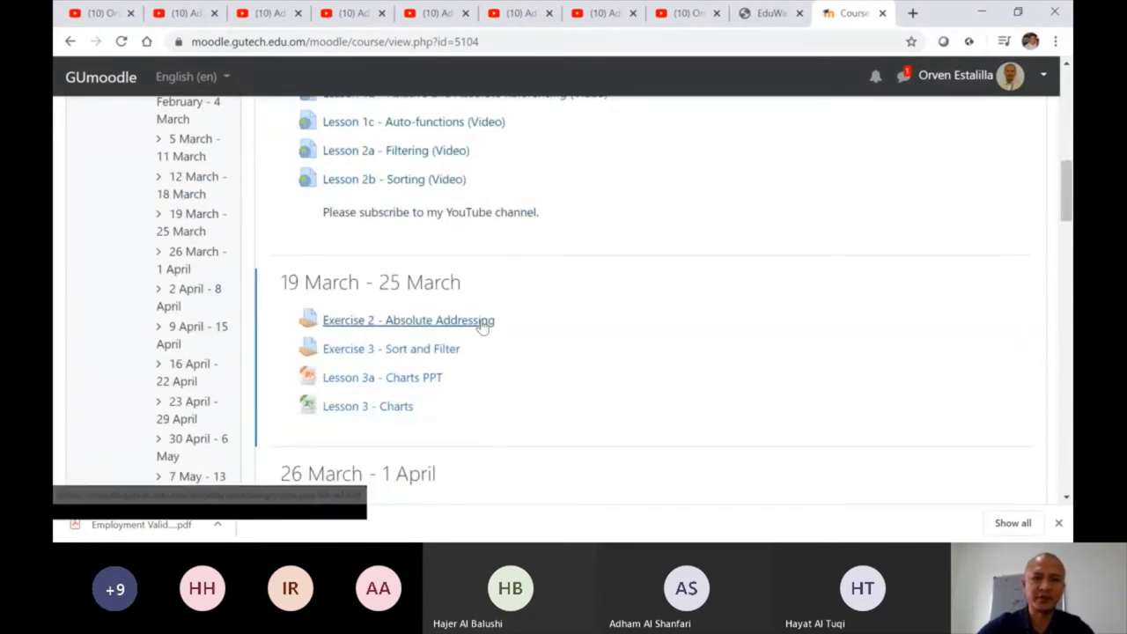
mouse_move(437, 333)
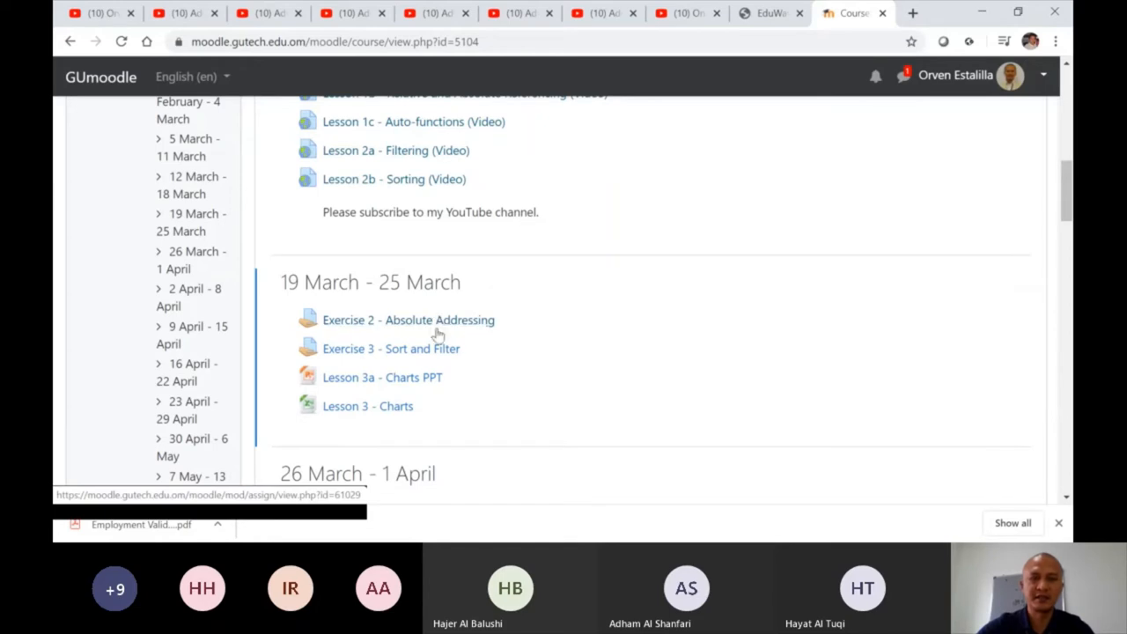
mouse_move(409, 320)
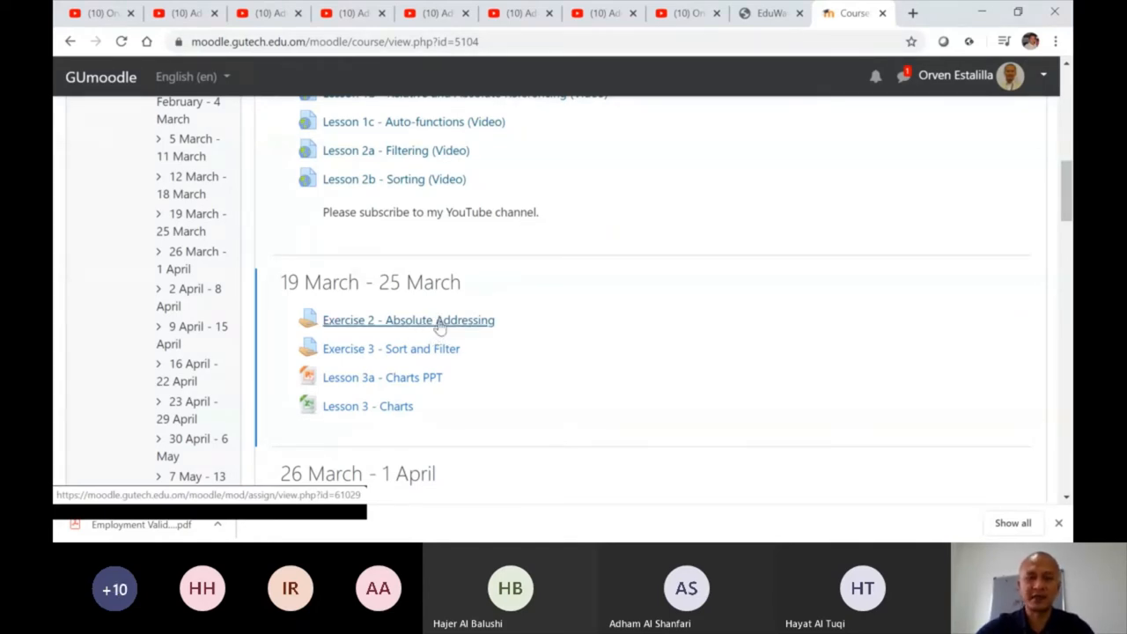
mouse_move(416, 368)
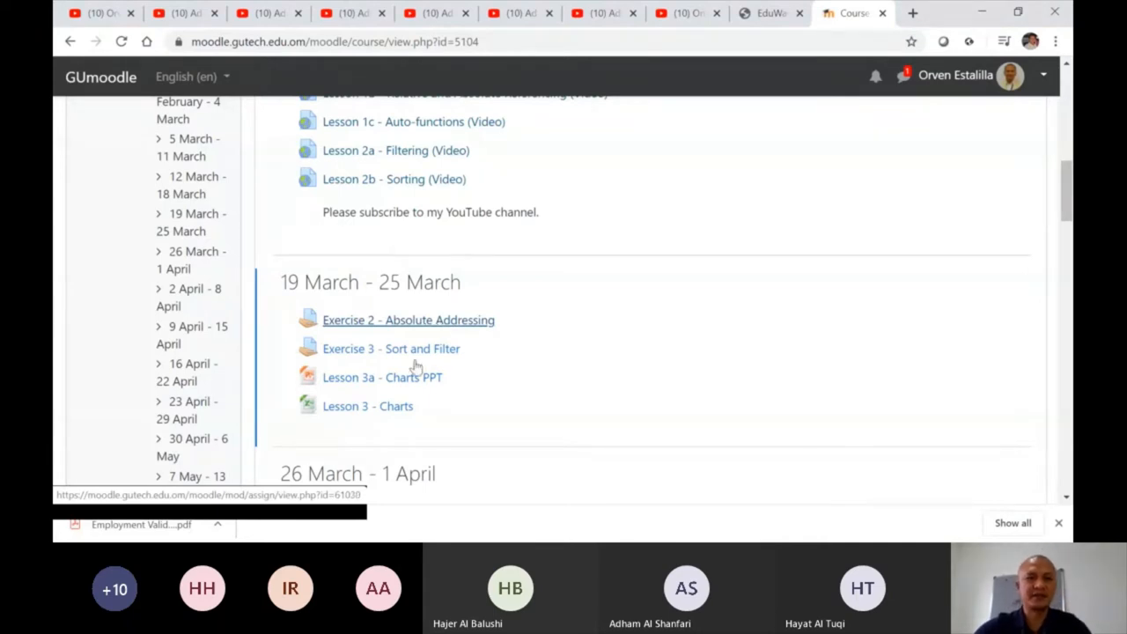
mouse_move(441, 324)
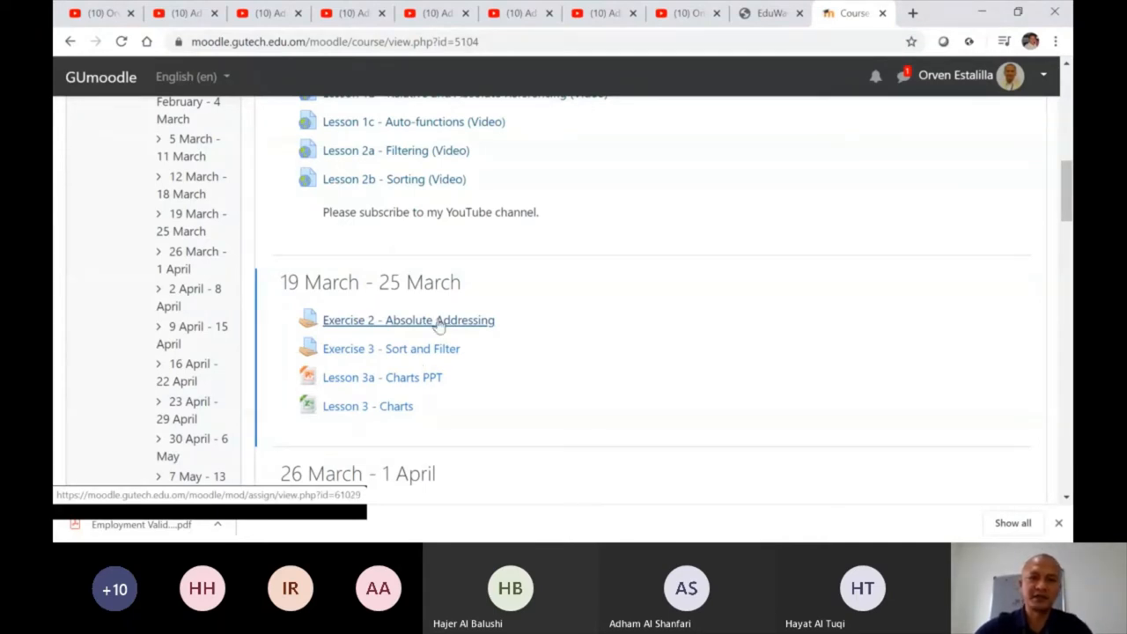
Step: Open Exercise 2 – Absolute Addressing with its Exercise 2.xlsx attachment and review the grading summary
click(409, 321)
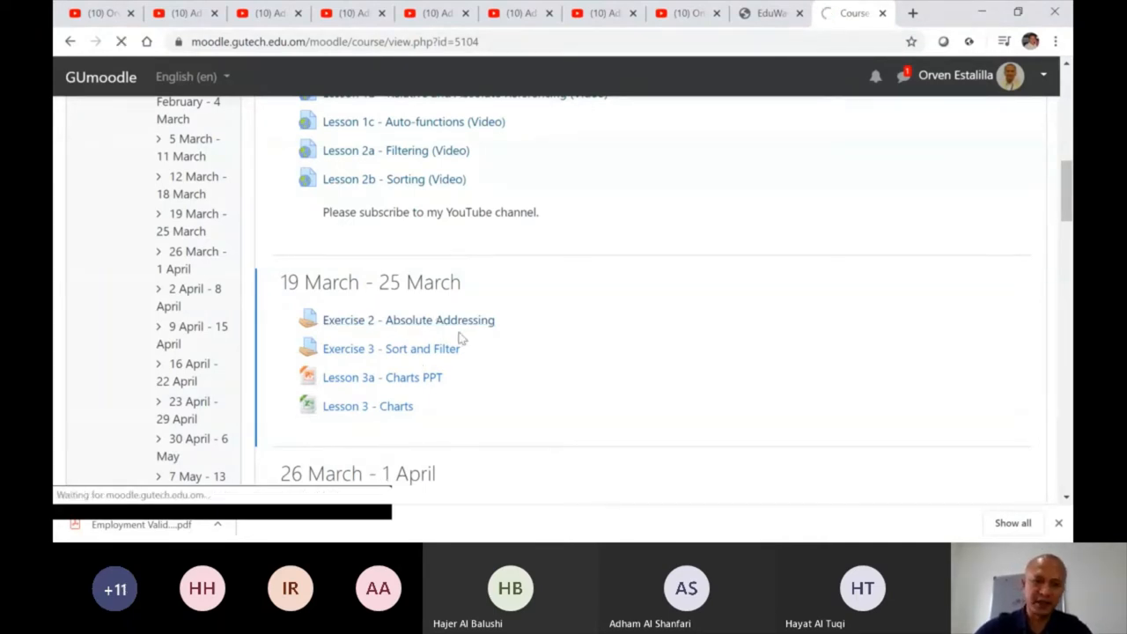
click(408, 321)
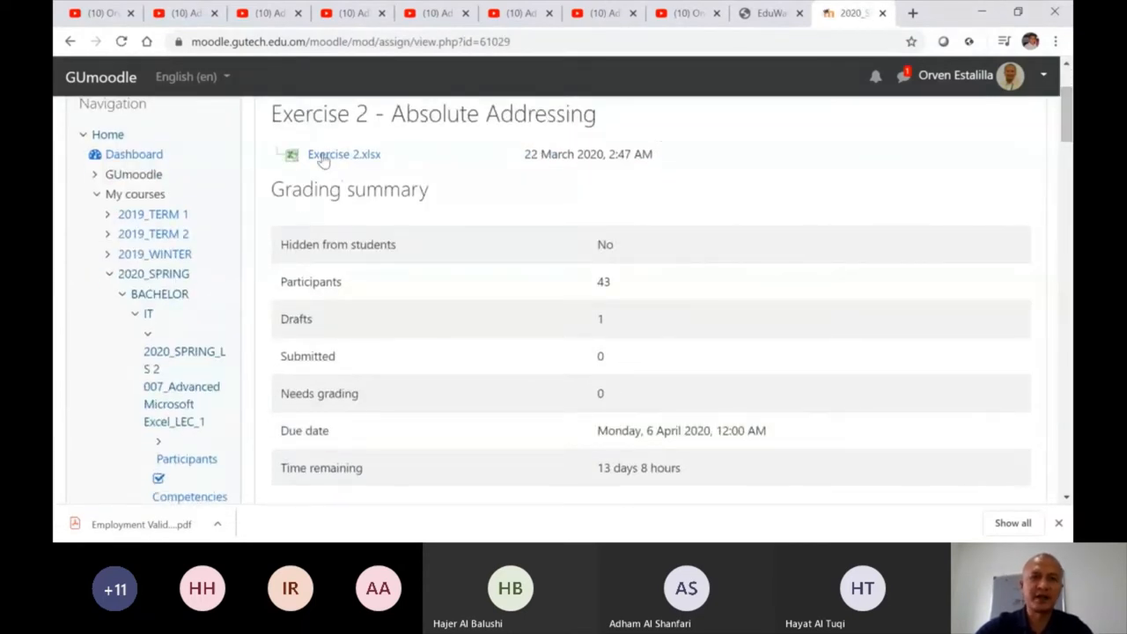
mouse_move(343, 155)
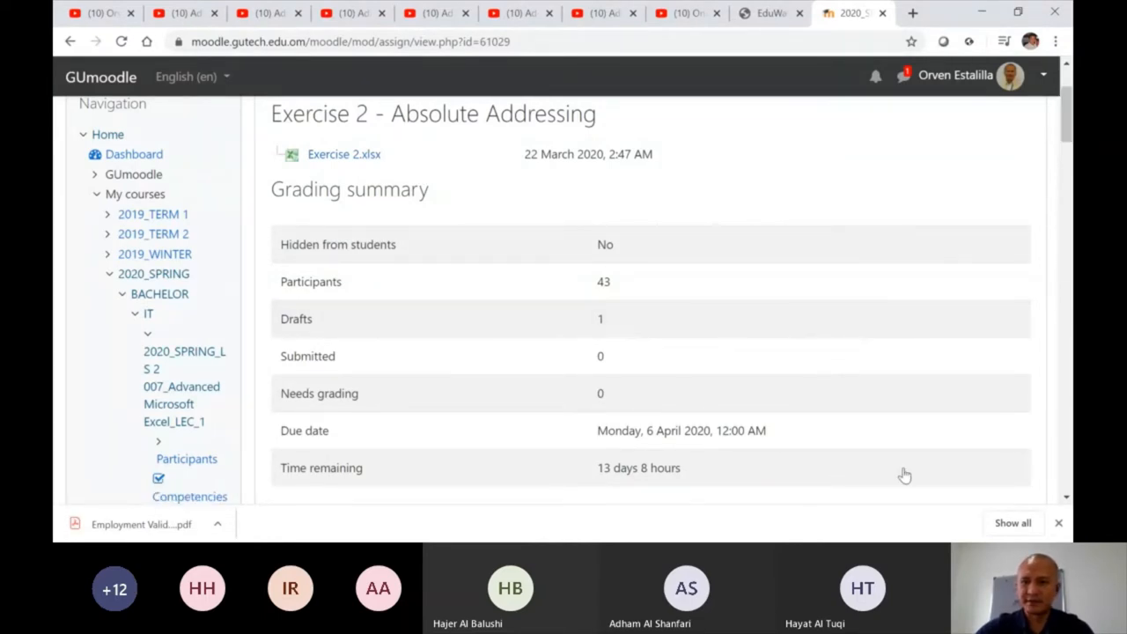
mouse_move(966, 514)
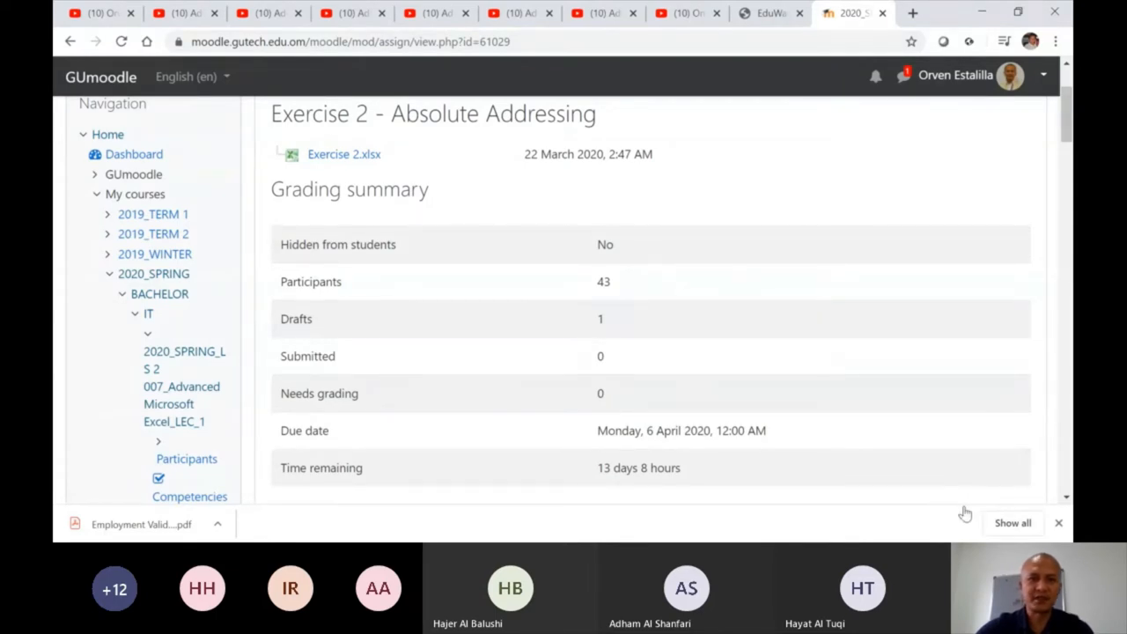
mouse_move(797, 282)
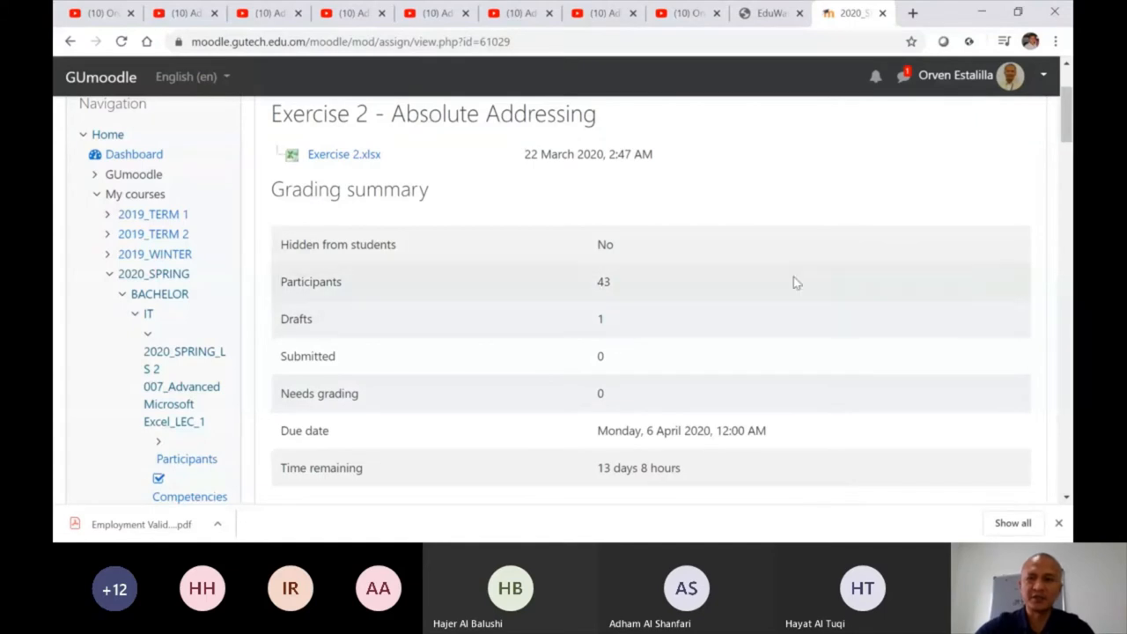
scroll(down, 3)
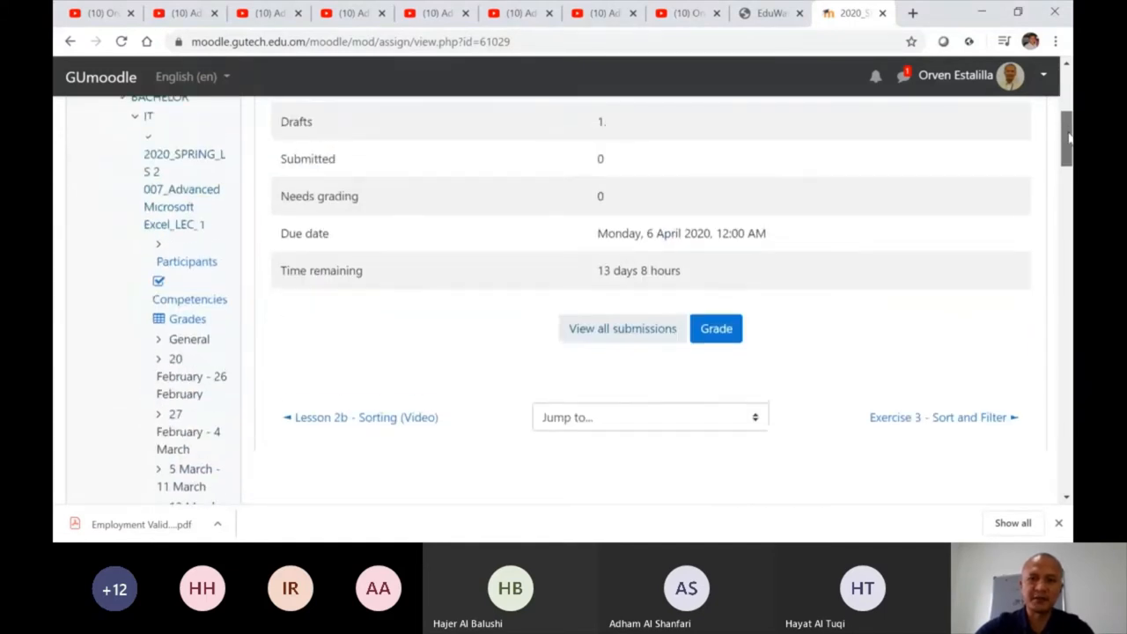
scroll(up, 3)
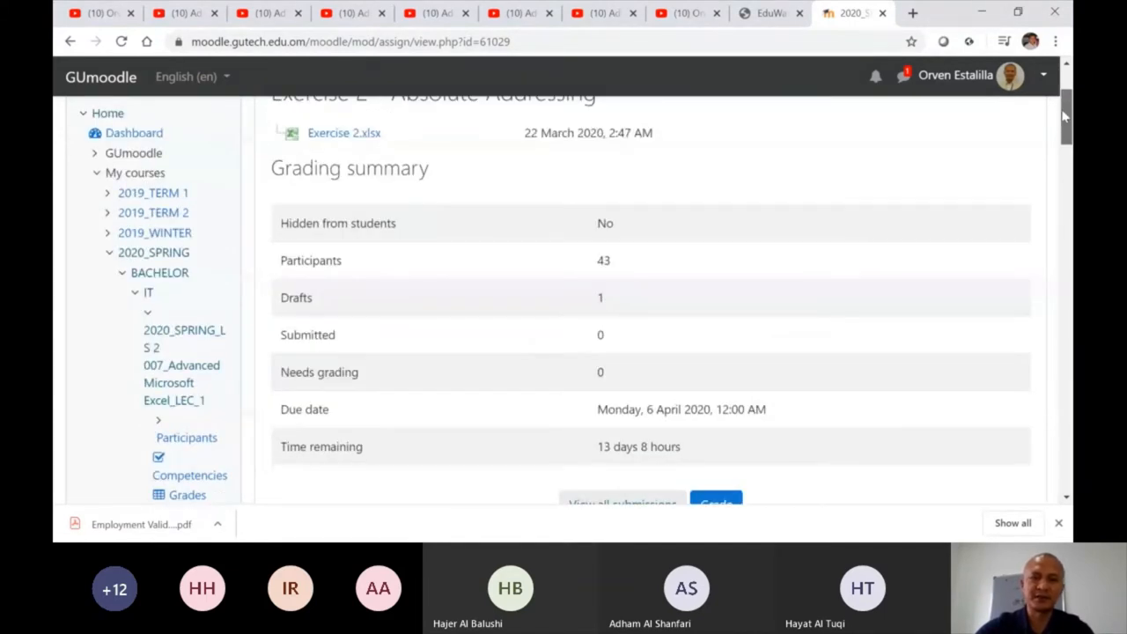
scroll(down, 3)
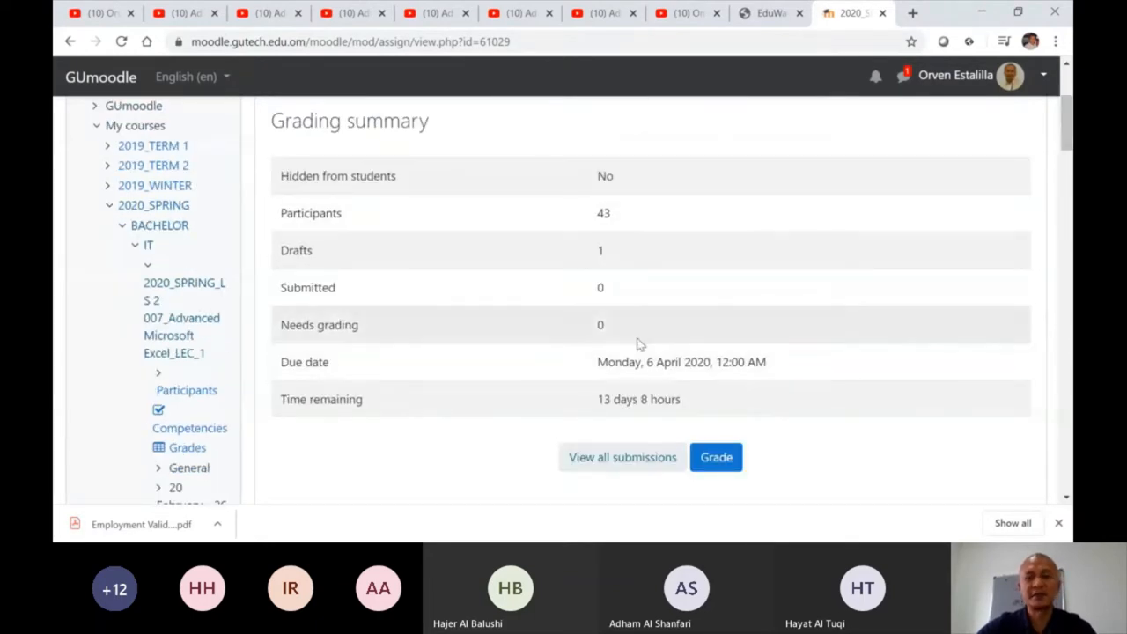
mouse_move(658, 352)
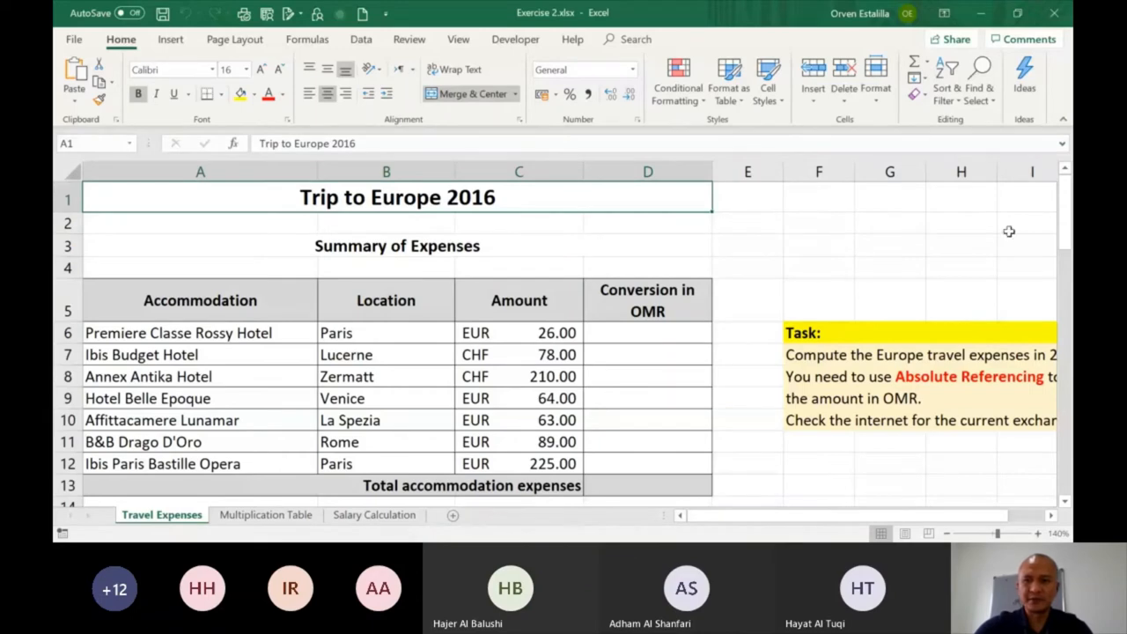
Step: Look through the Travel Expenses sheet and its empty OMR conversion column, ending at the Summary of Expenses header
scroll(down, 3)
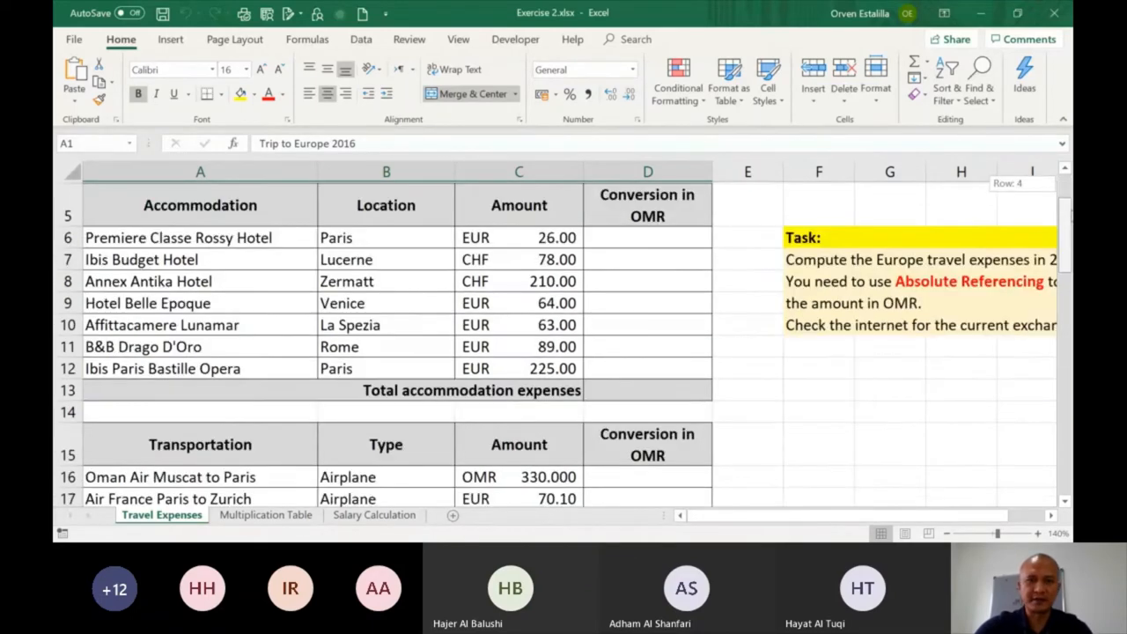
scroll(down, 3)
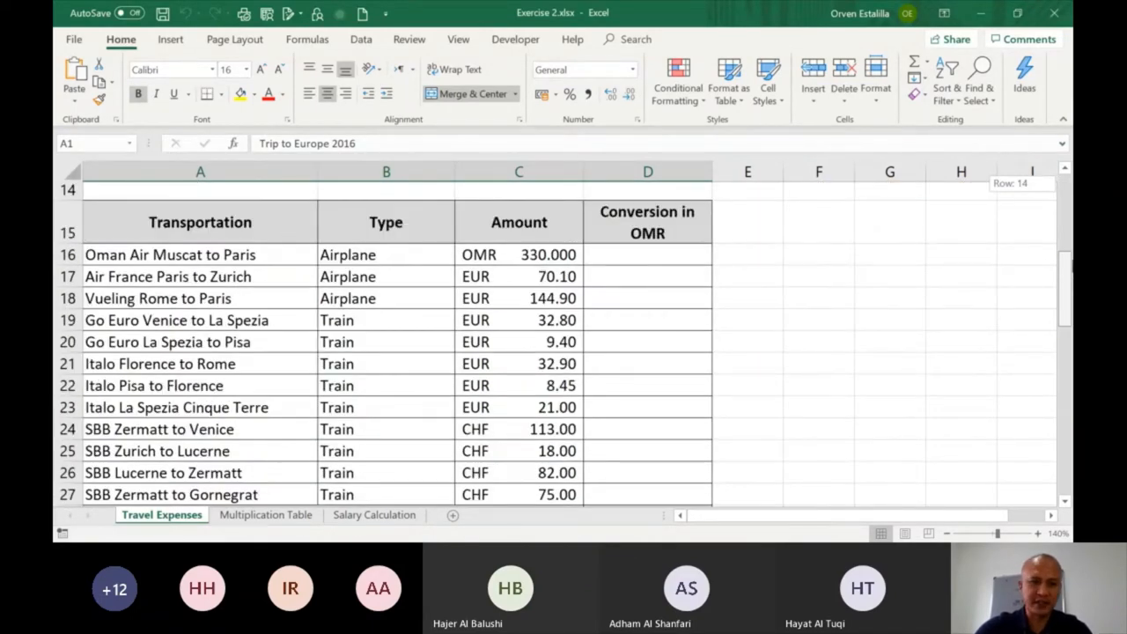
click(265, 514)
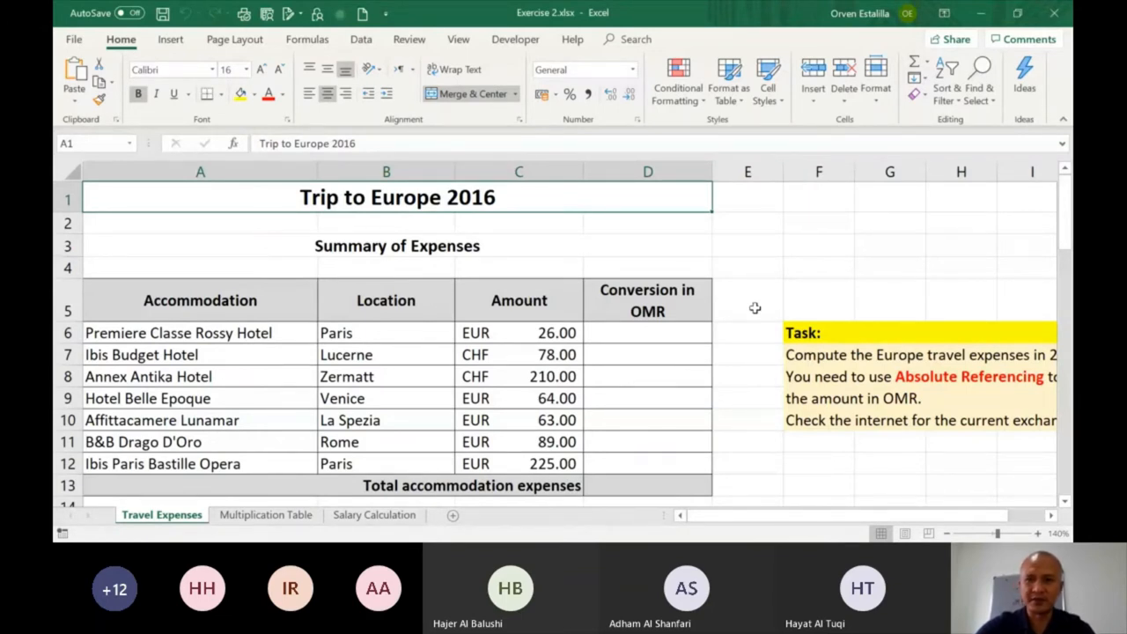
click(648, 333)
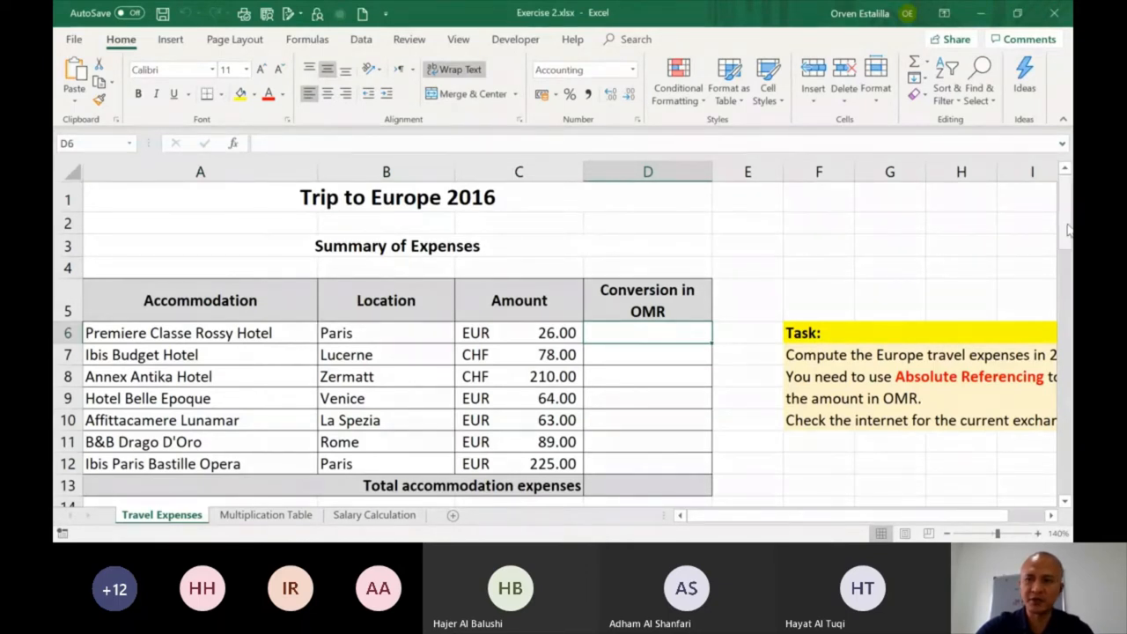
scroll(down, 3)
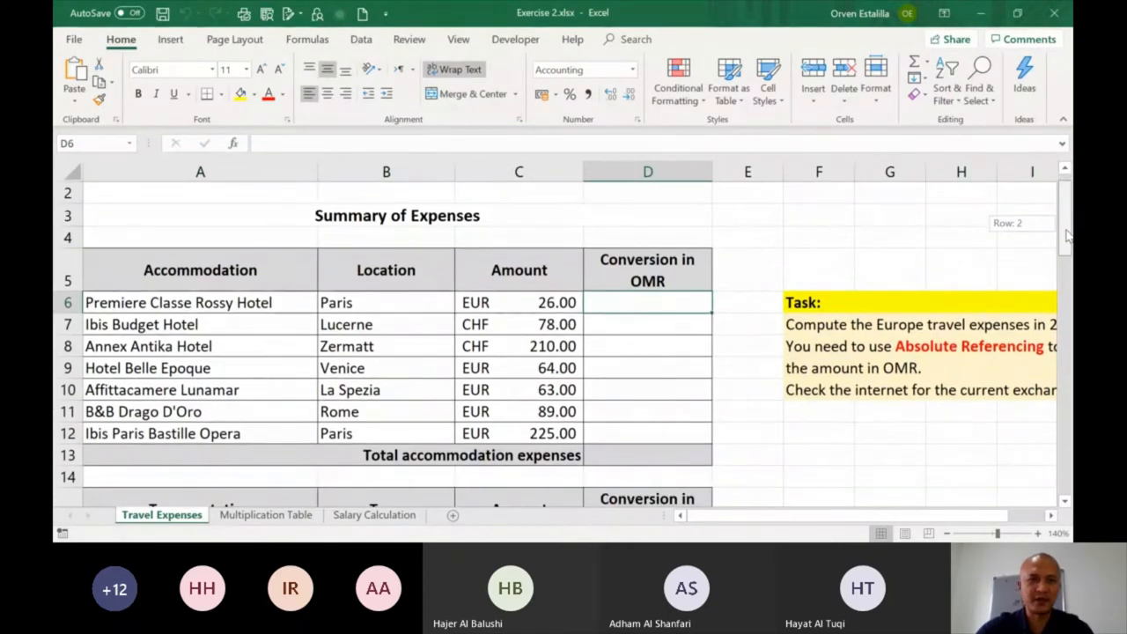
scroll(down, 3)
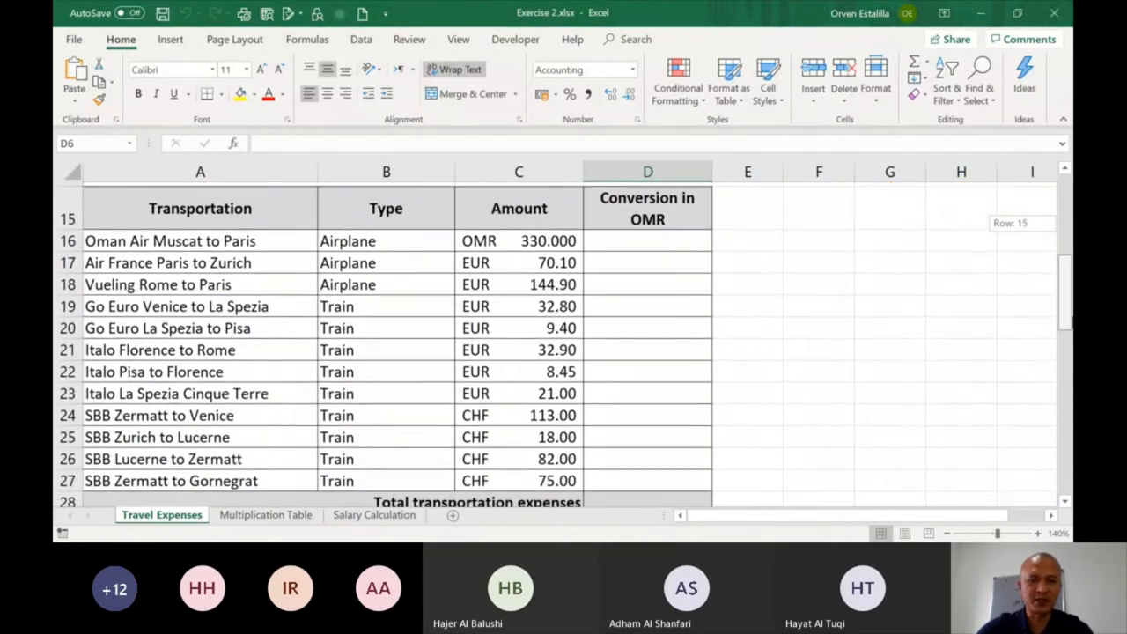
scroll(down, 3)
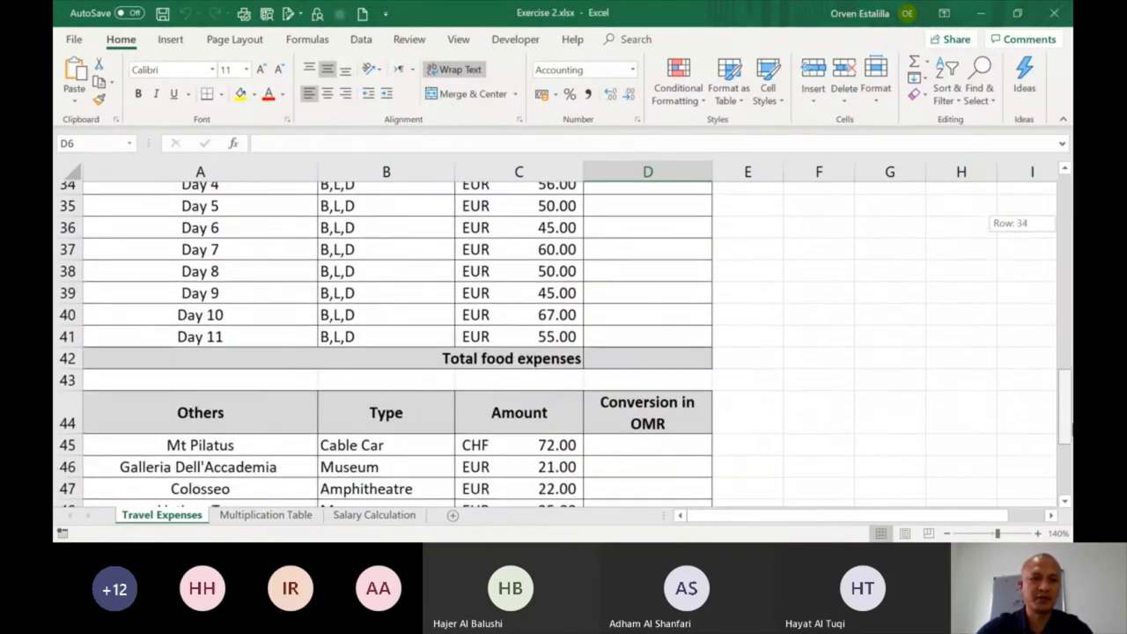
scroll(down, 3)
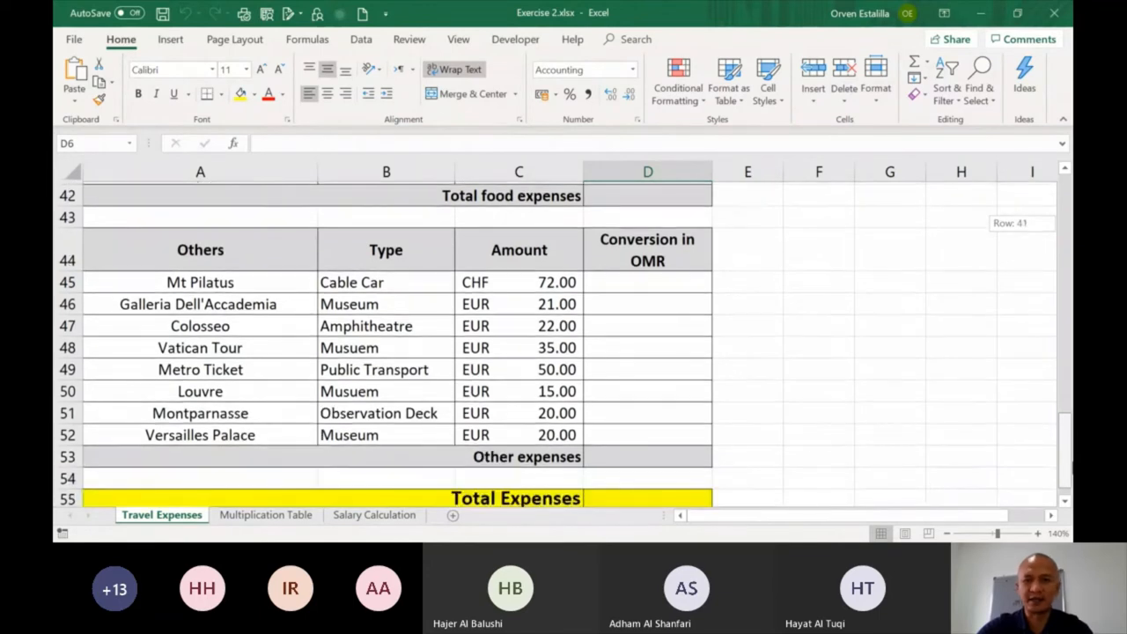
scroll(down, 3)
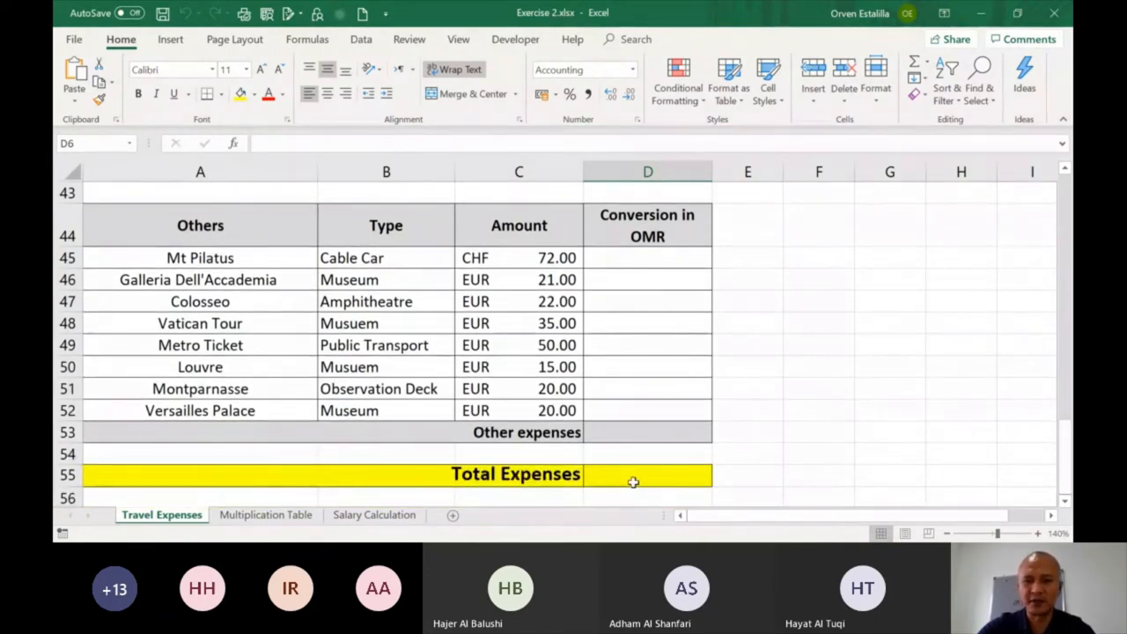
click(648, 476)
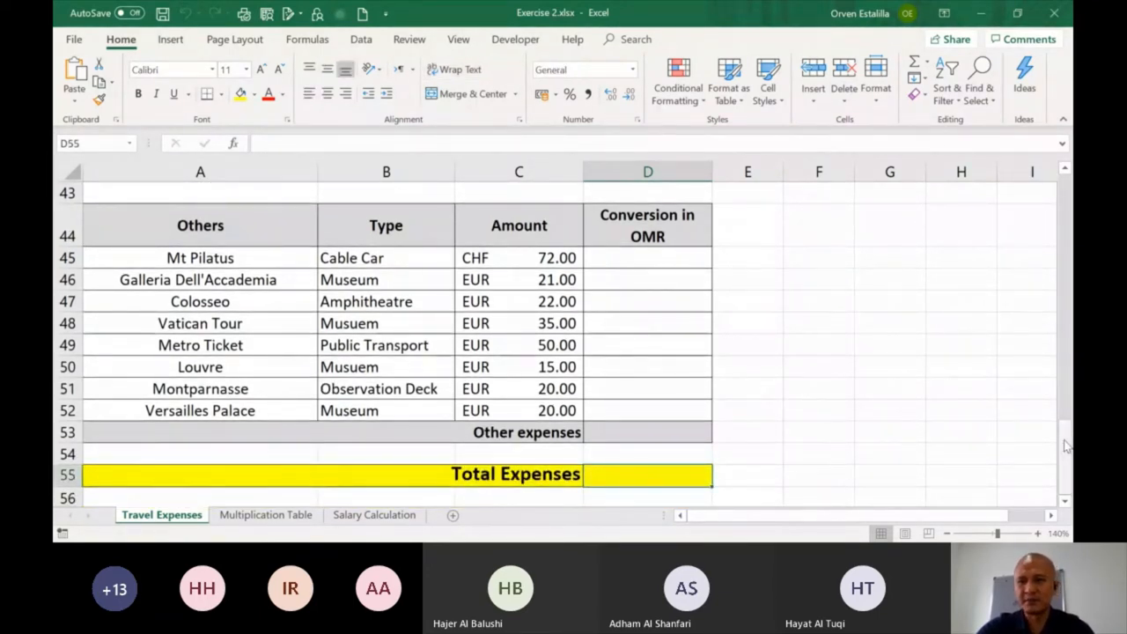
scroll(up, 3)
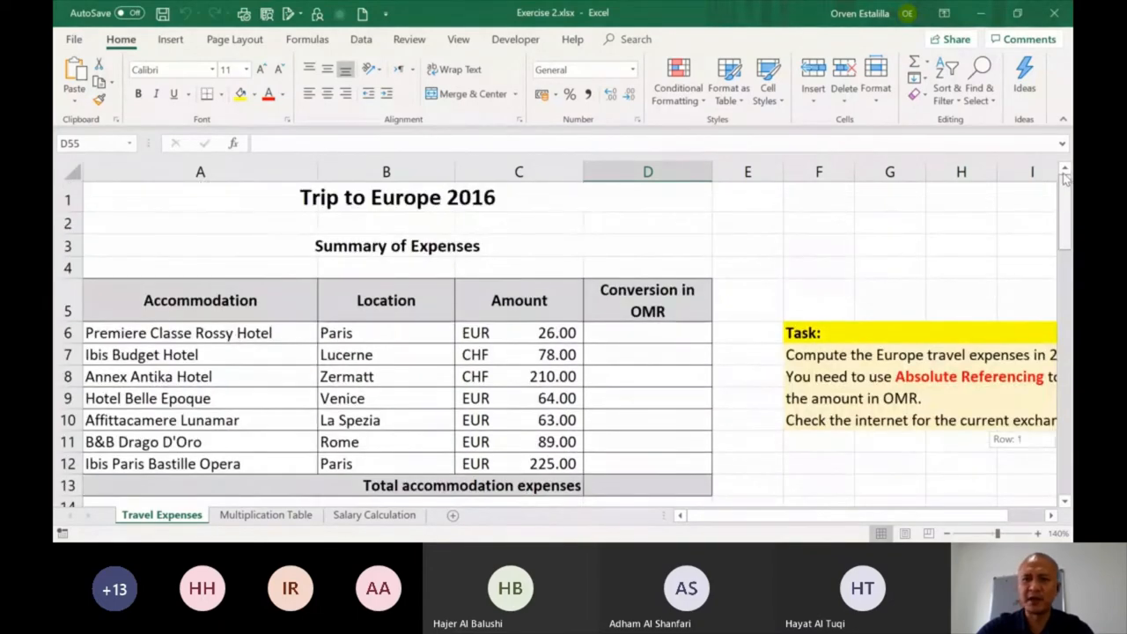
click(649, 333)
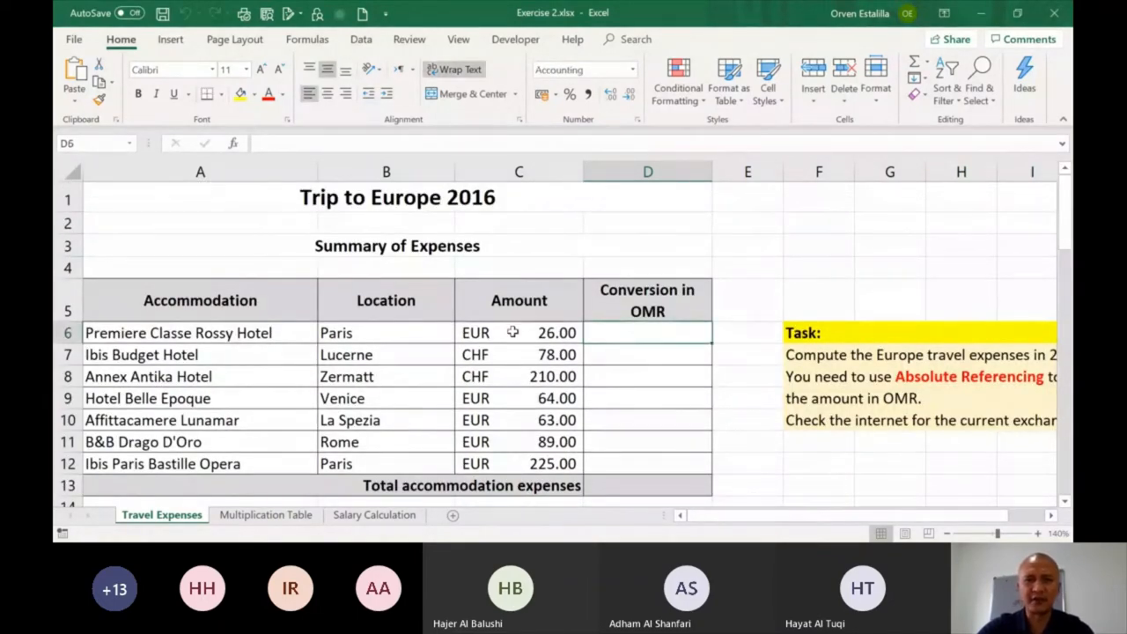
click(518, 333)
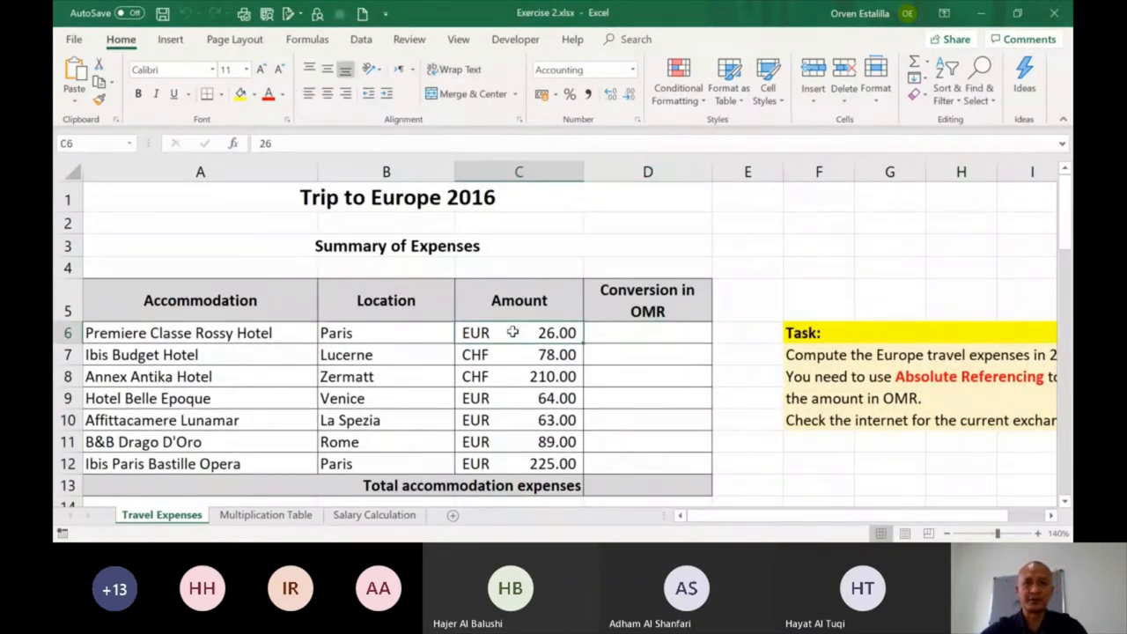
click(518, 354)
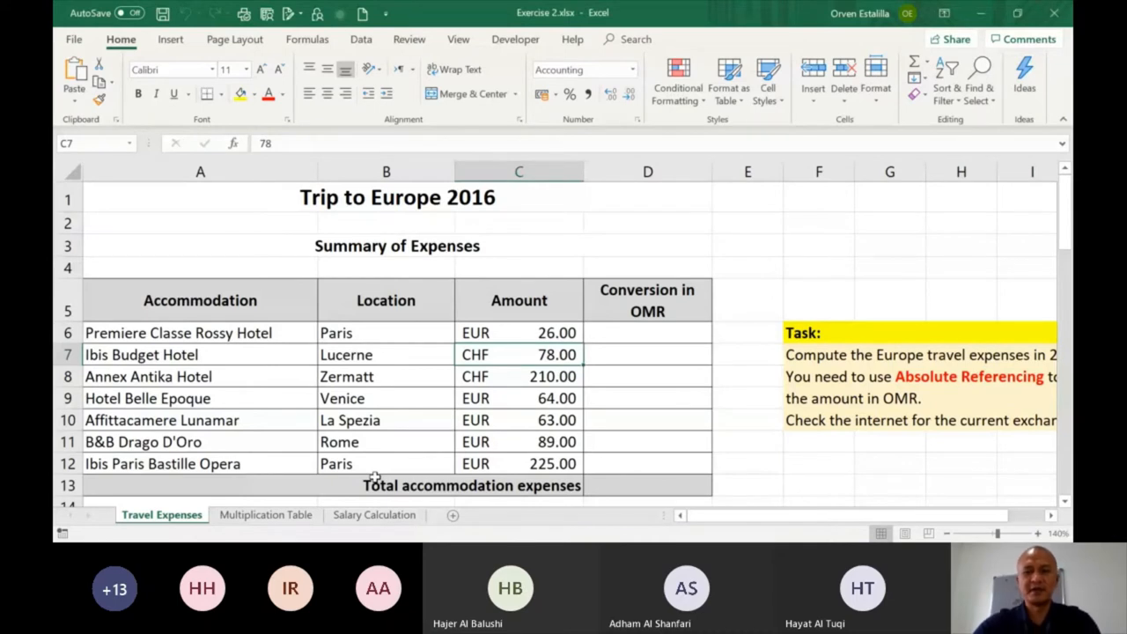
click(648, 333)
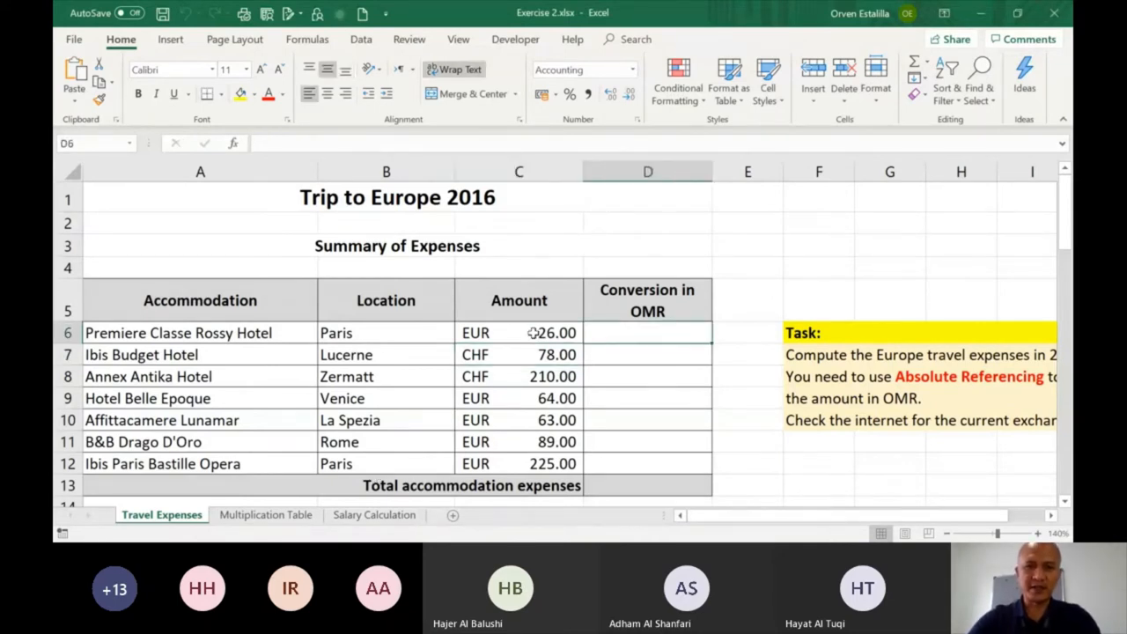
click(517, 354)
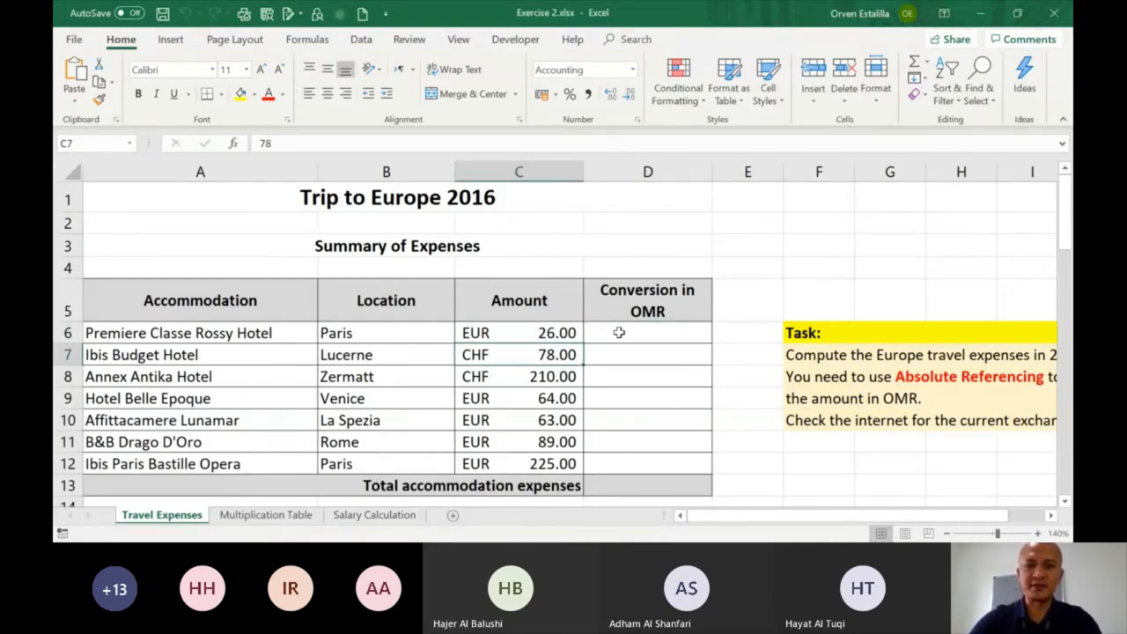
click(648, 333)
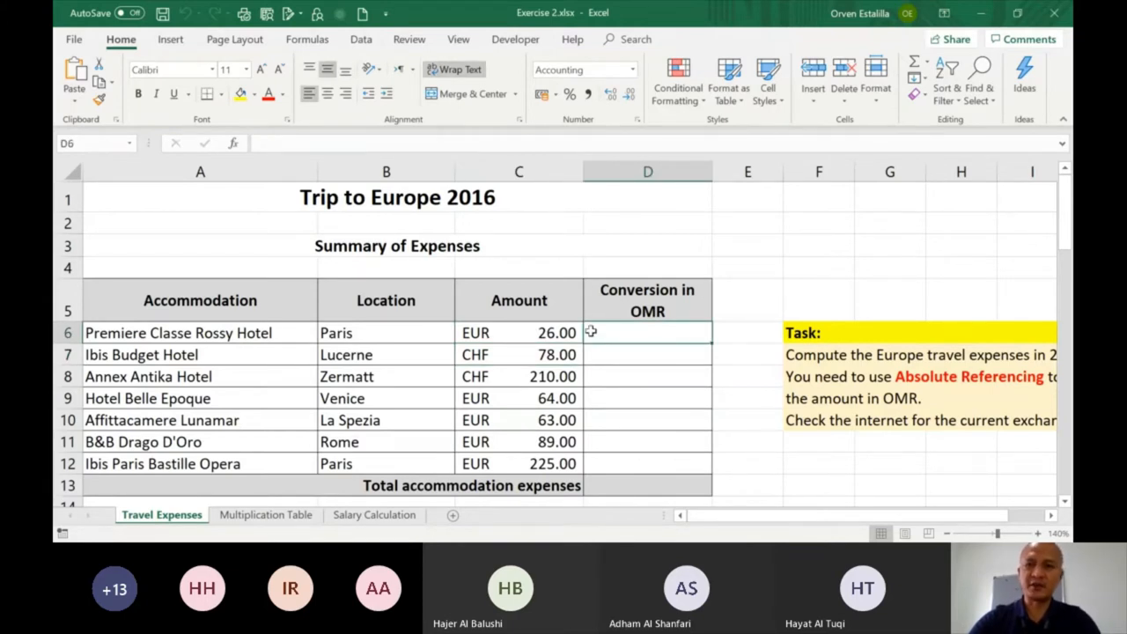
mouse_move(643, 333)
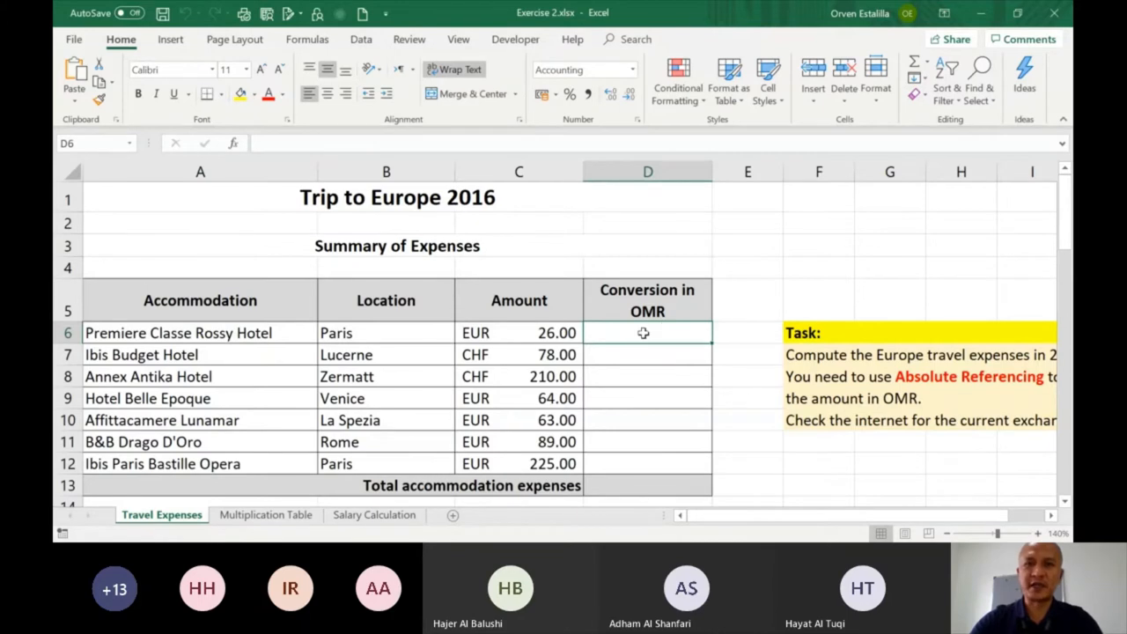
mouse_move(820, 272)
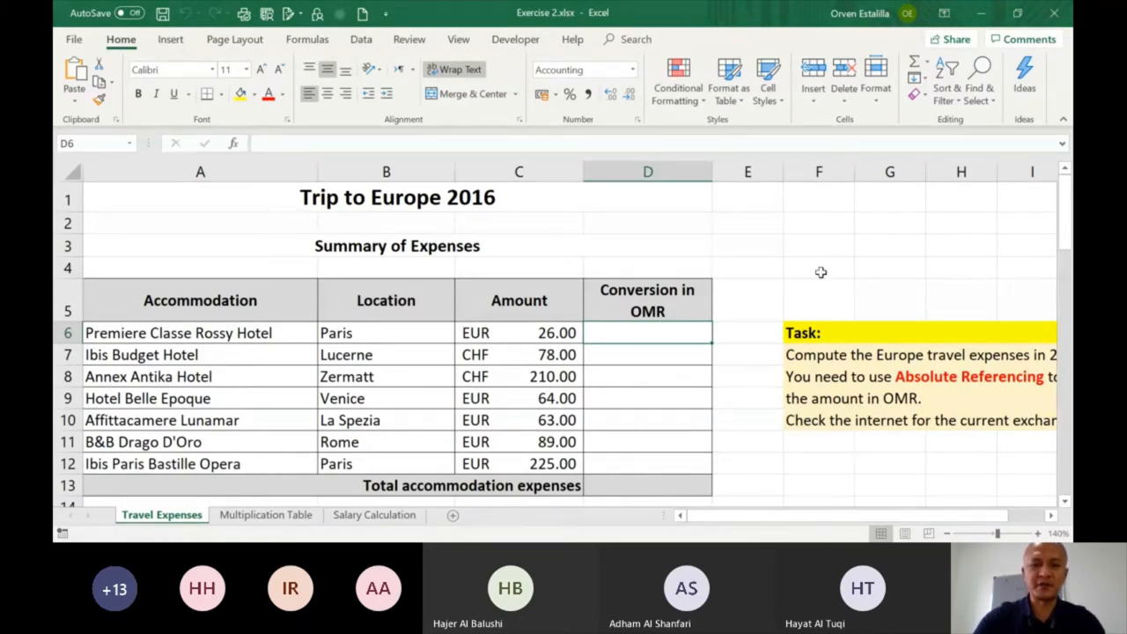
Step: Label a rate block beside the title with EUR and move down to enter the rate values 2 and 1
click(819, 222)
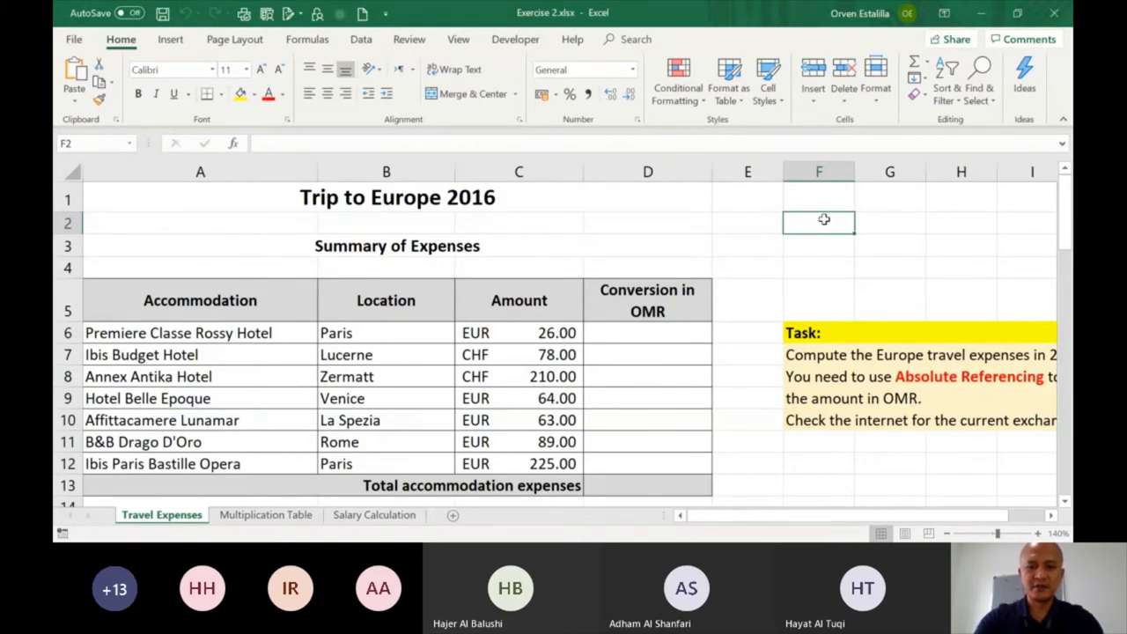
text(EUR)
click(890, 222)
text(OMR)
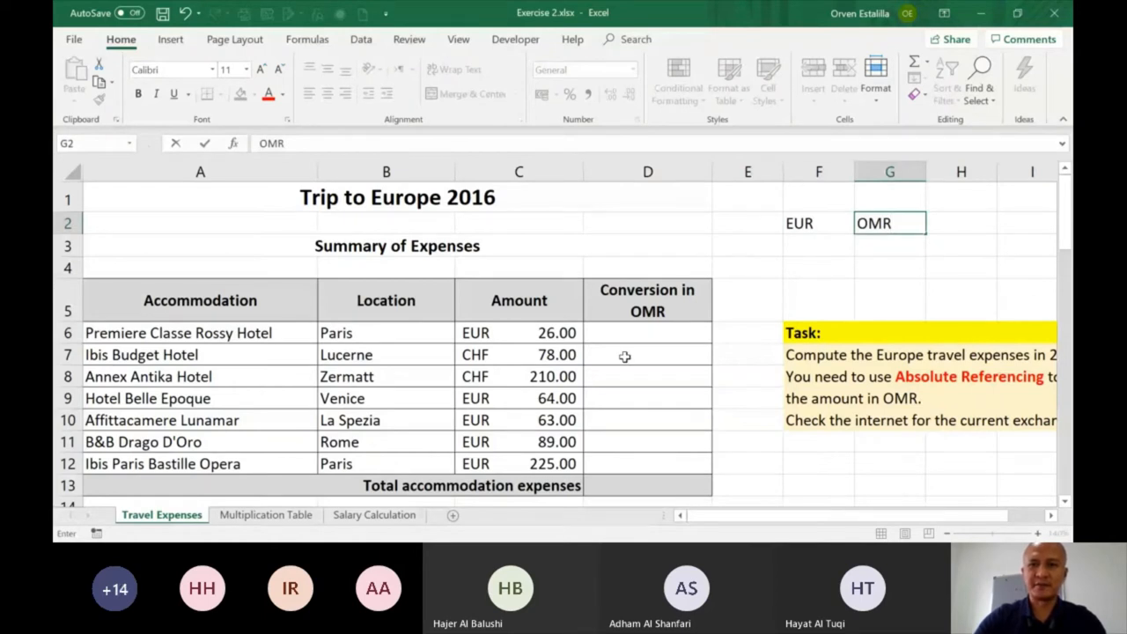
click(818, 247)
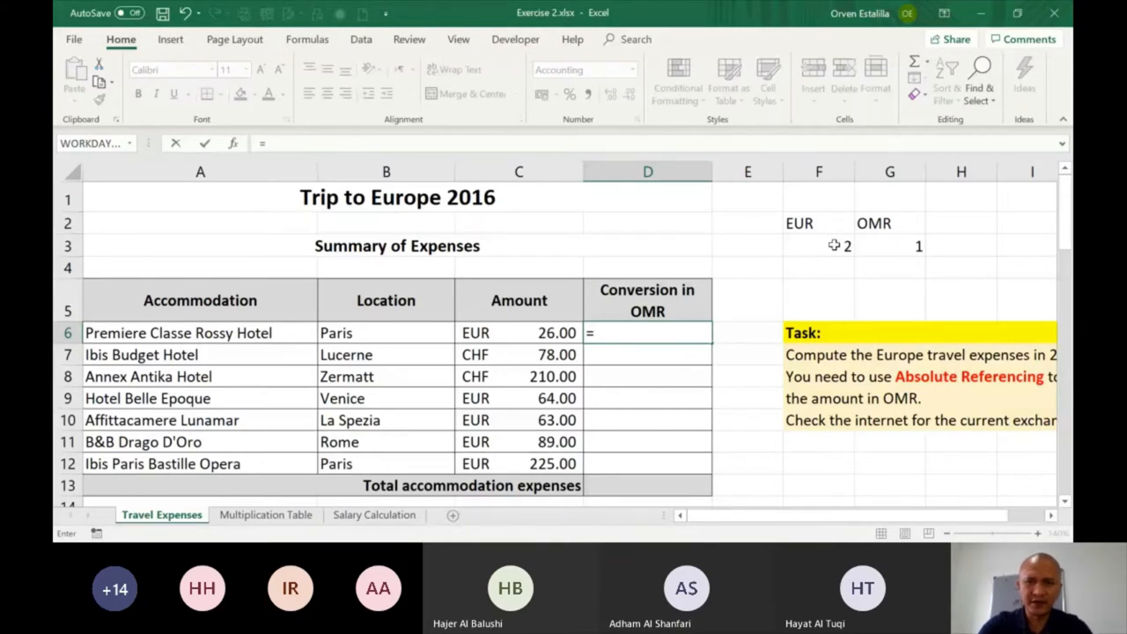
Step: Enter =$C$6*$F$3 in D6 giving 52.00 and copy it to the Hotel Belle Epoque row D9
click(518, 333)
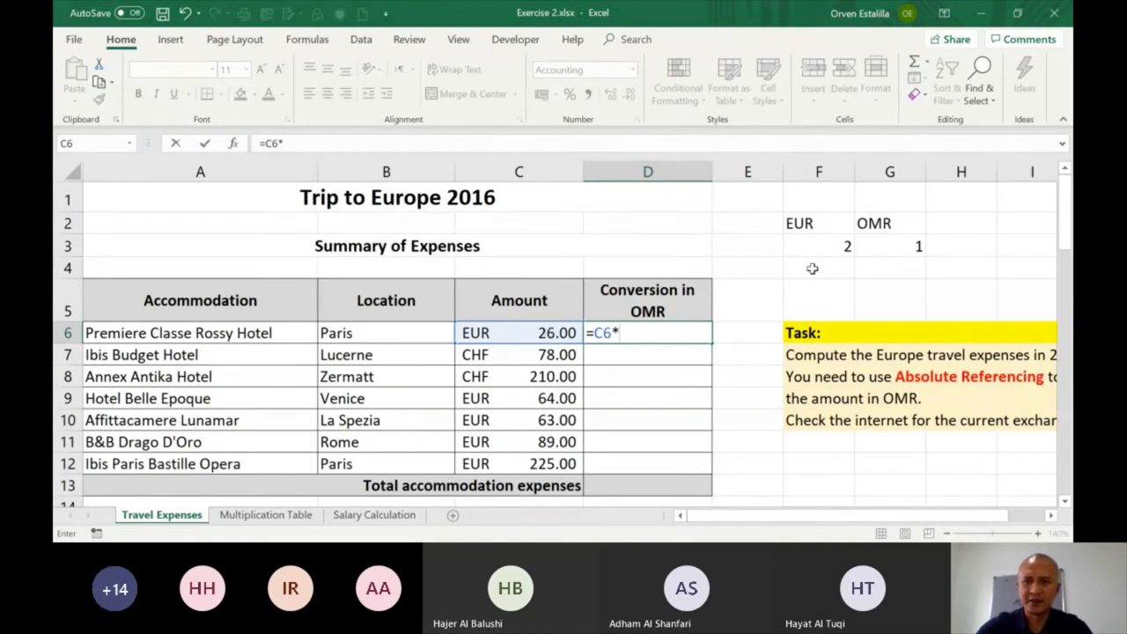
click(817, 247)
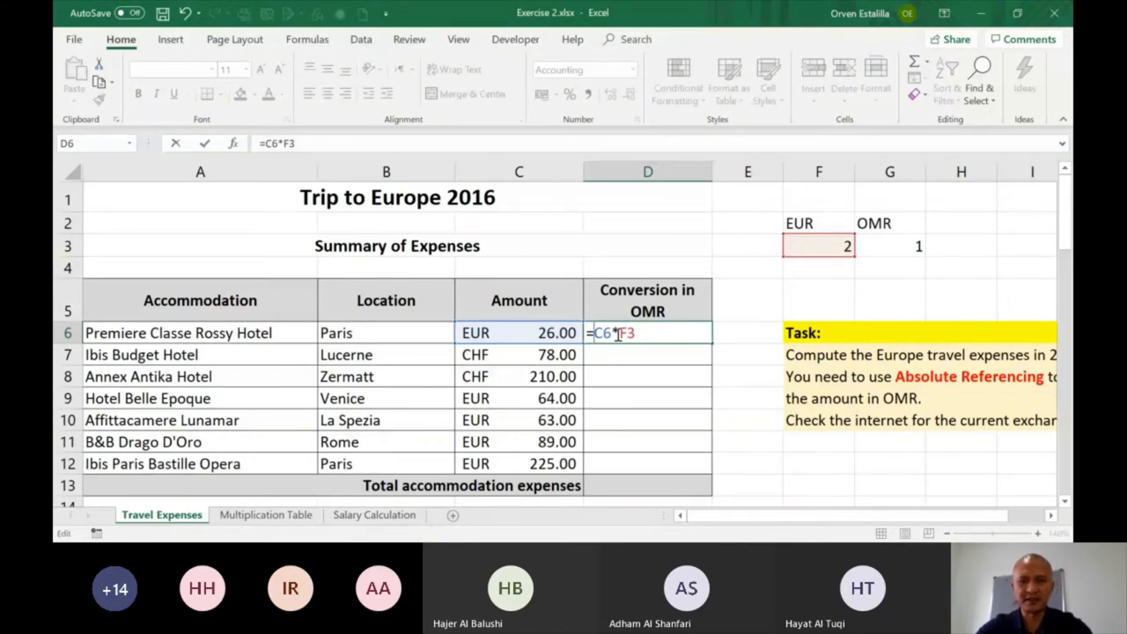
key(f4)
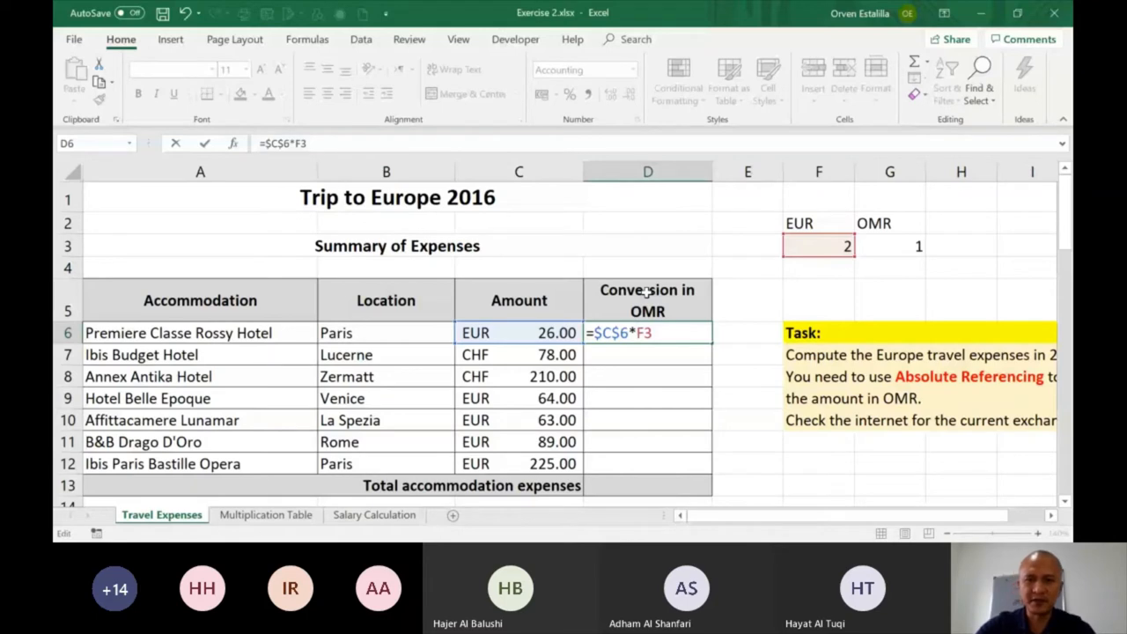
key(f4)
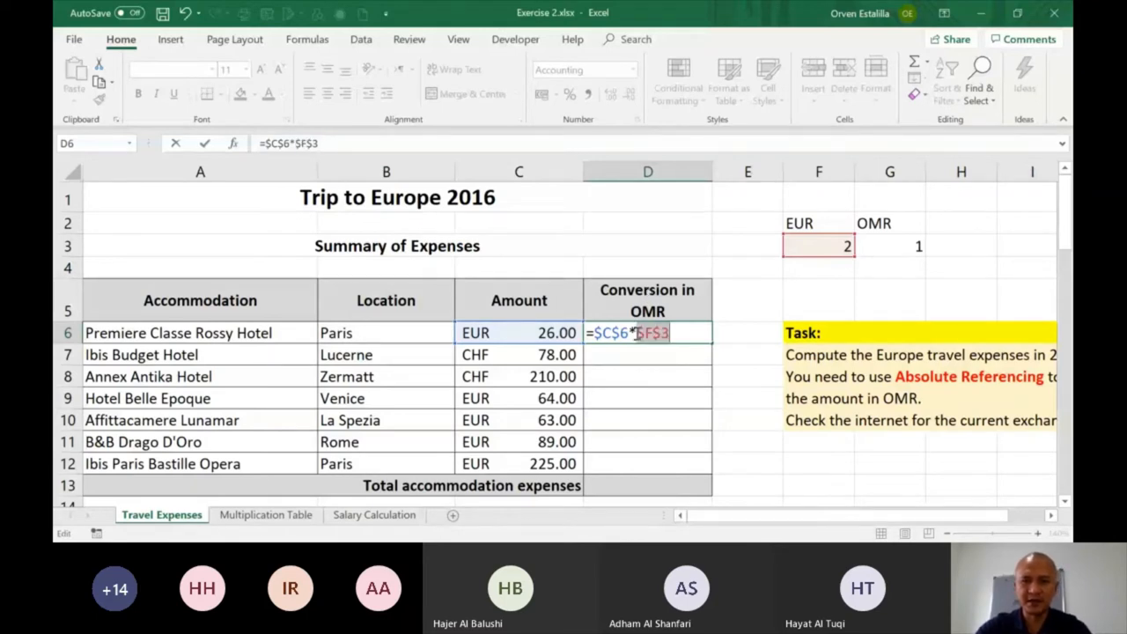
key(Return)
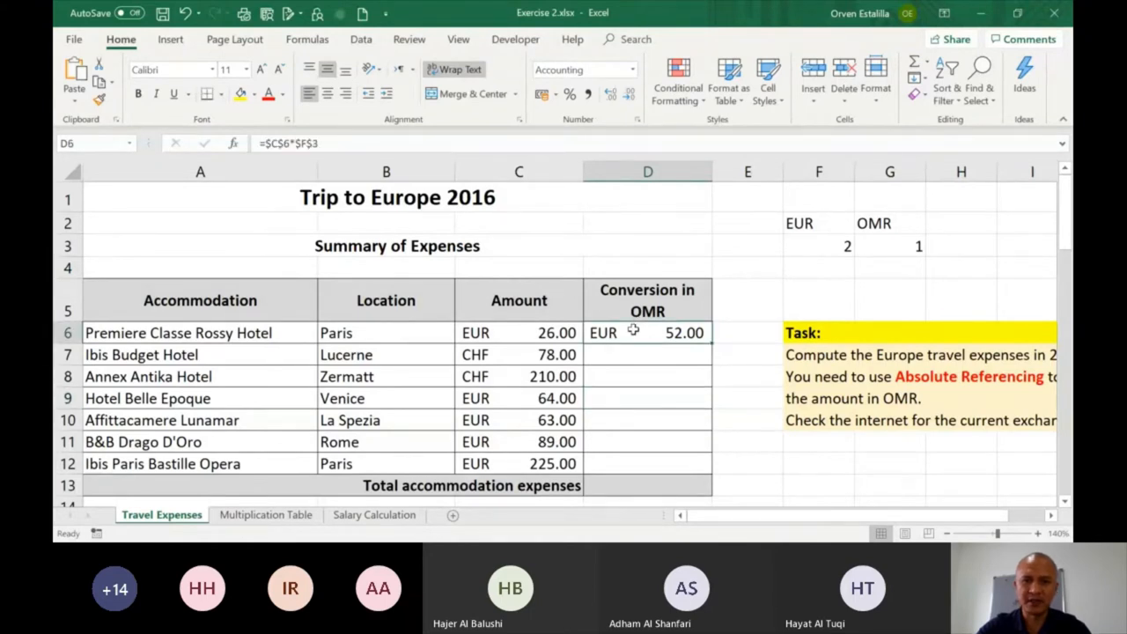
click(648, 377)
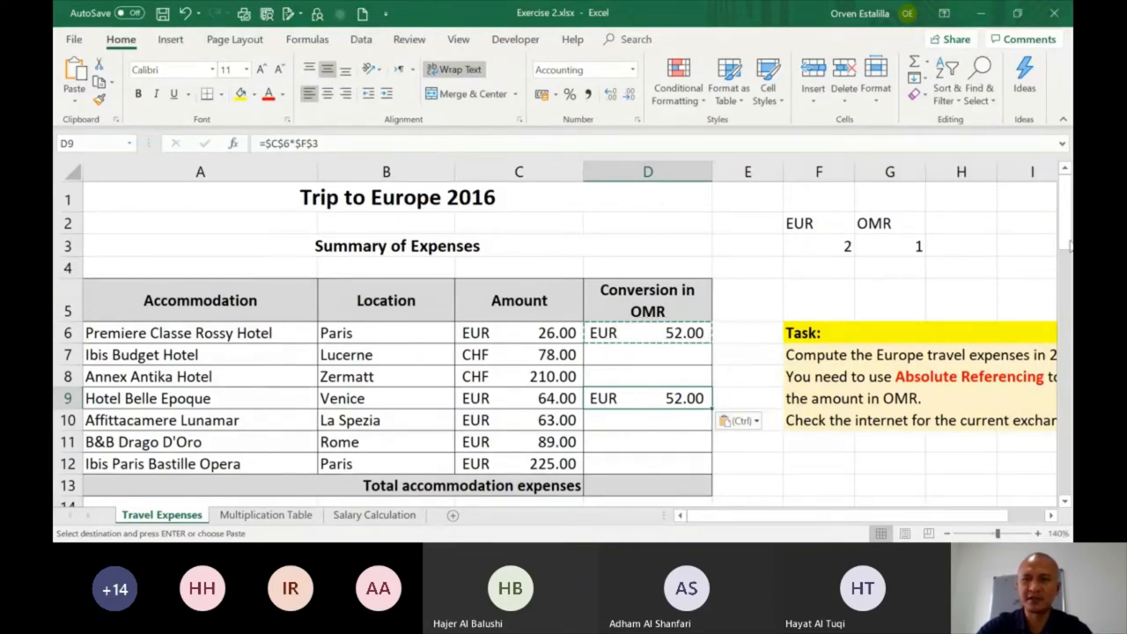
Step: Clear the two trial 52.00 conversion results and reselect the first hotel's conversion cell D6
scroll(down, 3)
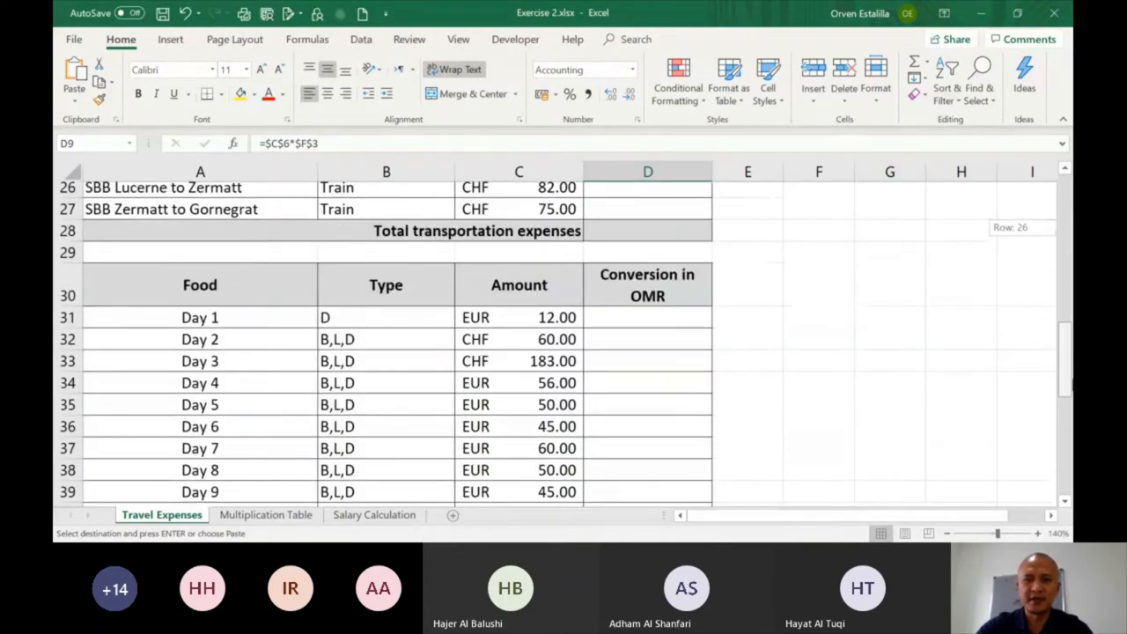
scroll(down, 3)
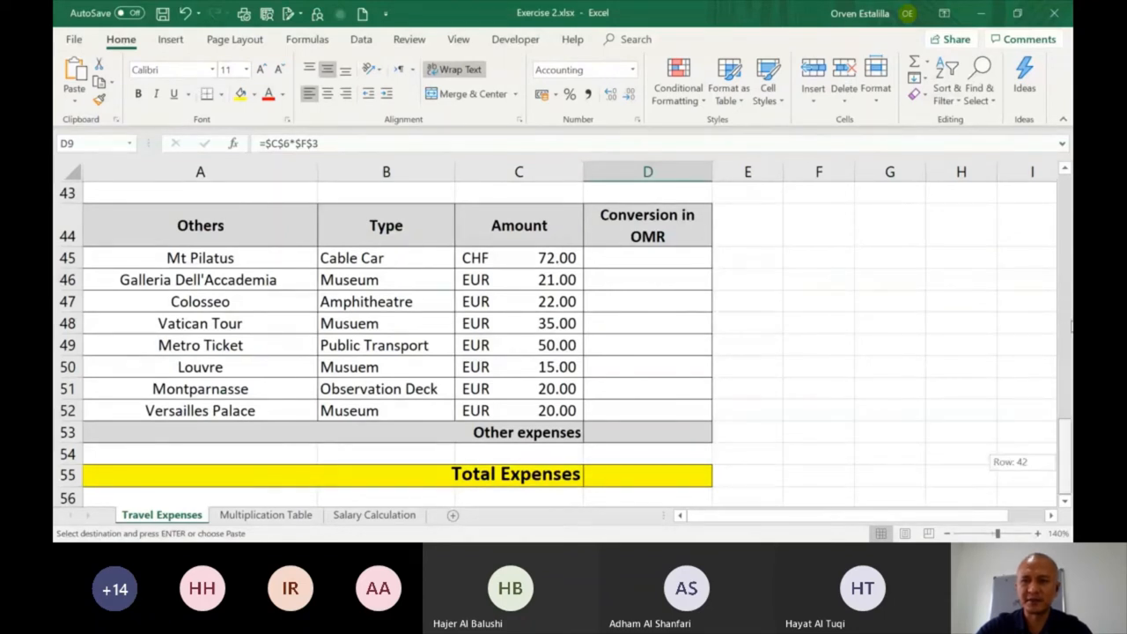
scroll(up, 3)
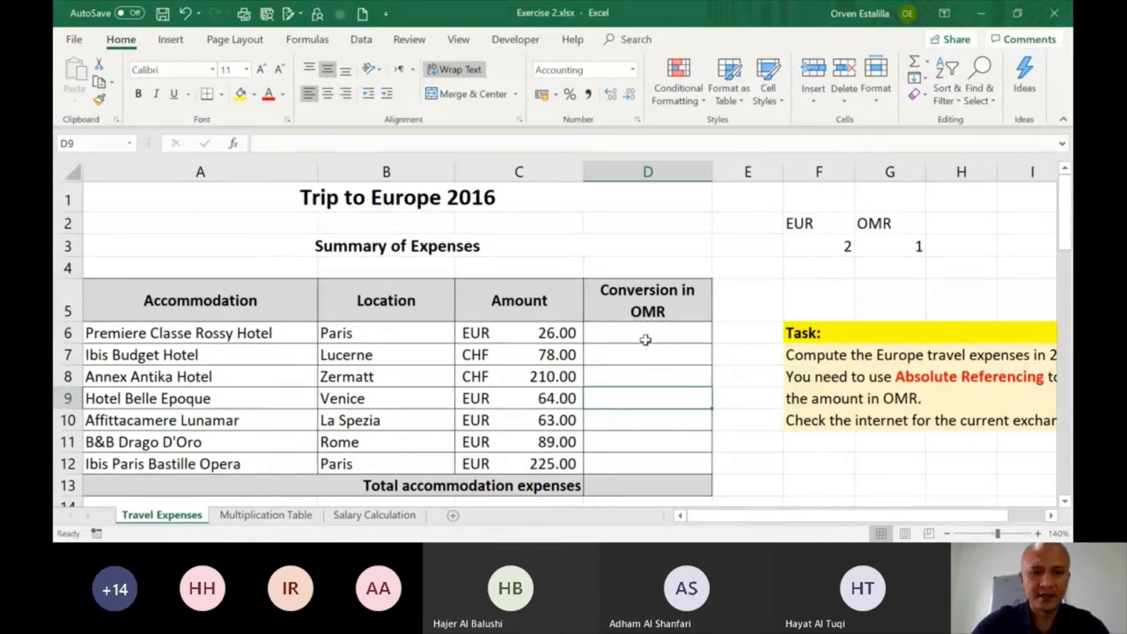
click(649, 332)
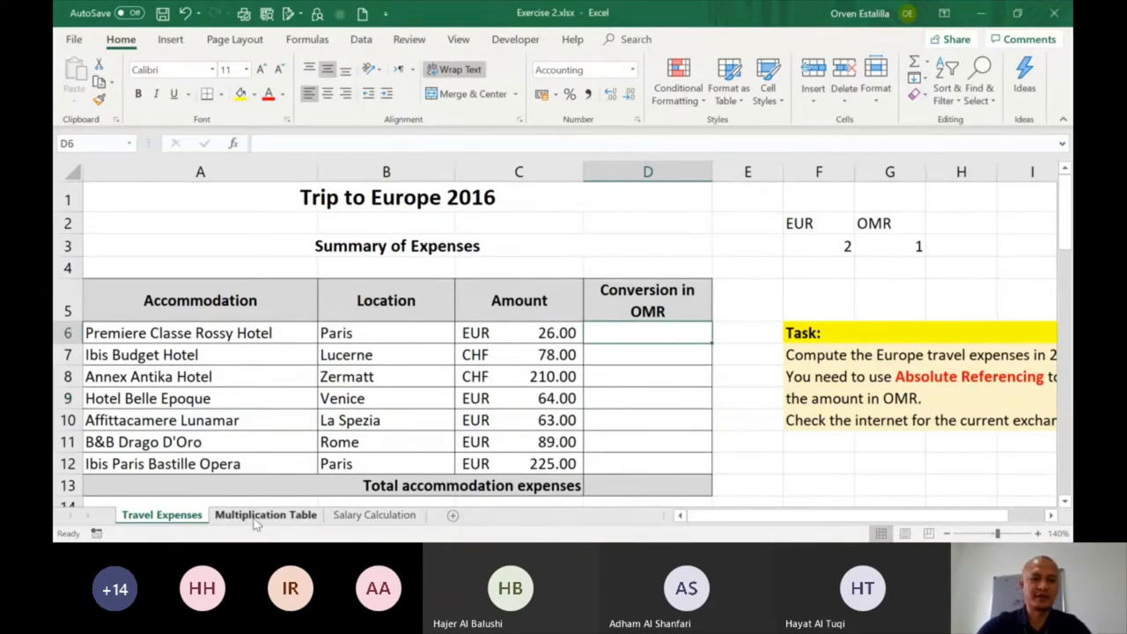
Step: On the Multiplication Table sheet, enter sample products 1 and 2 in the grid, then clear them
click(264, 515)
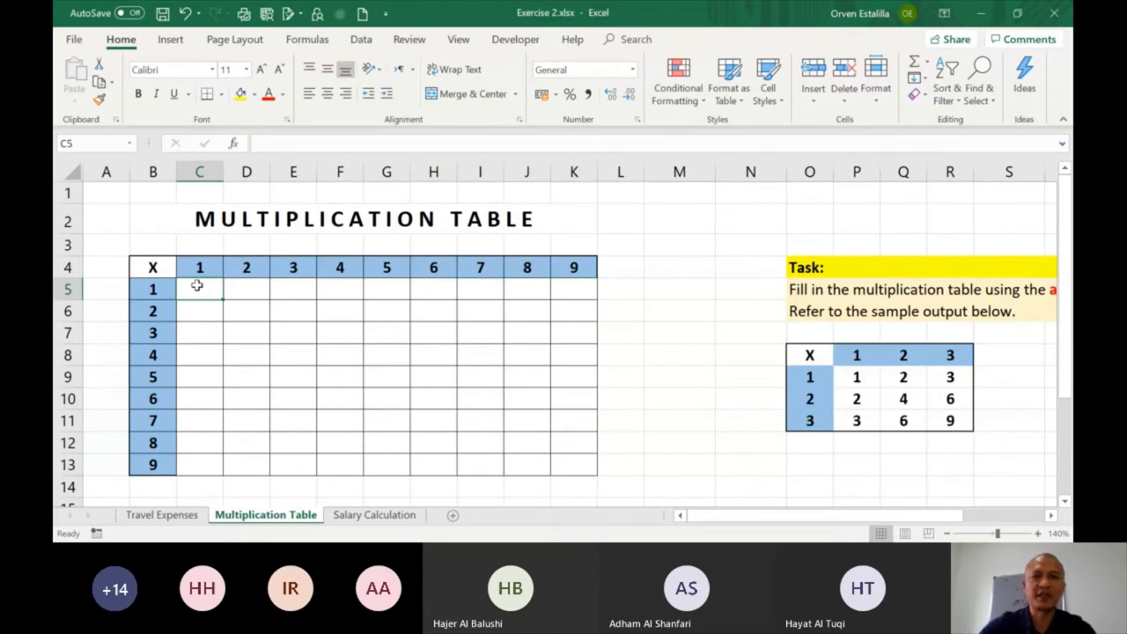
mouse_move(297, 316)
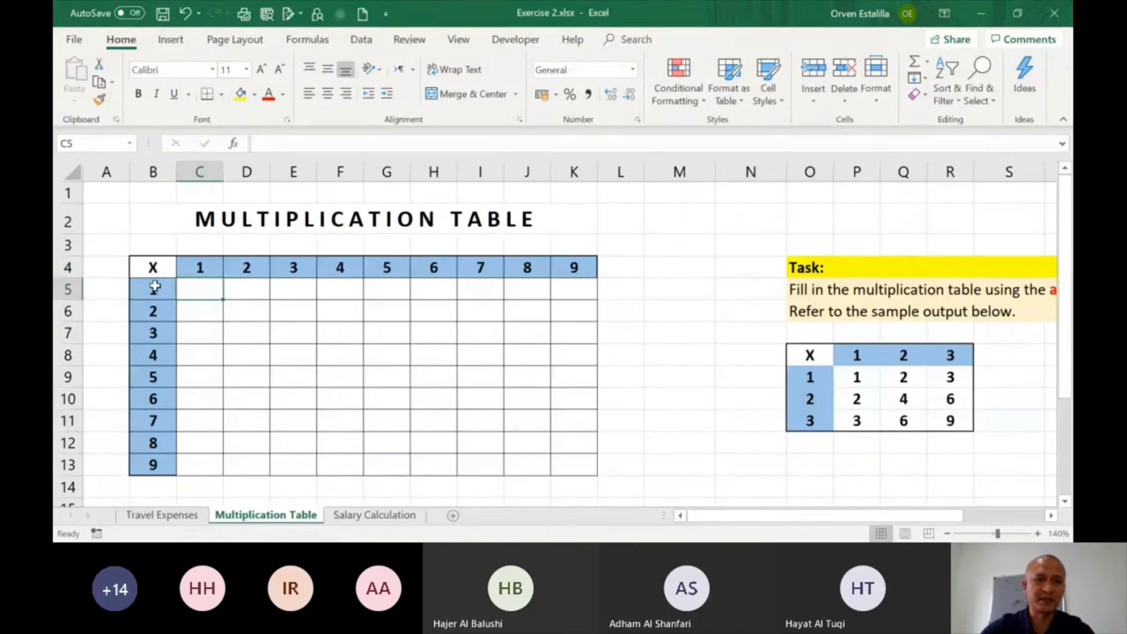
click(152, 289)
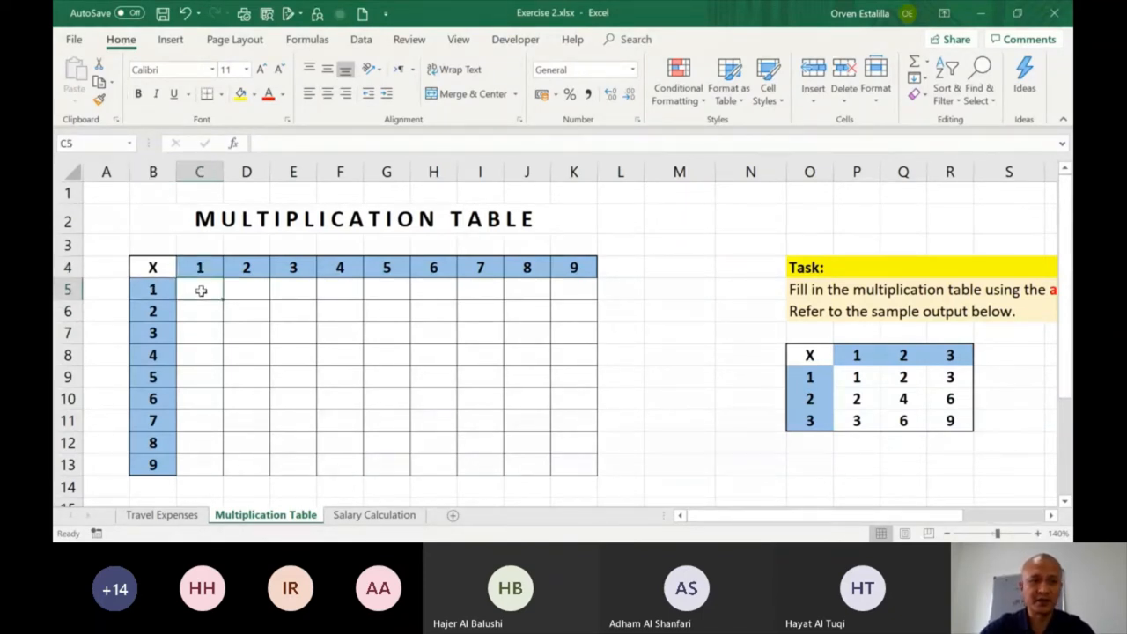
text(1)
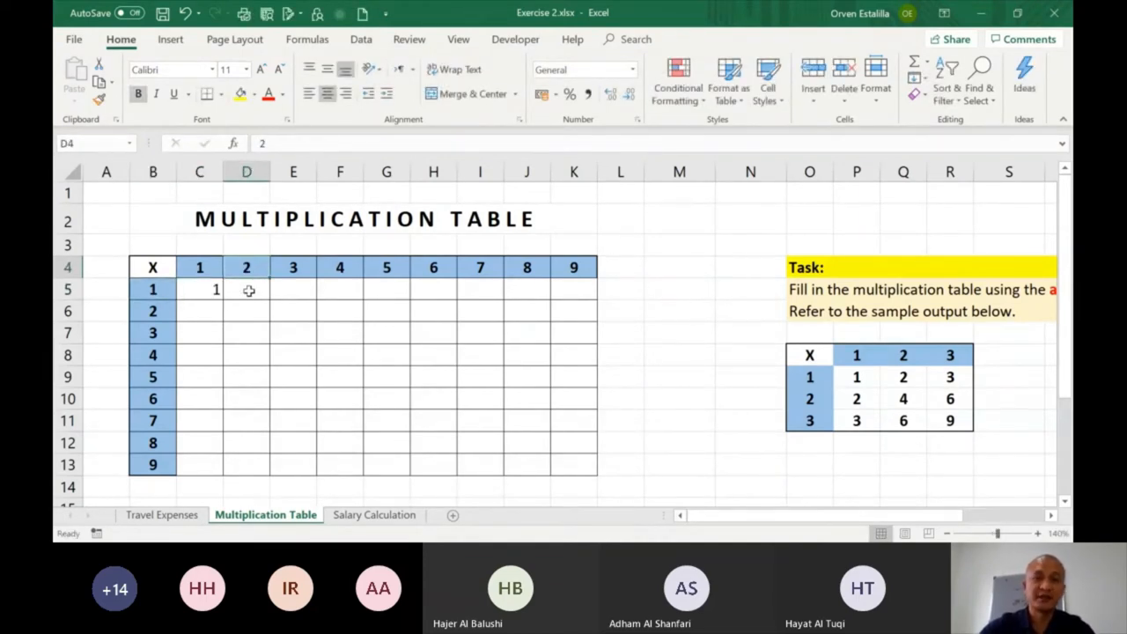
text(2)
click(246, 310)
text(4)
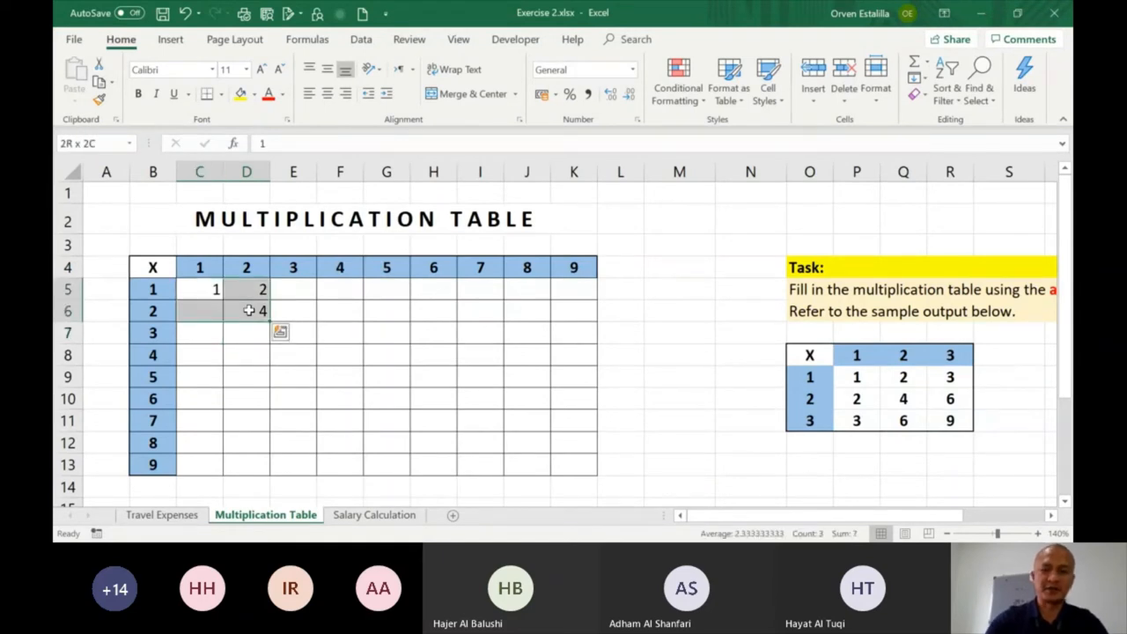
key(Delete)
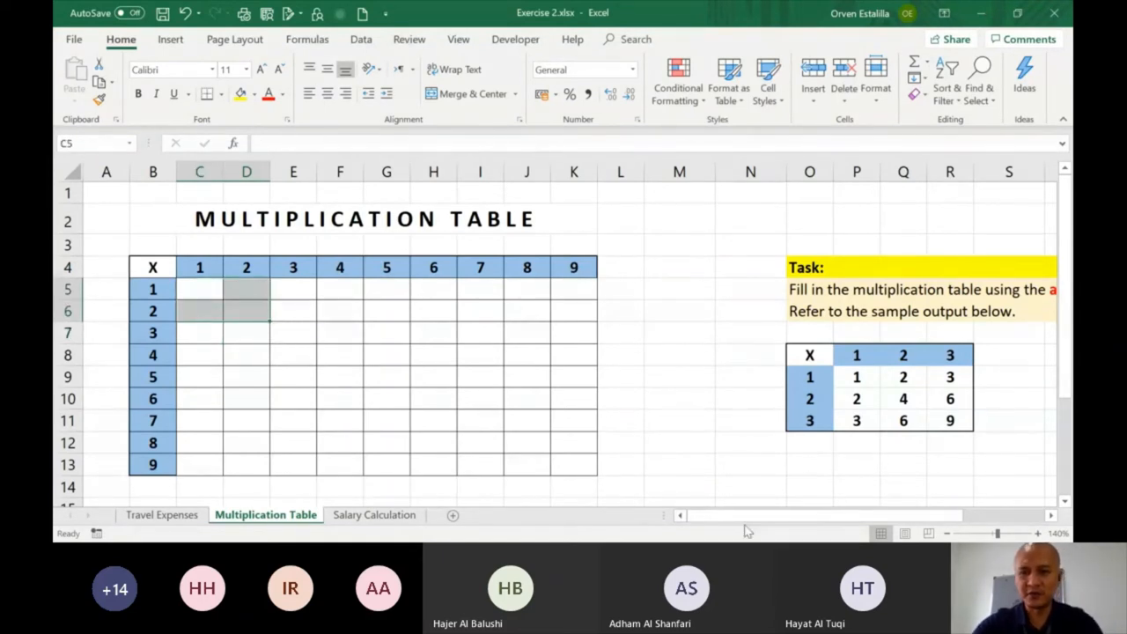
scroll(right, 3)
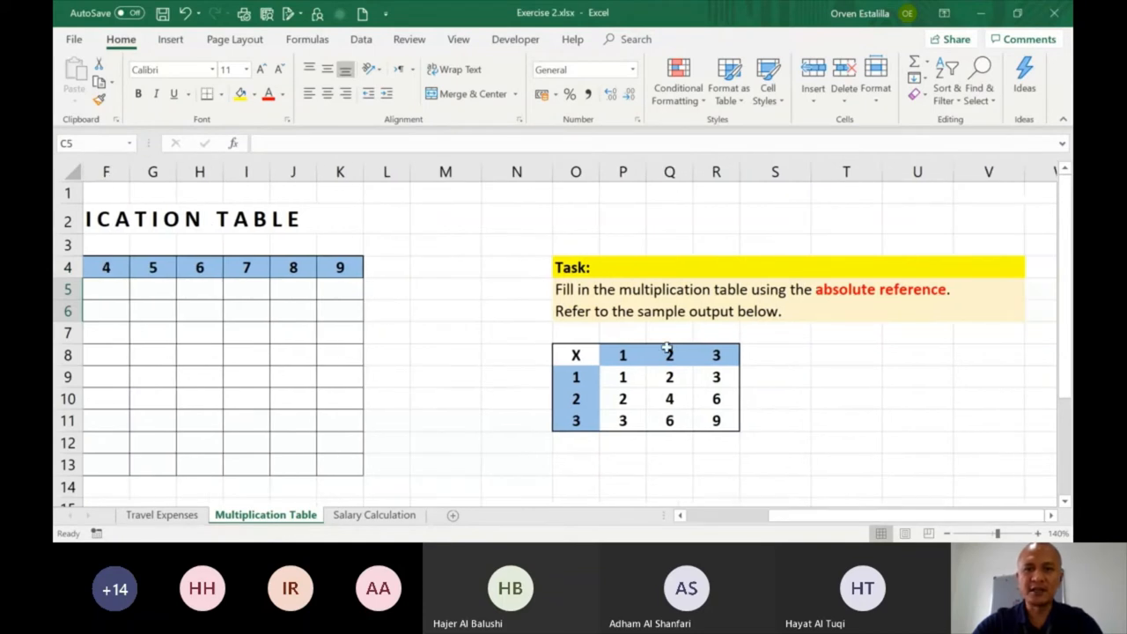
mouse_move(814, 303)
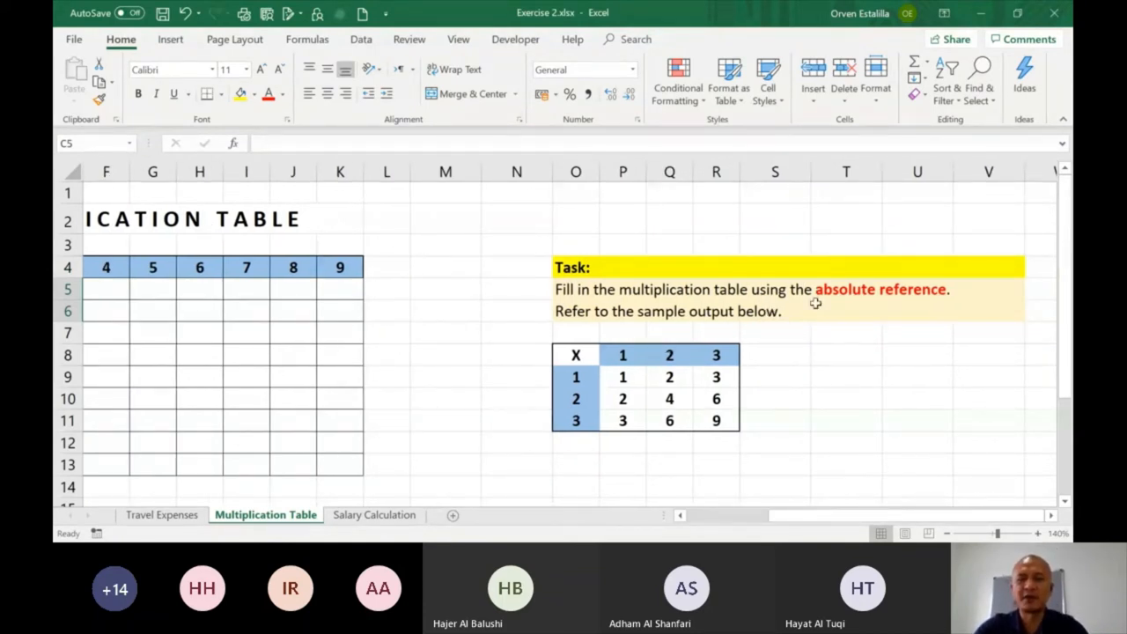
drag(624, 377, 715, 420)
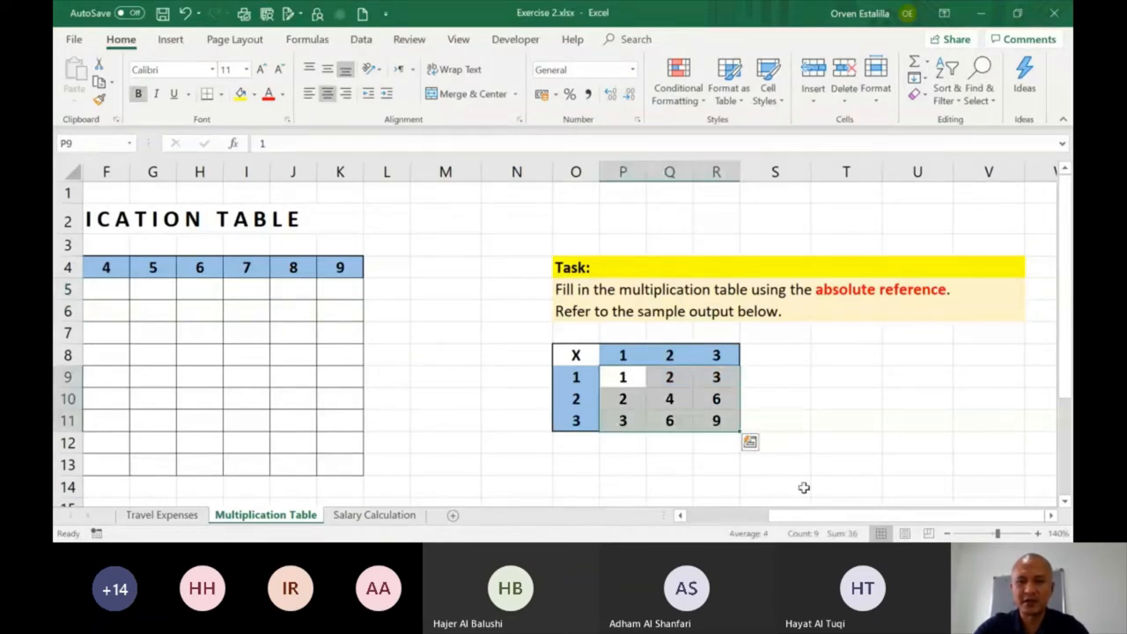
scroll(left, 3)
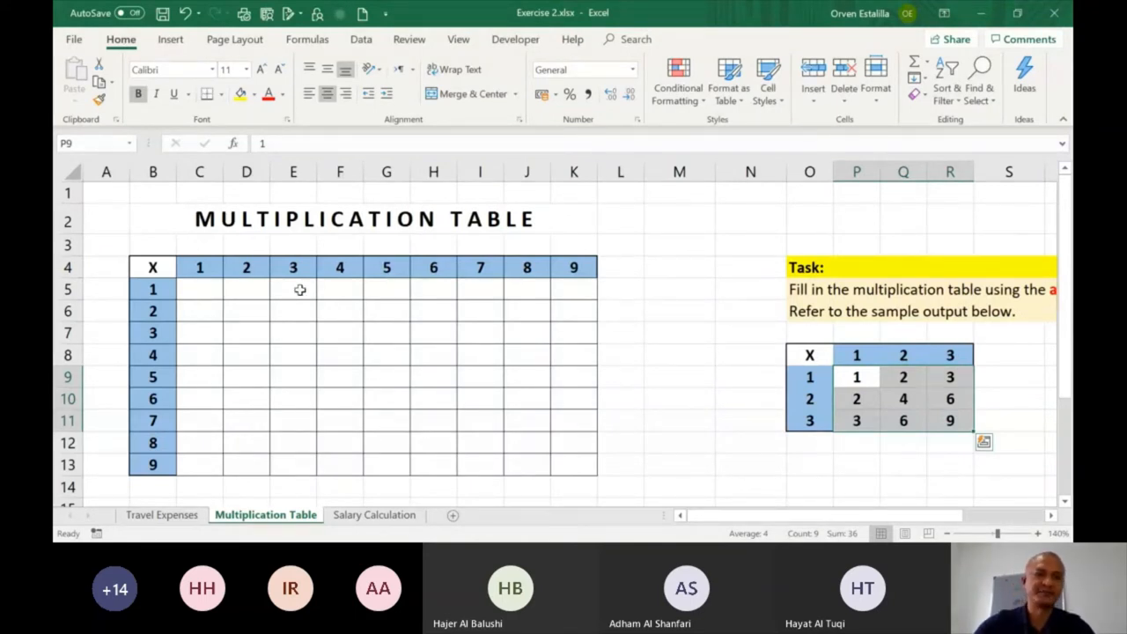
click(199, 288)
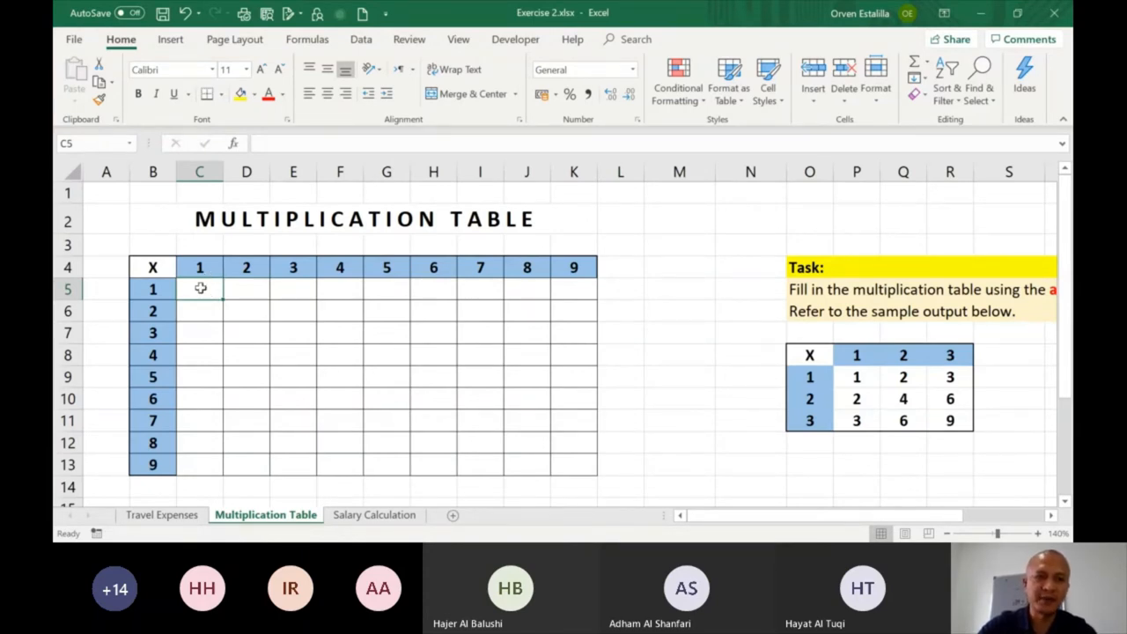
mouse_move(589, 296)
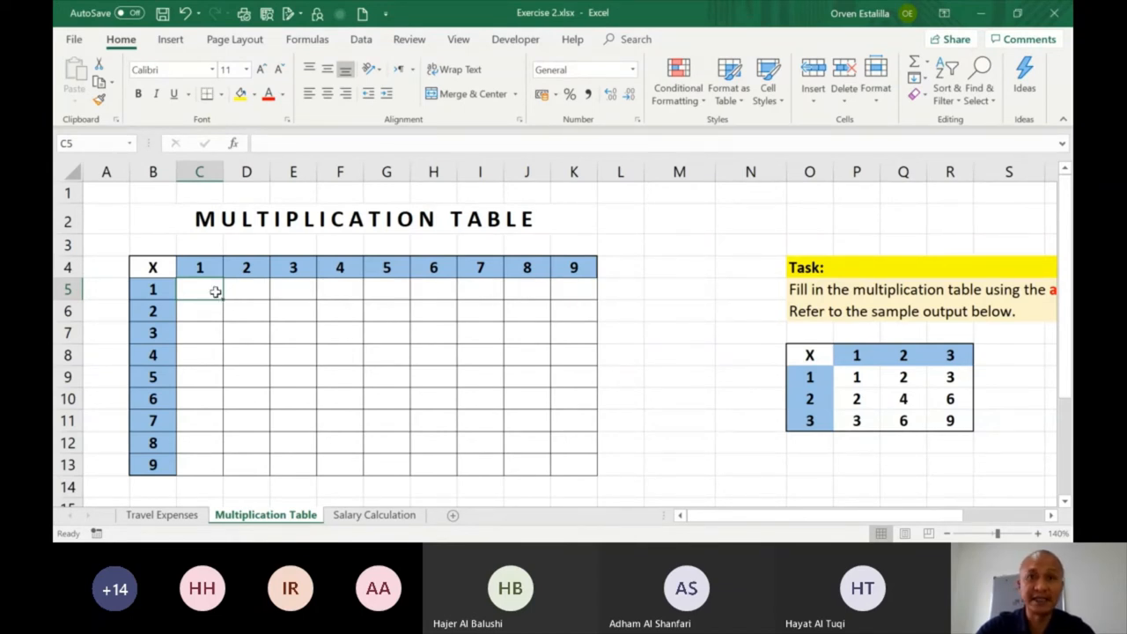
drag(199, 289, 575, 289)
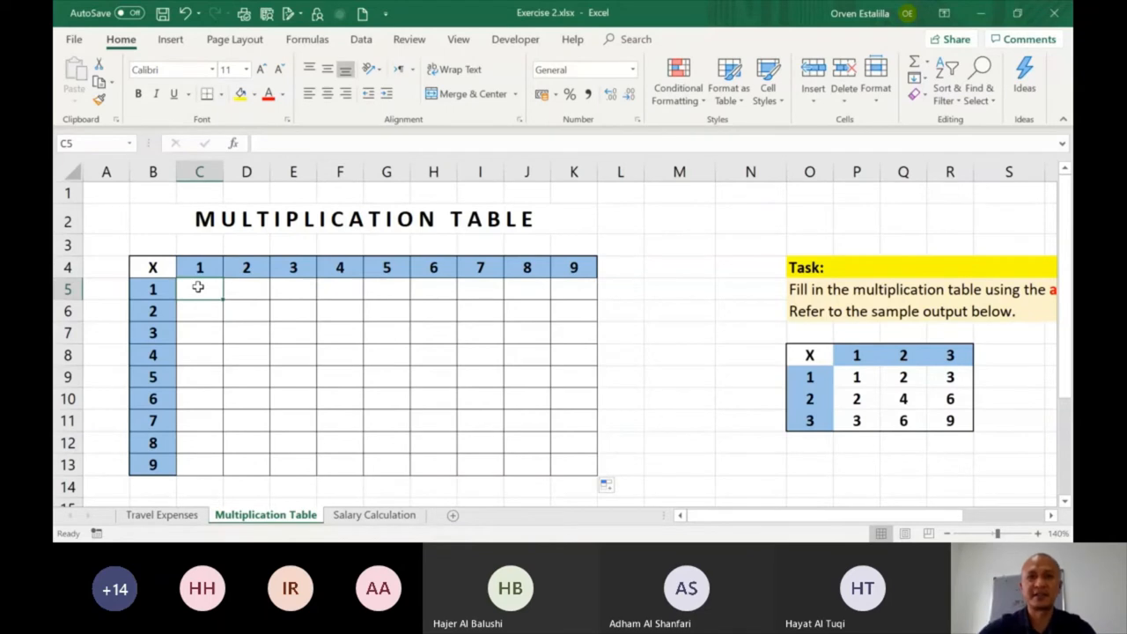
mouse_move(578, 469)
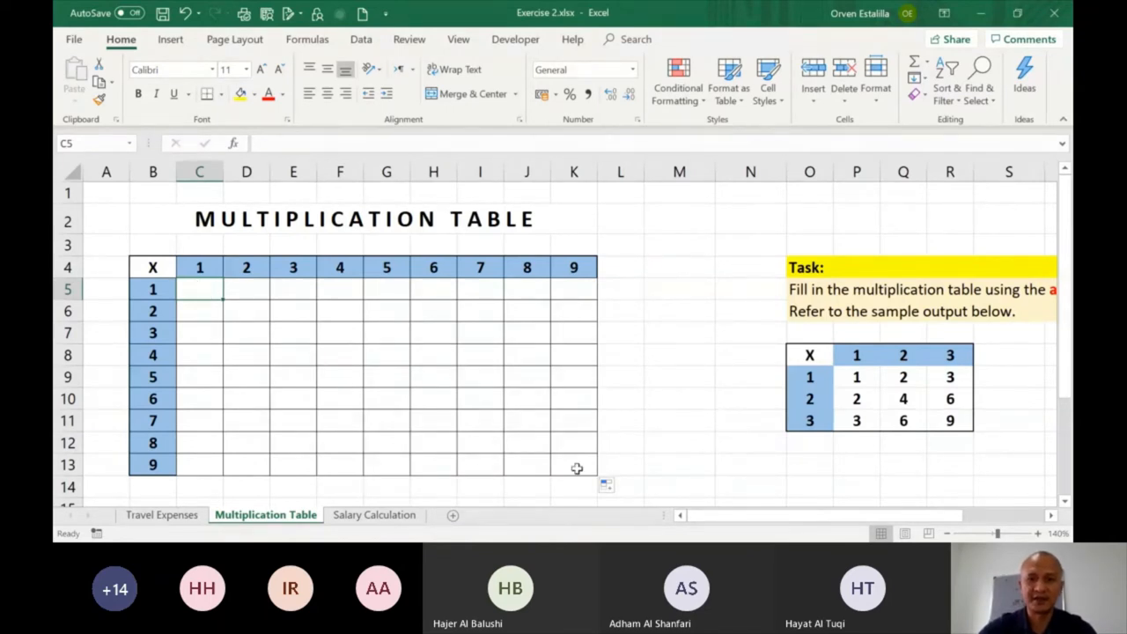
mouse_move(589, 392)
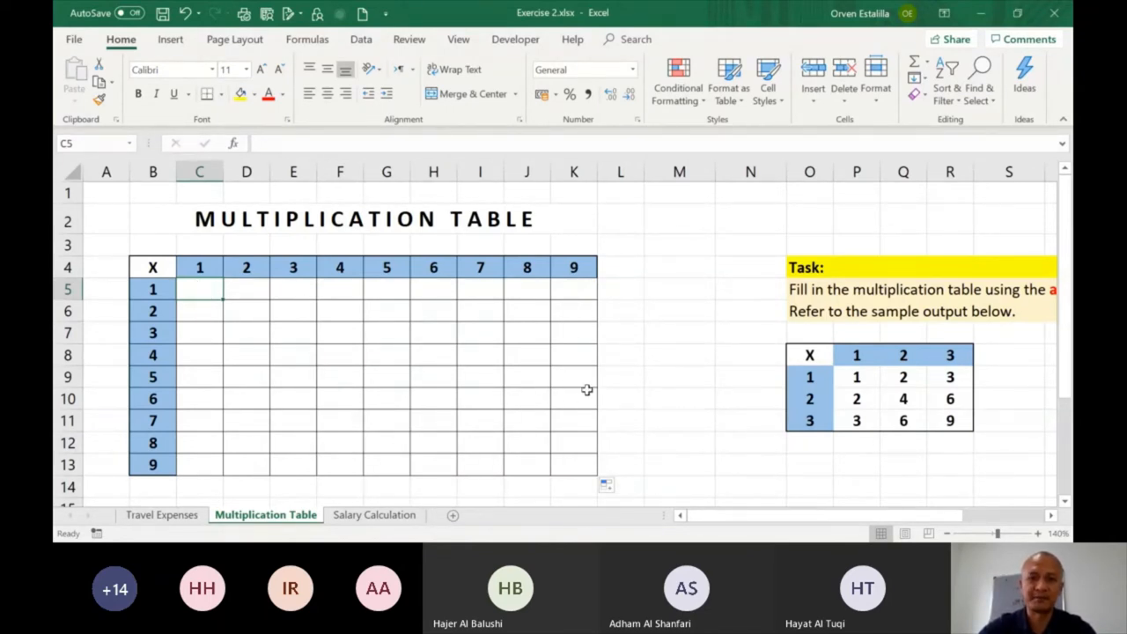
mouse_move(341, 469)
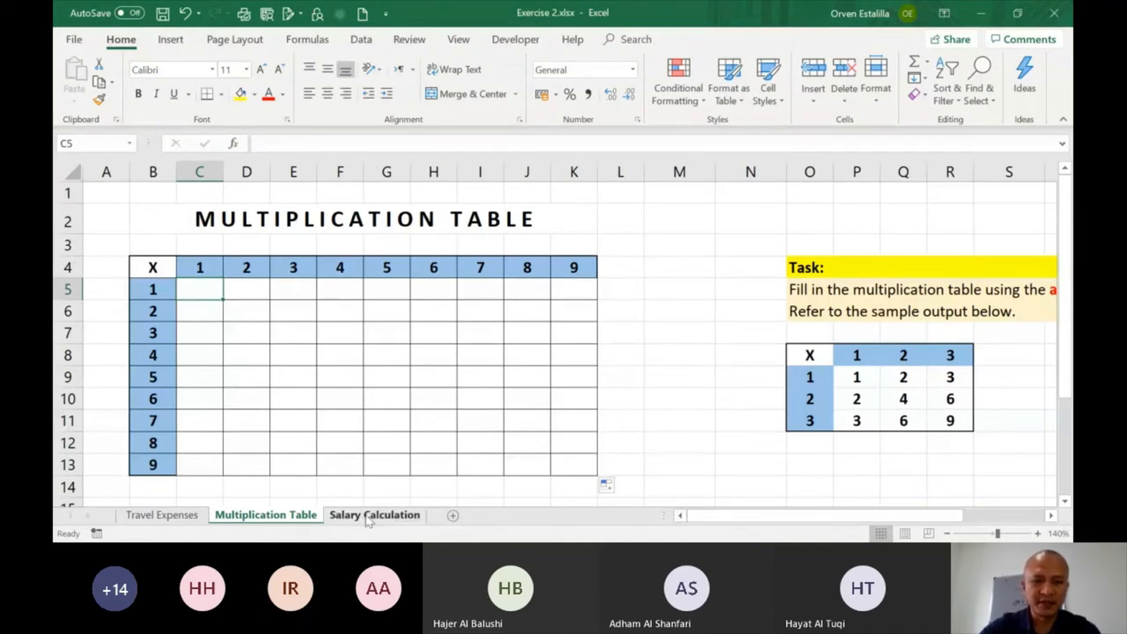
Step: Show the Salary Calculation sheet and scroll across the employee rates, hours and empty salary columns
click(374, 514)
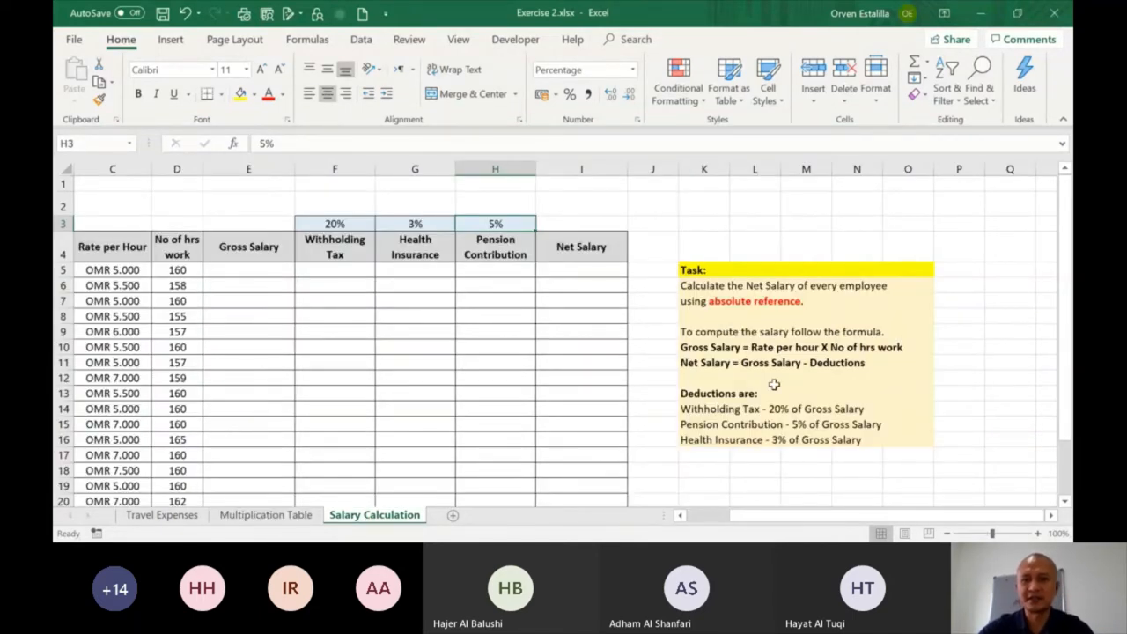
mouse_move(780, 490)
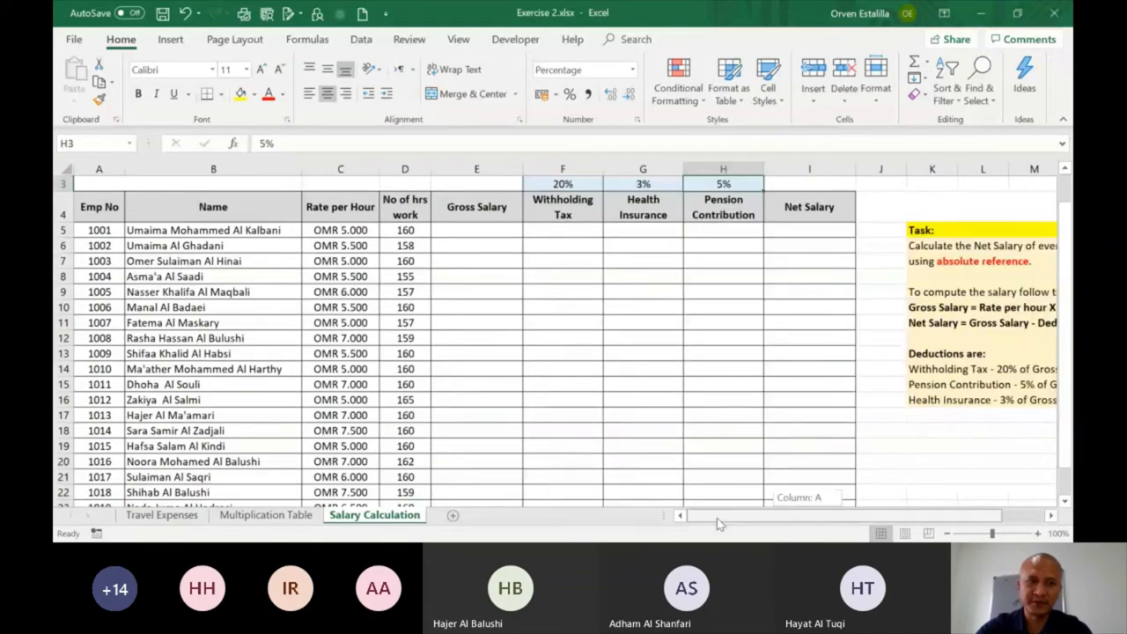
mouse_move(284, 242)
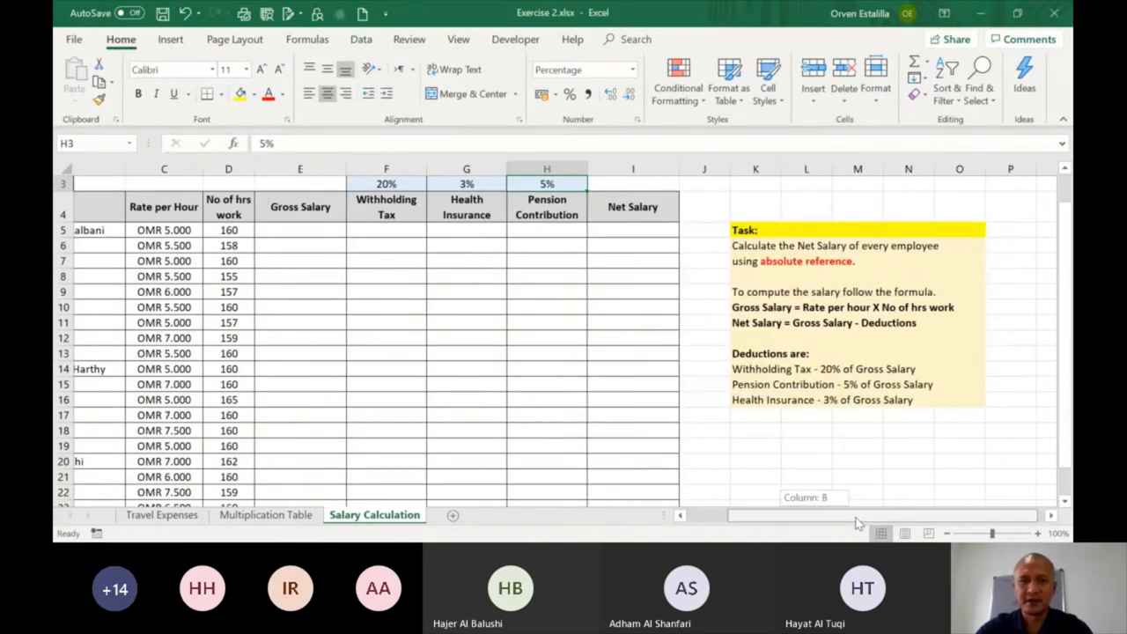
scroll(left, 3)
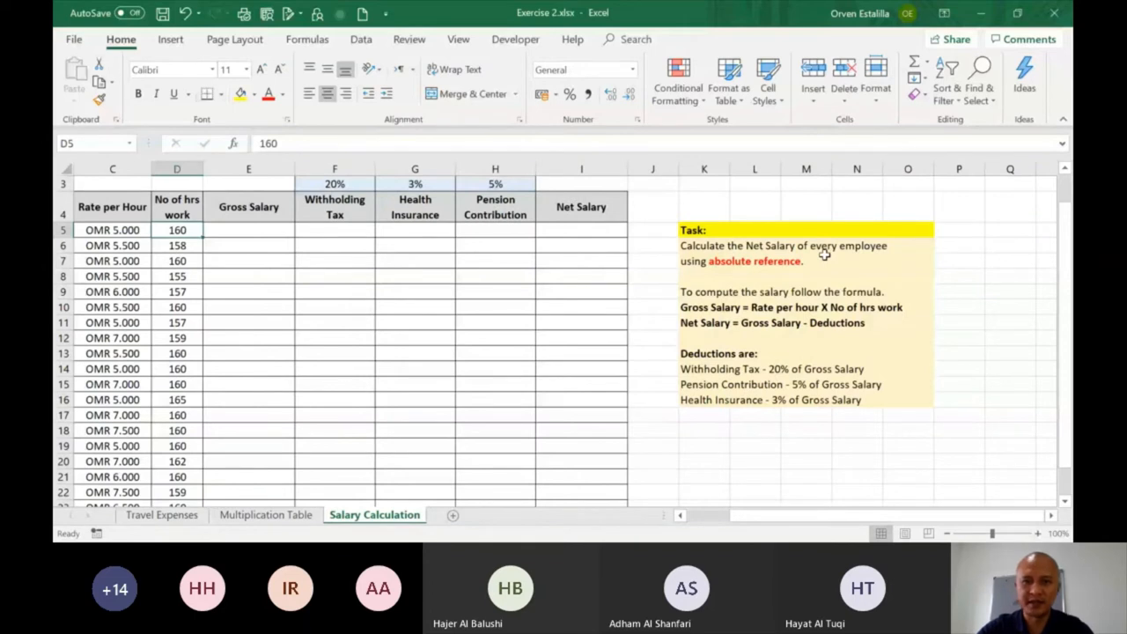
click(582, 229)
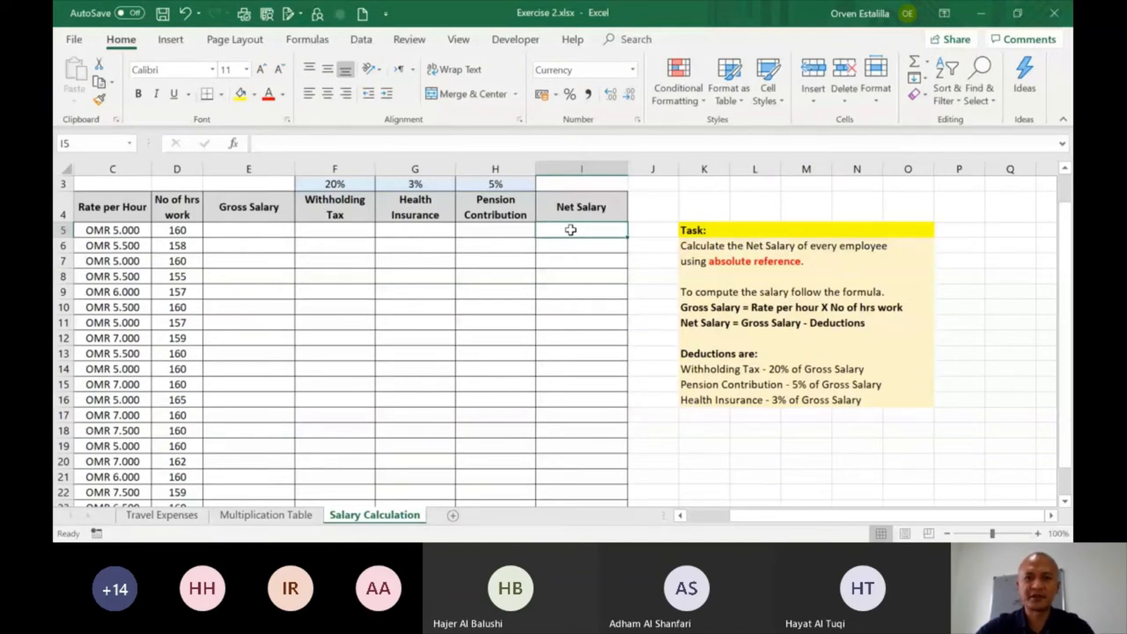
mouse_move(581, 257)
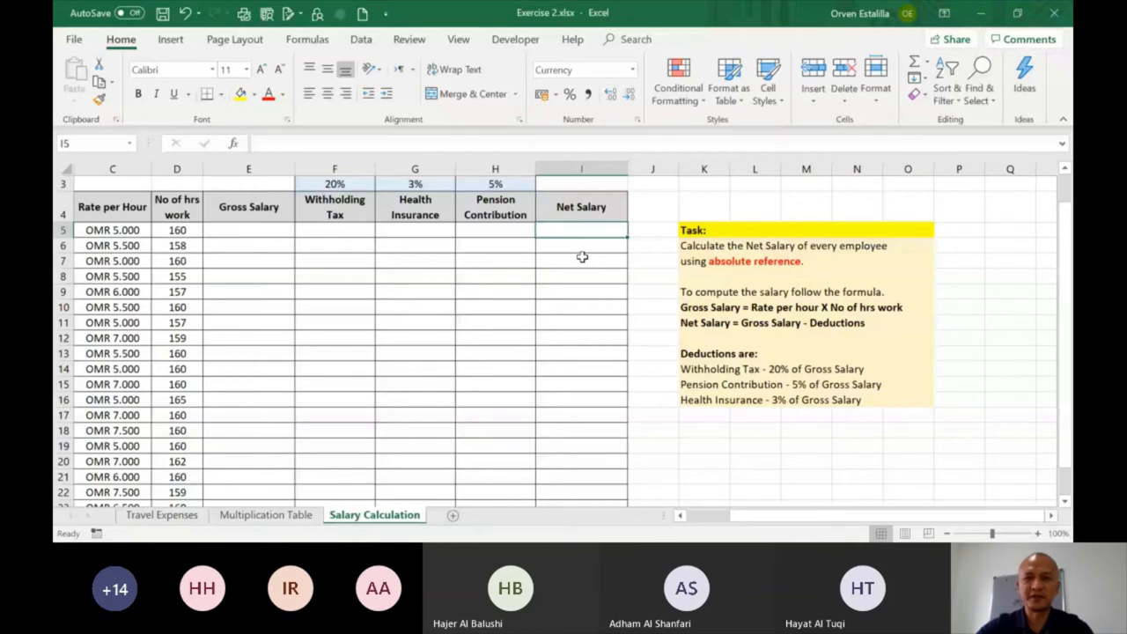
click(248, 229)
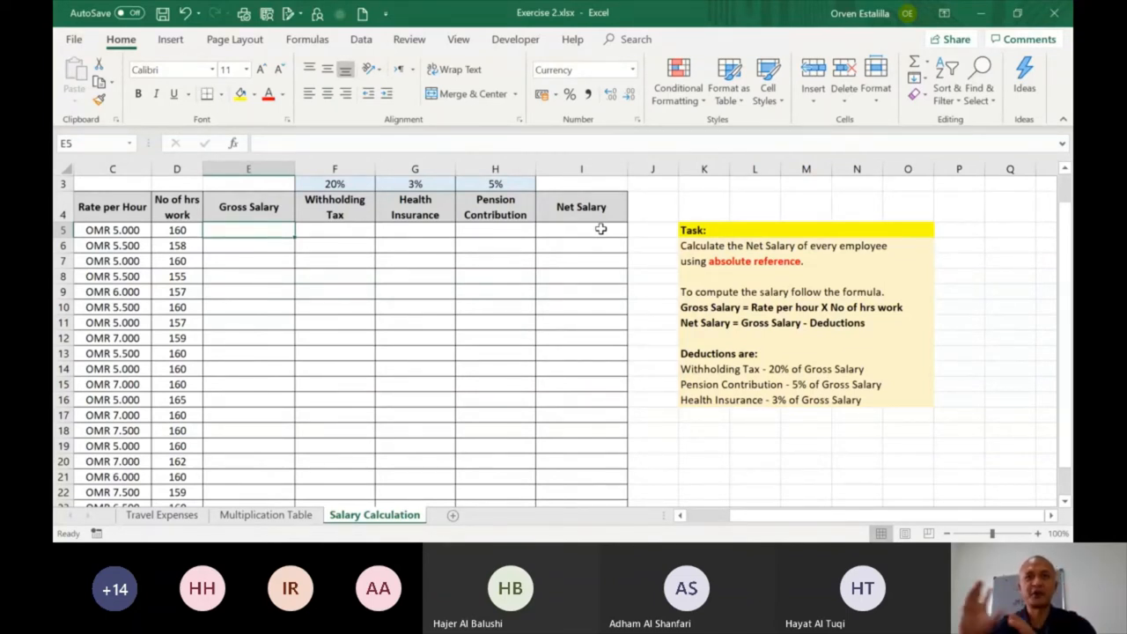
mouse_move(574, 236)
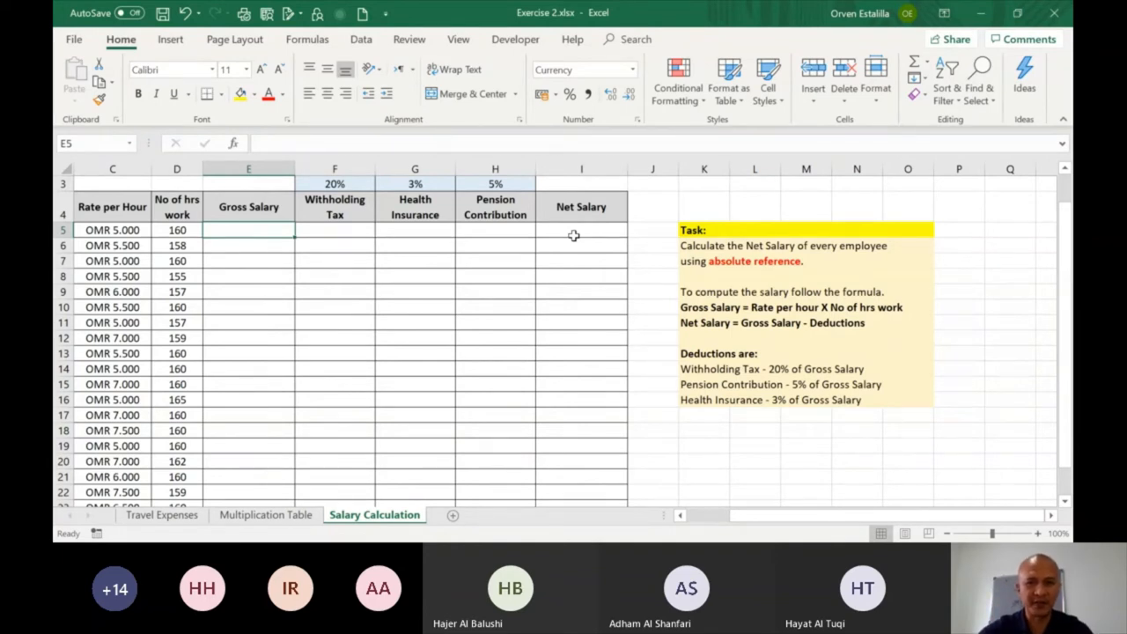
click(582, 229)
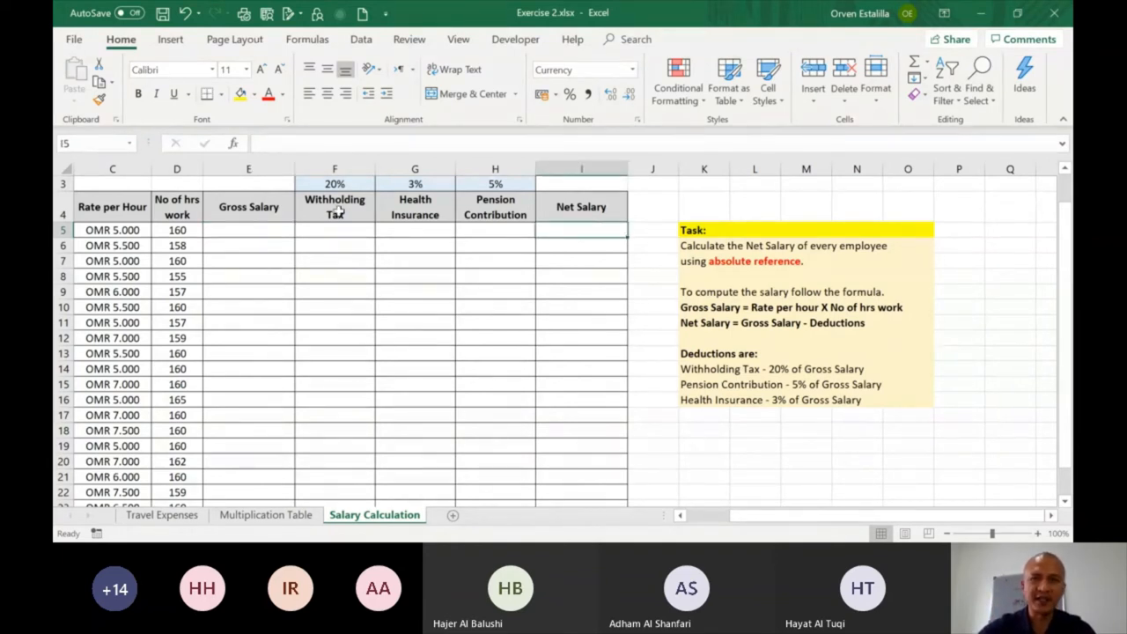
click(249, 229)
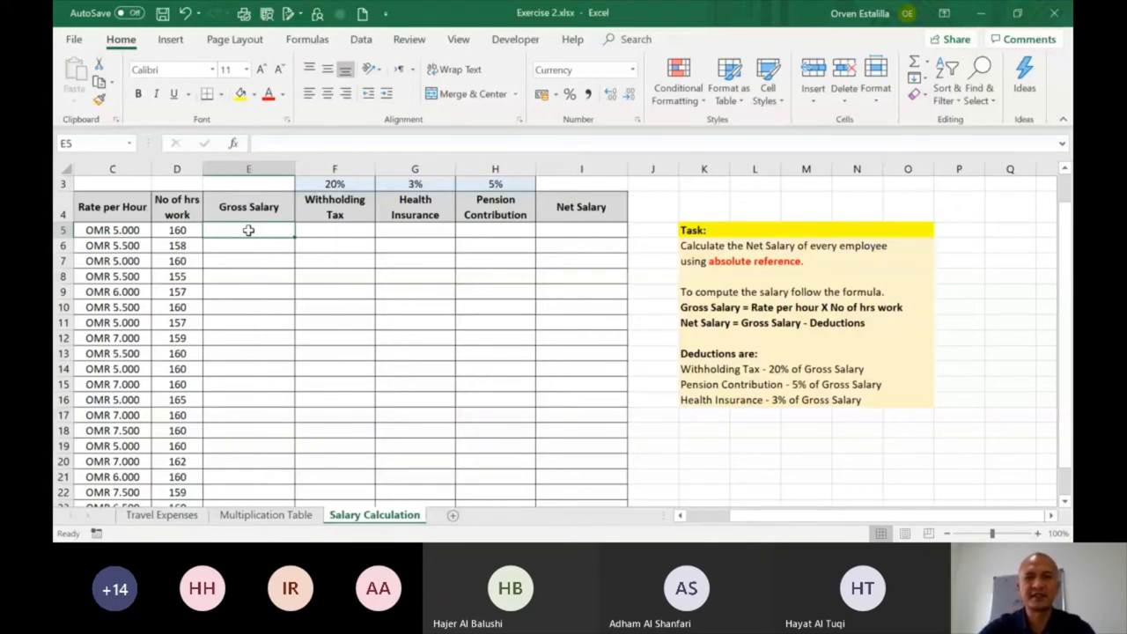
click(581, 229)
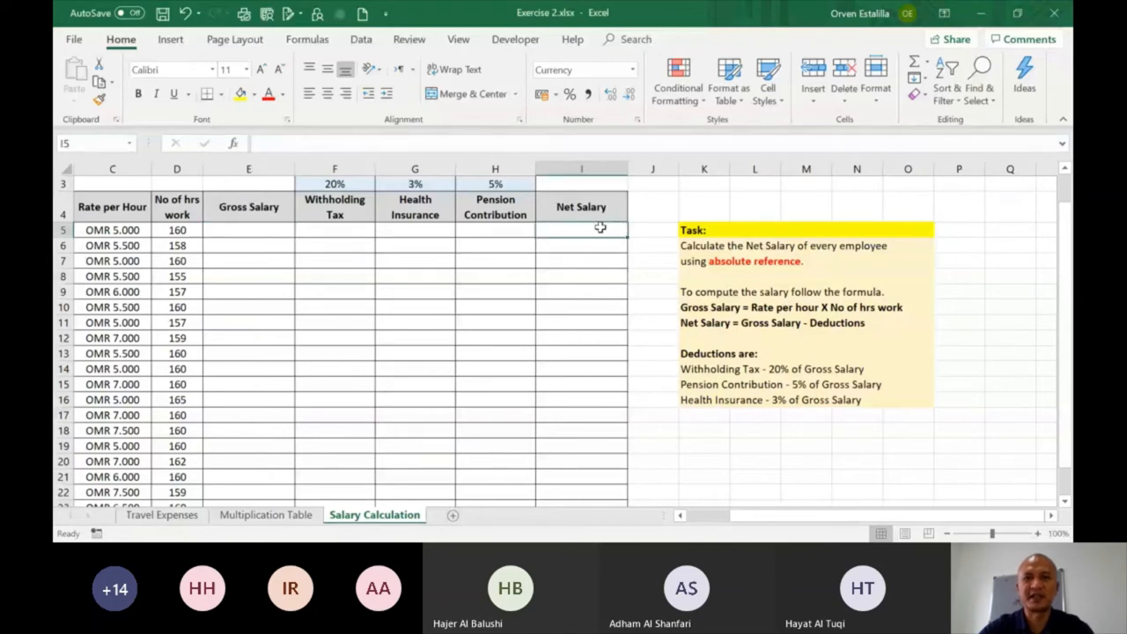
mouse_move(423, 254)
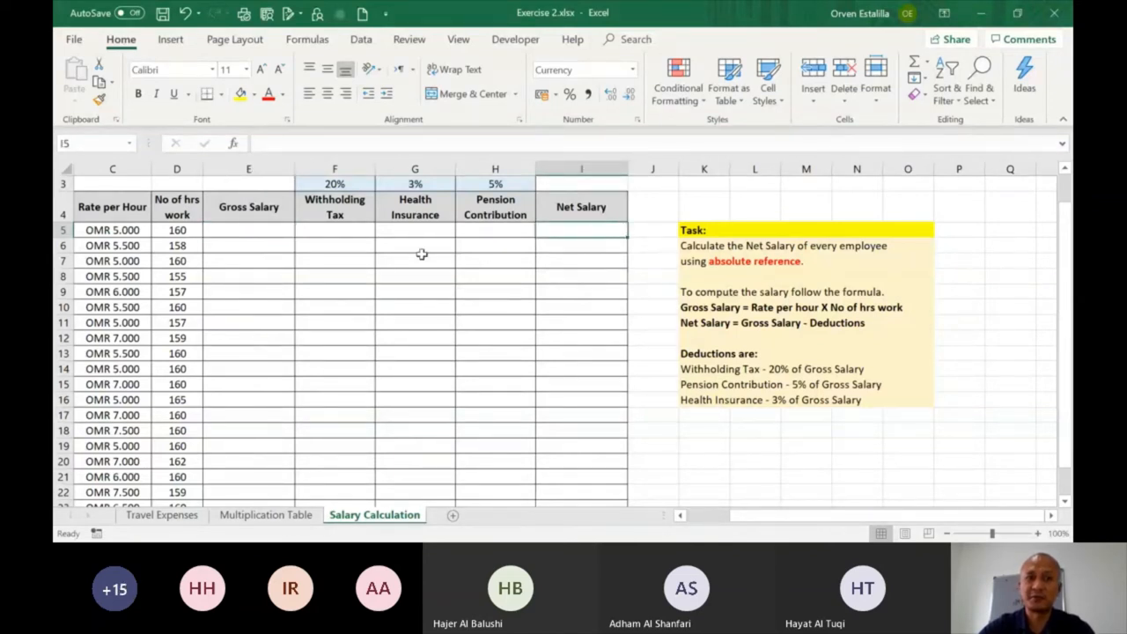
click(176, 229)
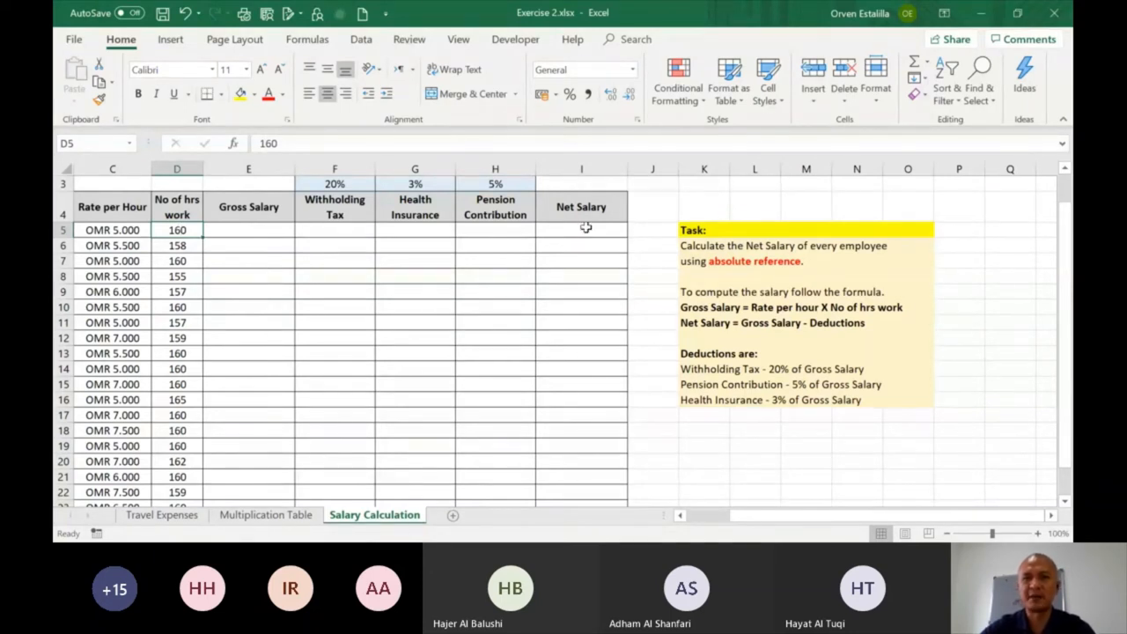
click(581, 229)
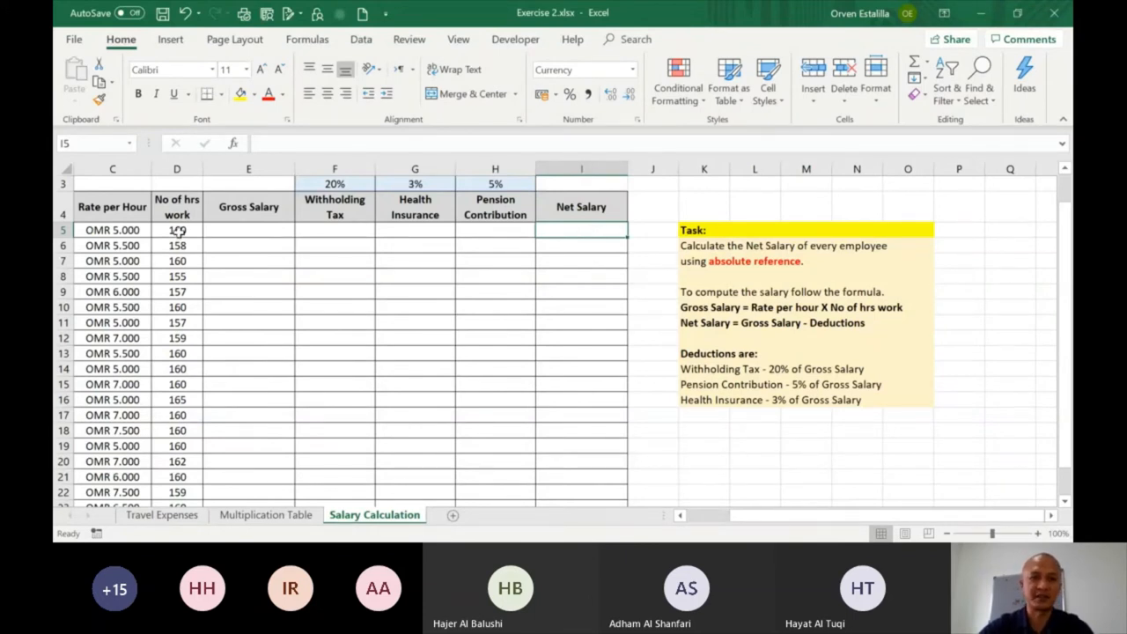
click(176, 229)
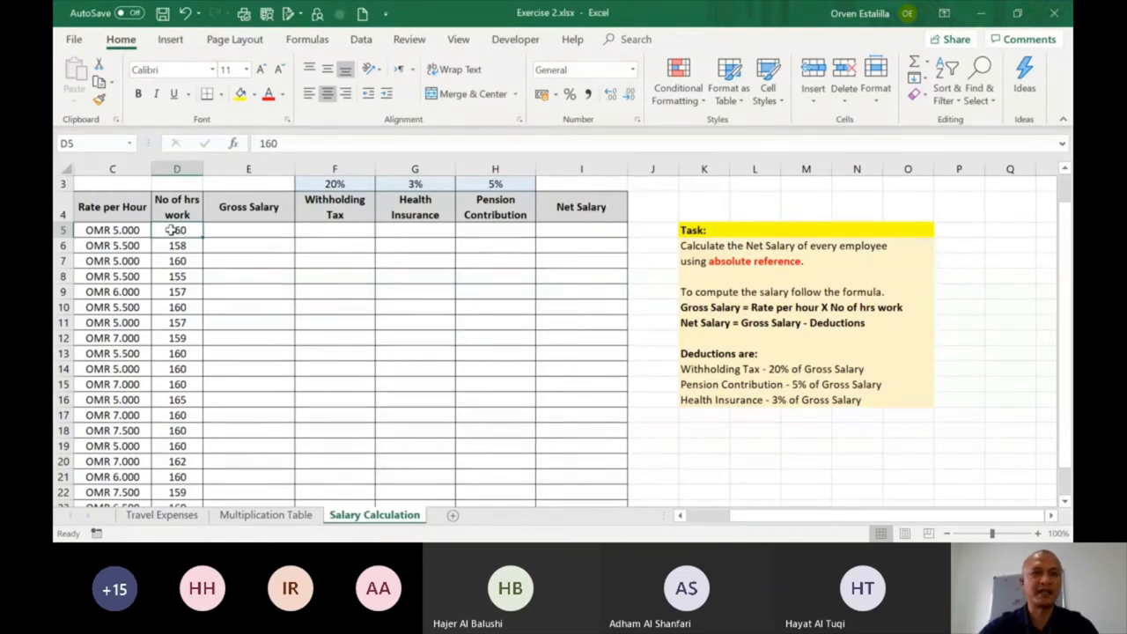
mouse_move(176, 229)
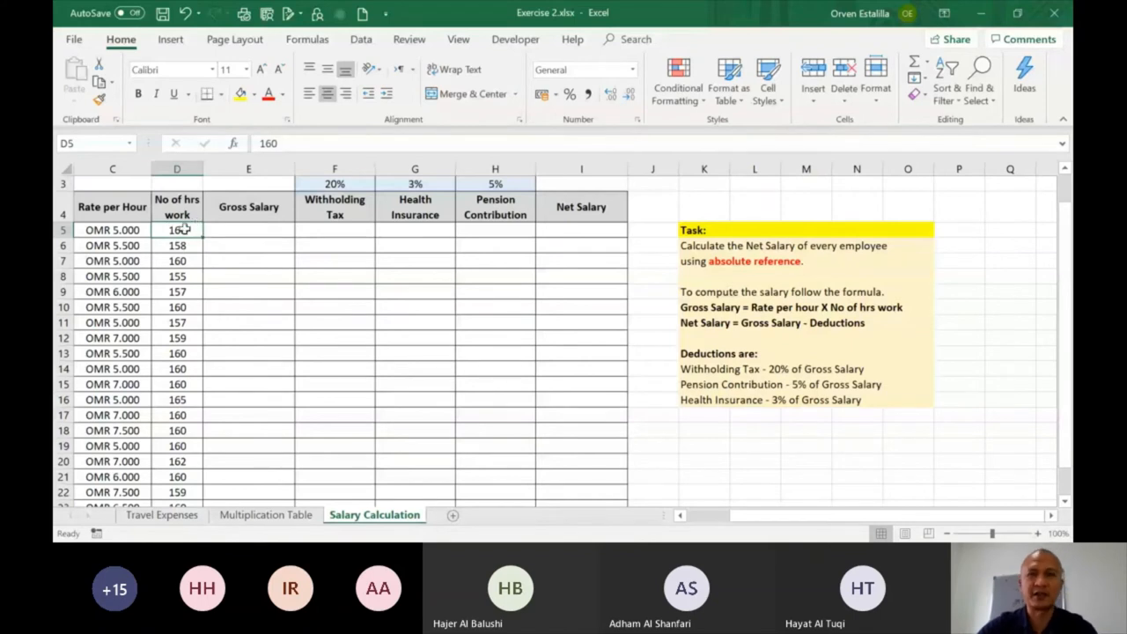
mouse_move(185, 243)
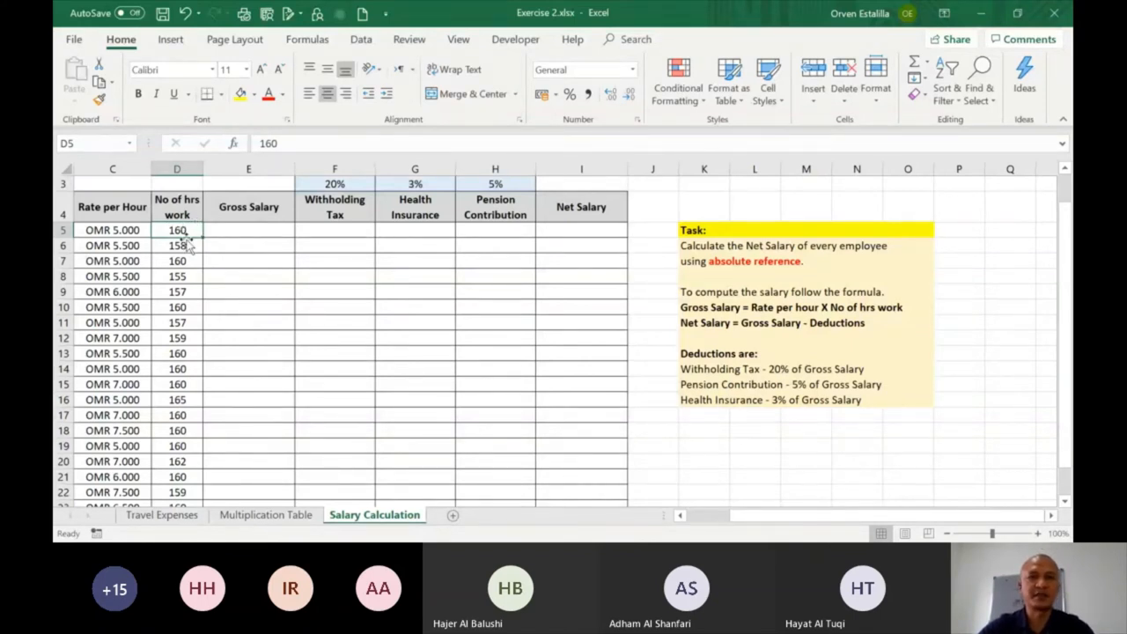
mouse_move(236, 232)
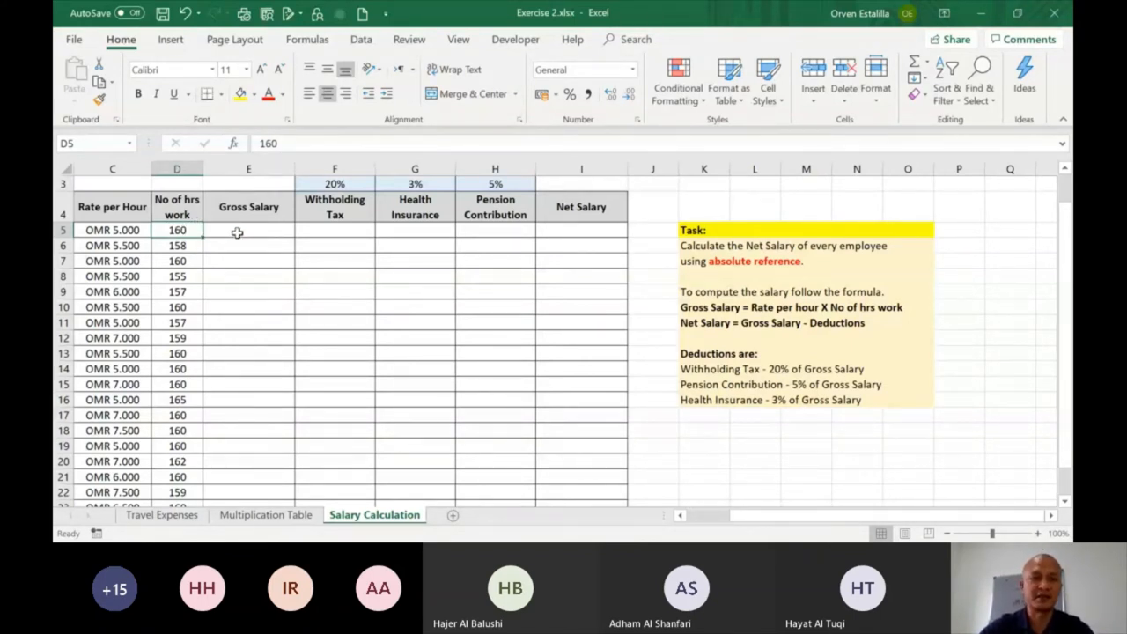
click(113, 229)
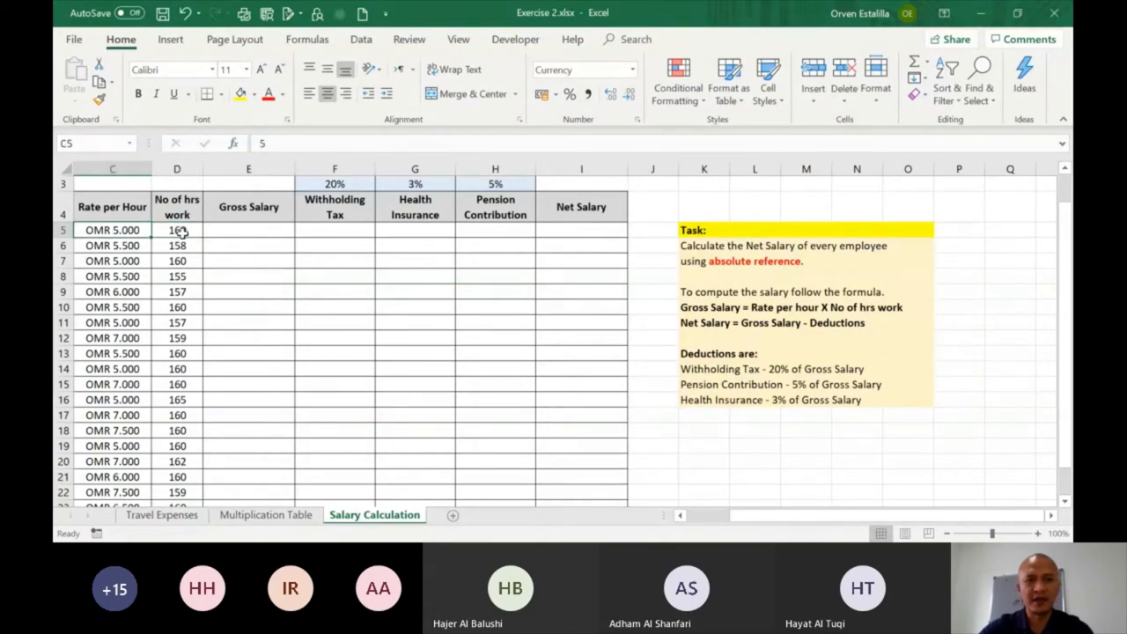
click(176, 229)
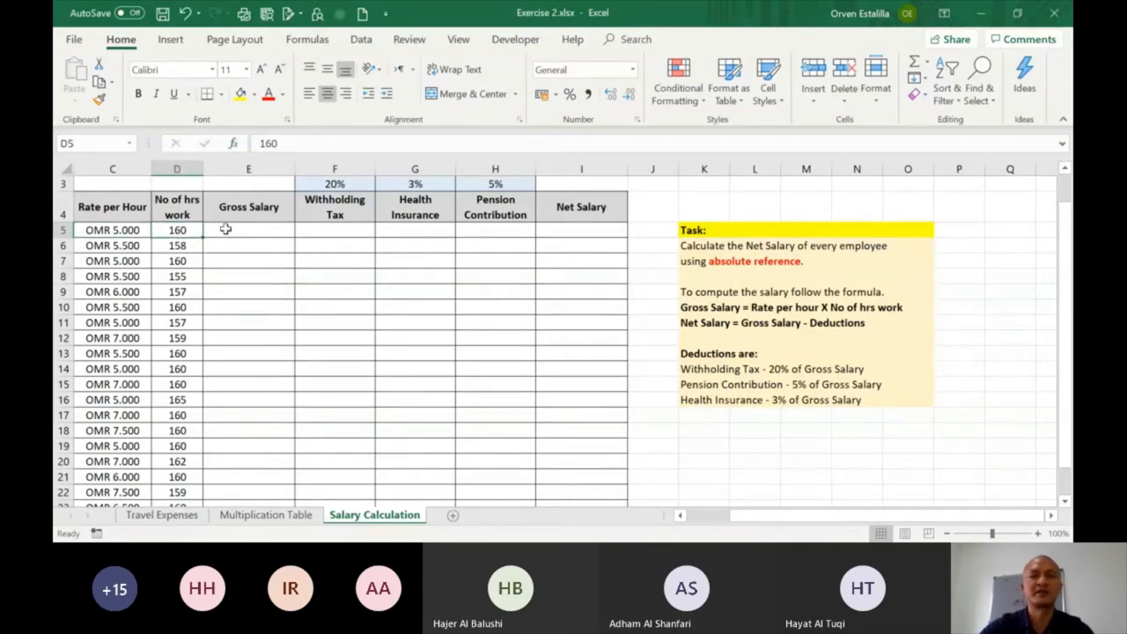
click(249, 229)
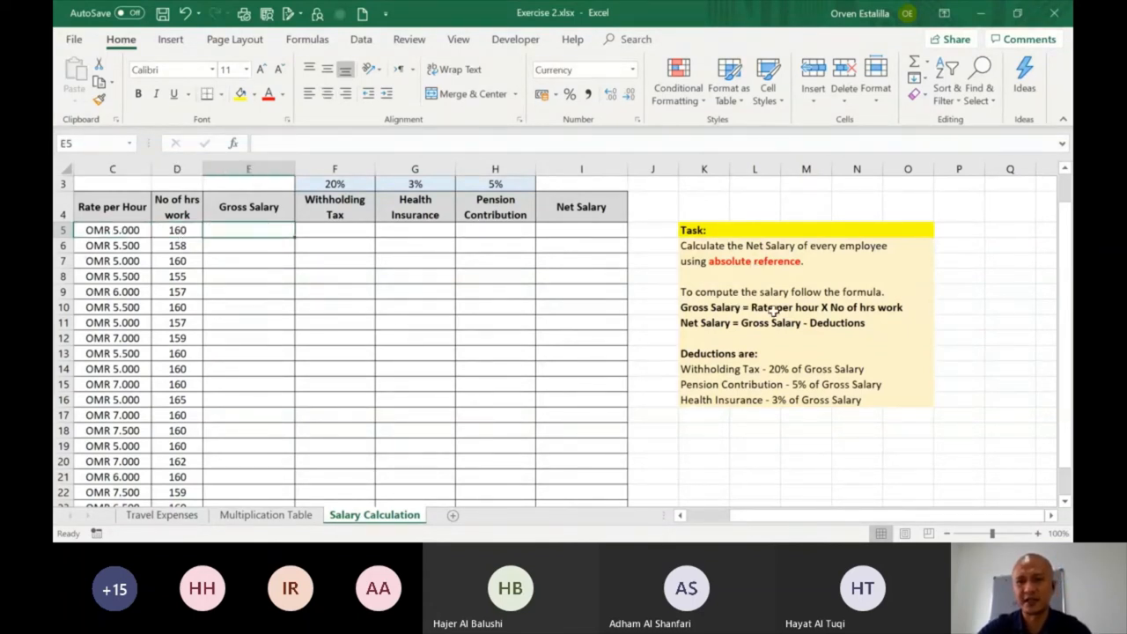
mouse_move(757, 334)
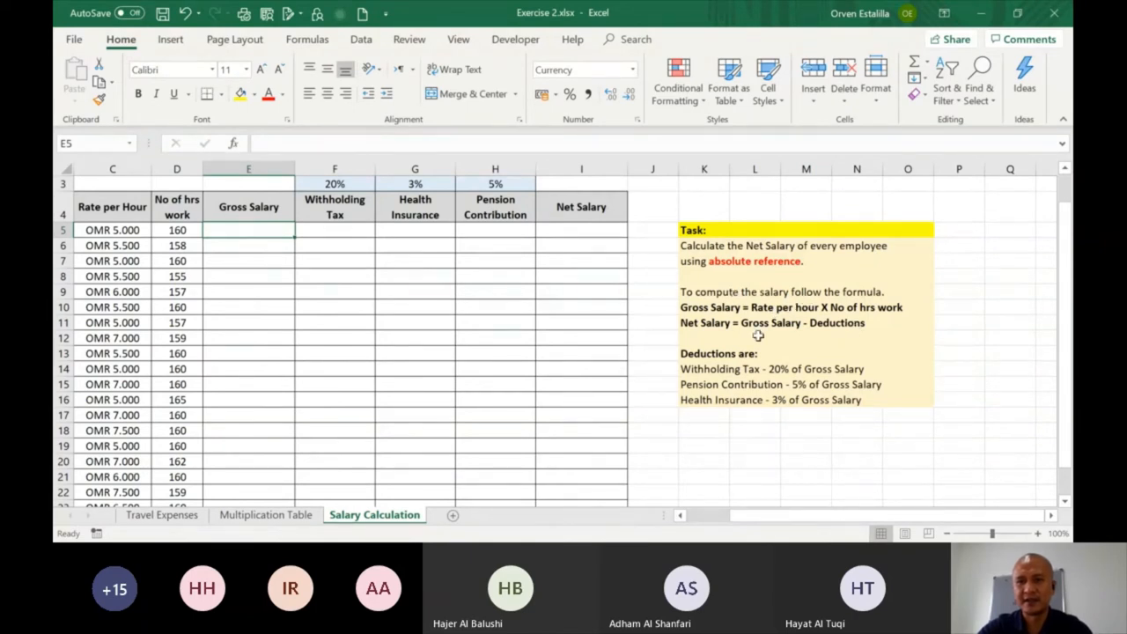
mouse_move(250, 215)
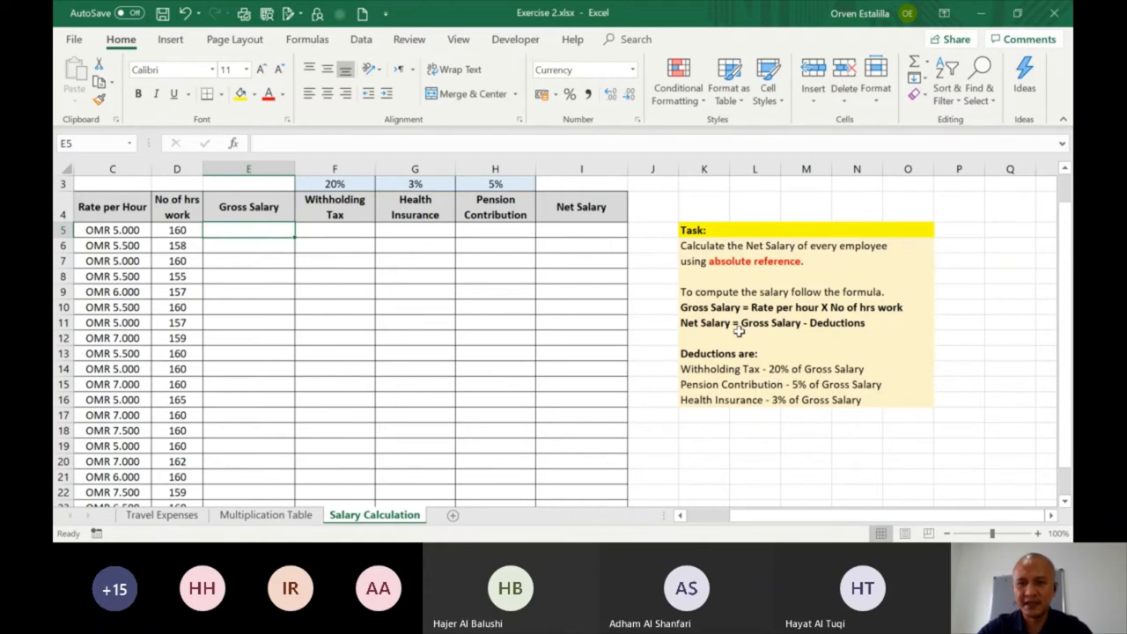
mouse_move(817, 368)
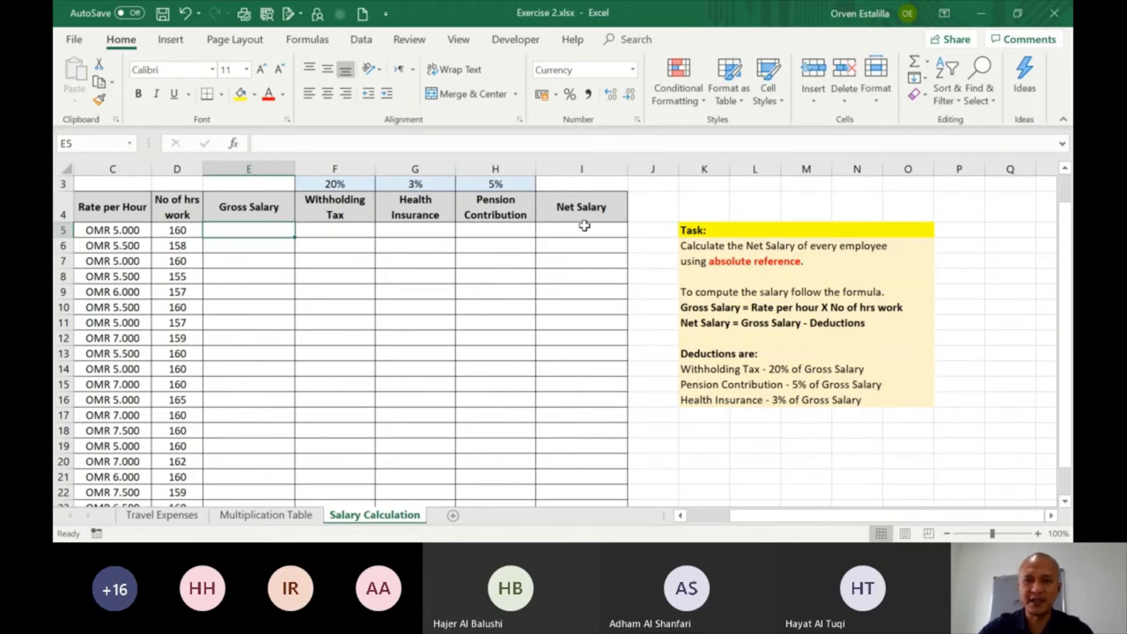
Step: Scroll the sheet while the 20%, 3% and 5% deduction headers are discussed
scroll(up, 3)
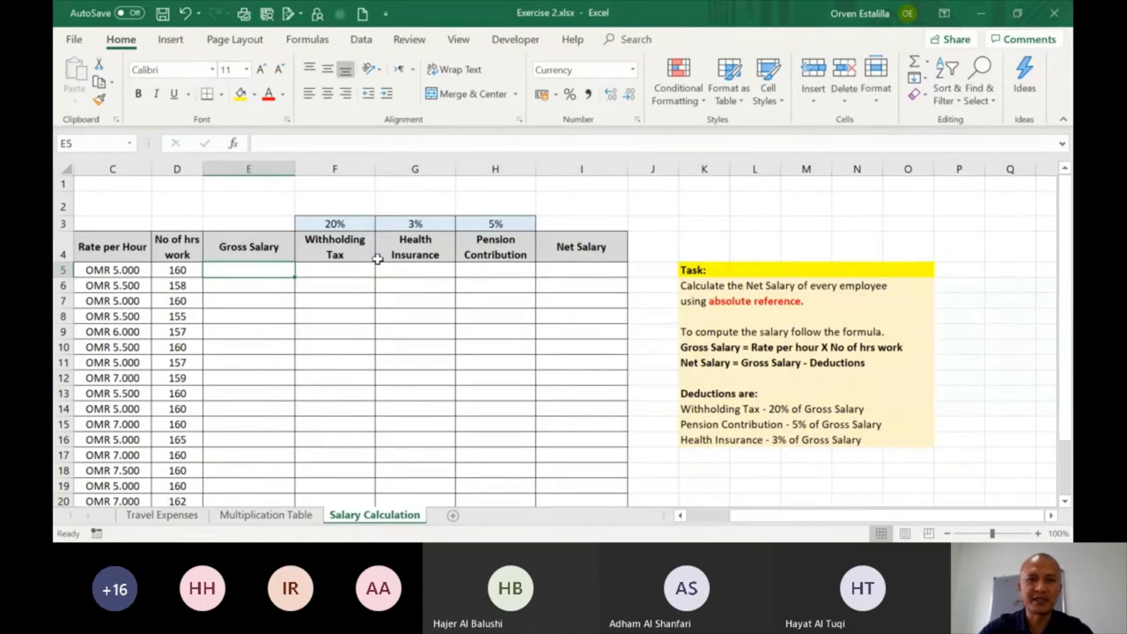
mouse_move(349, 275)
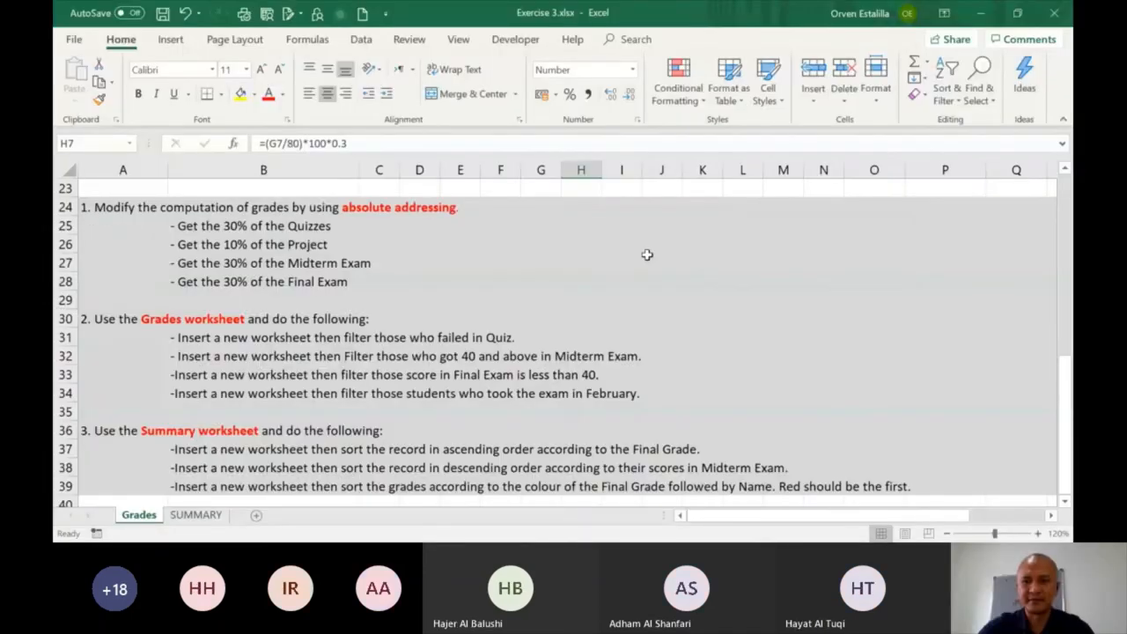
mouse_move(1050, 423)
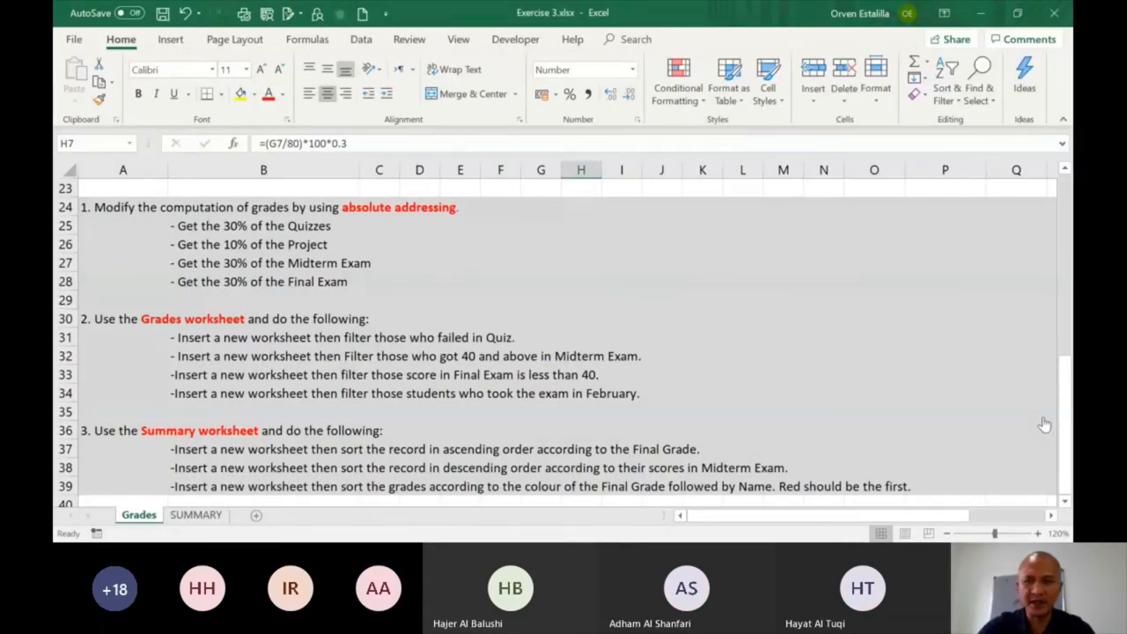
Step: Scroll back to the grades table and open H7's formula =(G7/80)*100*0.3 for in-cell editing
scroll(up, 3)
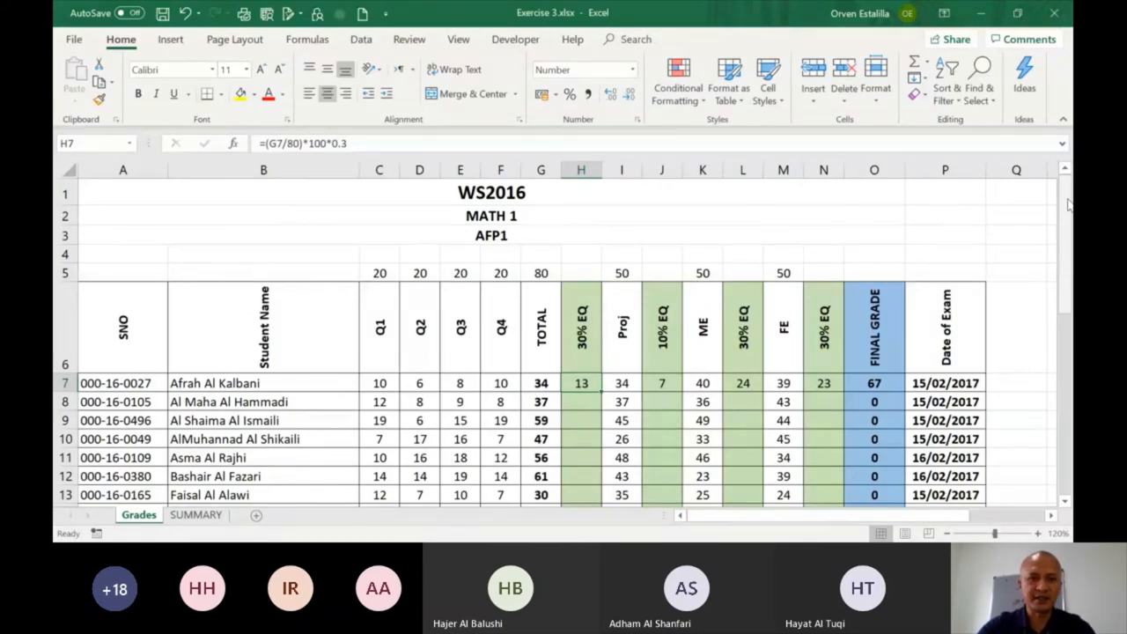
scroll(down, 3)
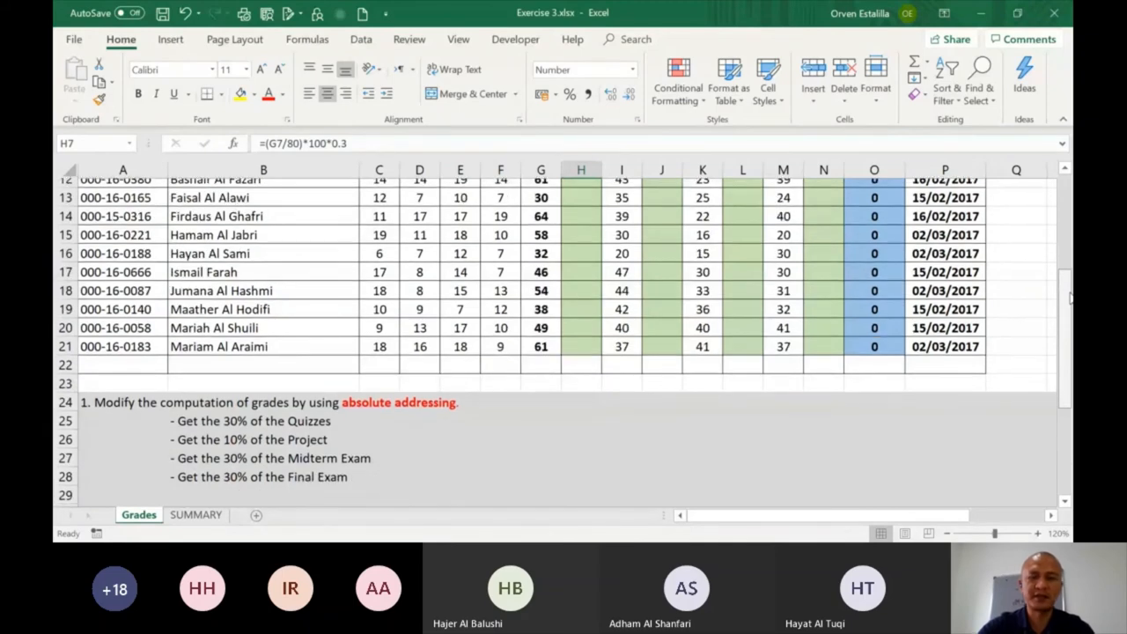
scroll(up, 3)
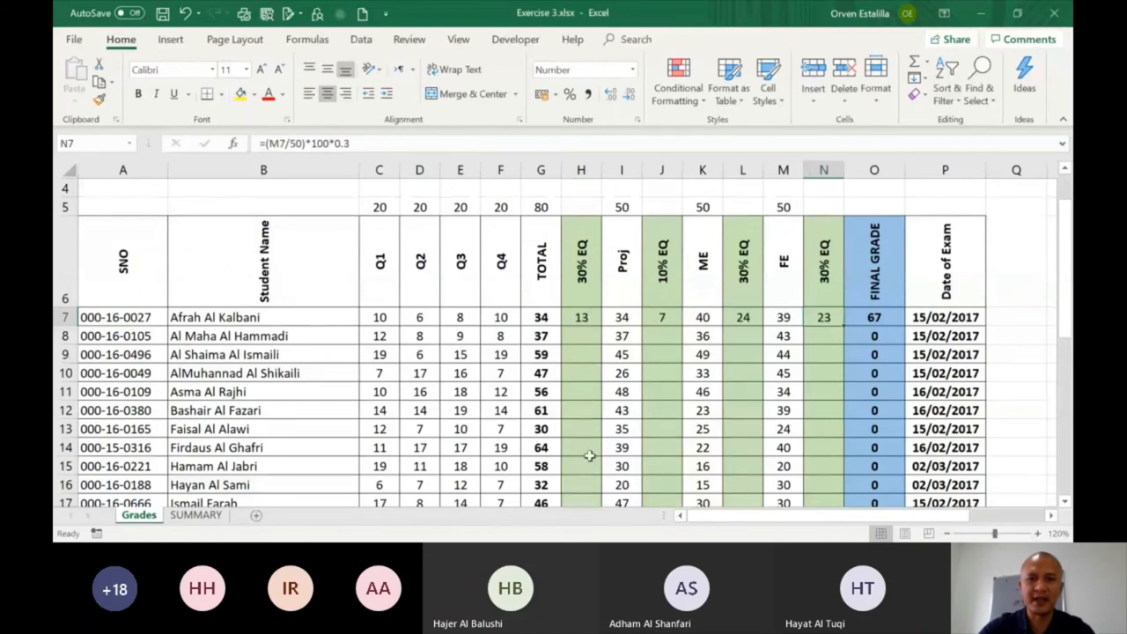
mouse_move(562, 300)
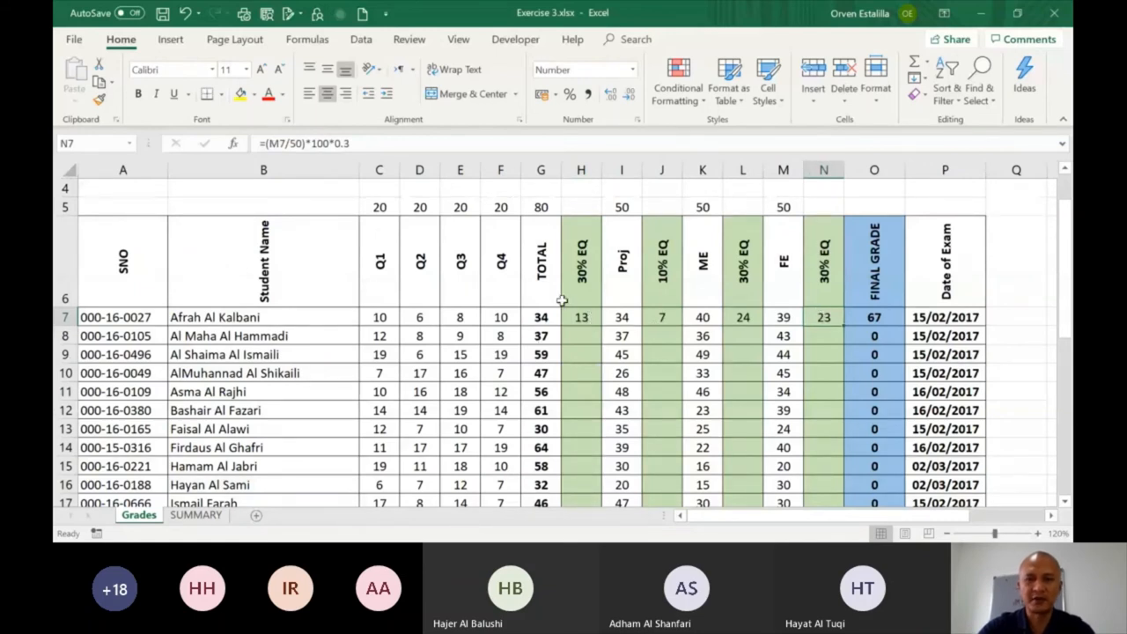
click(582, 317)
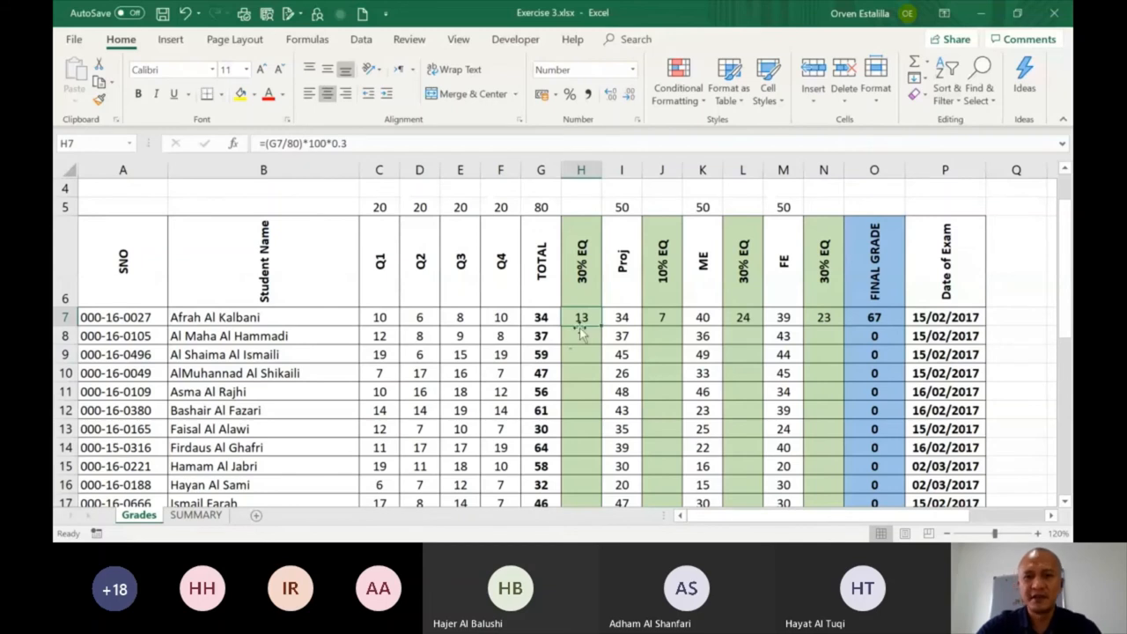
double_click(581, 317)
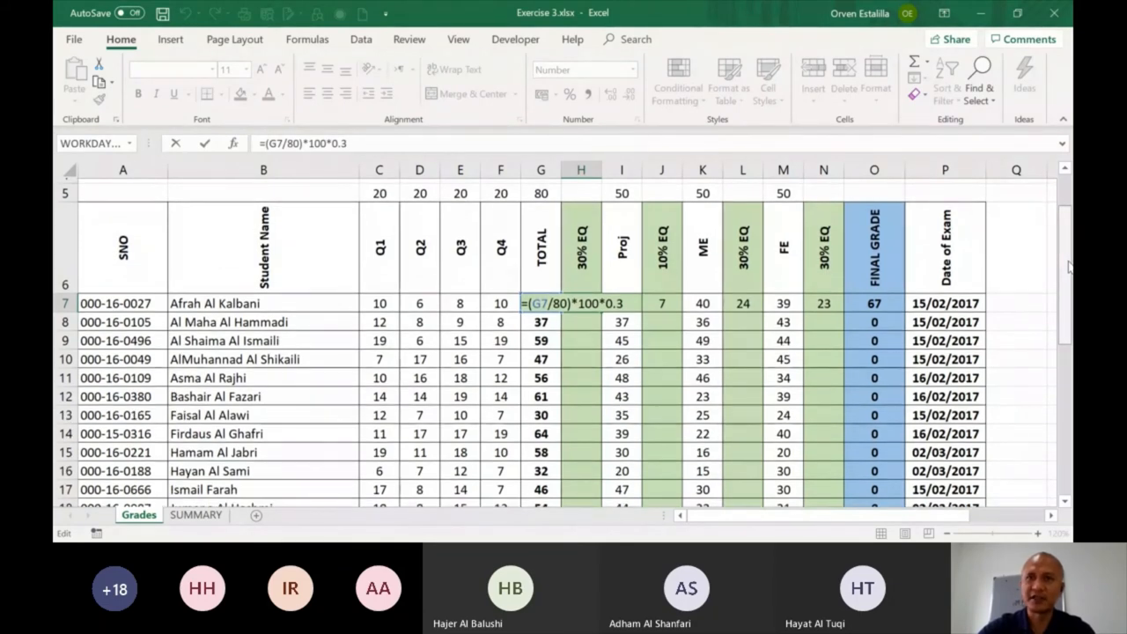
Step: Scroll the Grades sheet down to the task instructions and back while H7 is still being edited
scroll(up, 3)
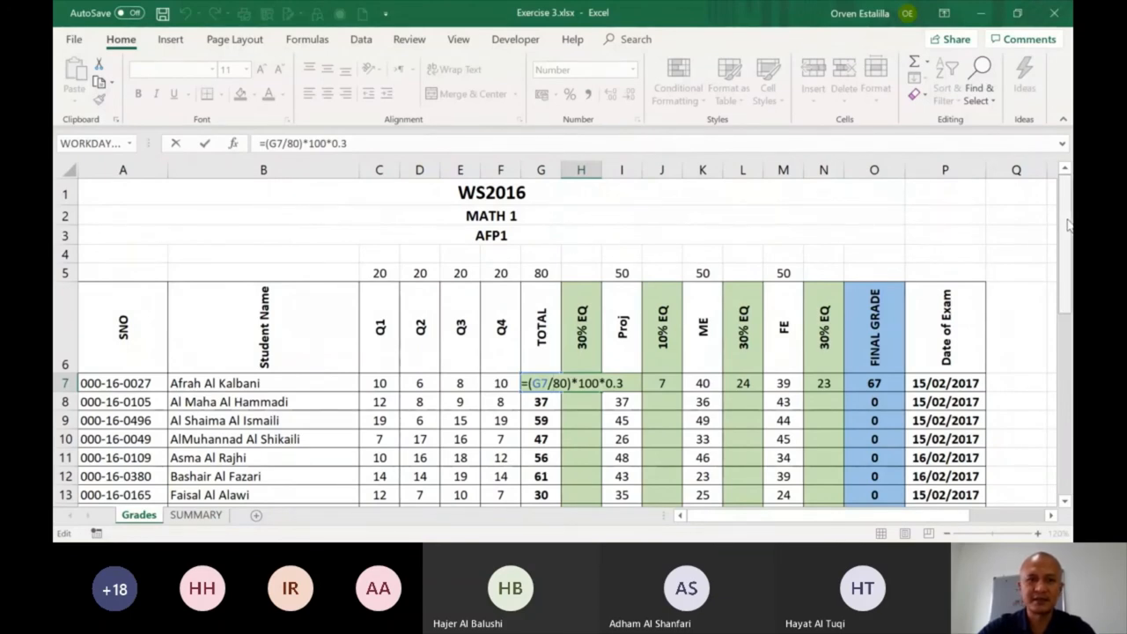
scroll(down, 3)
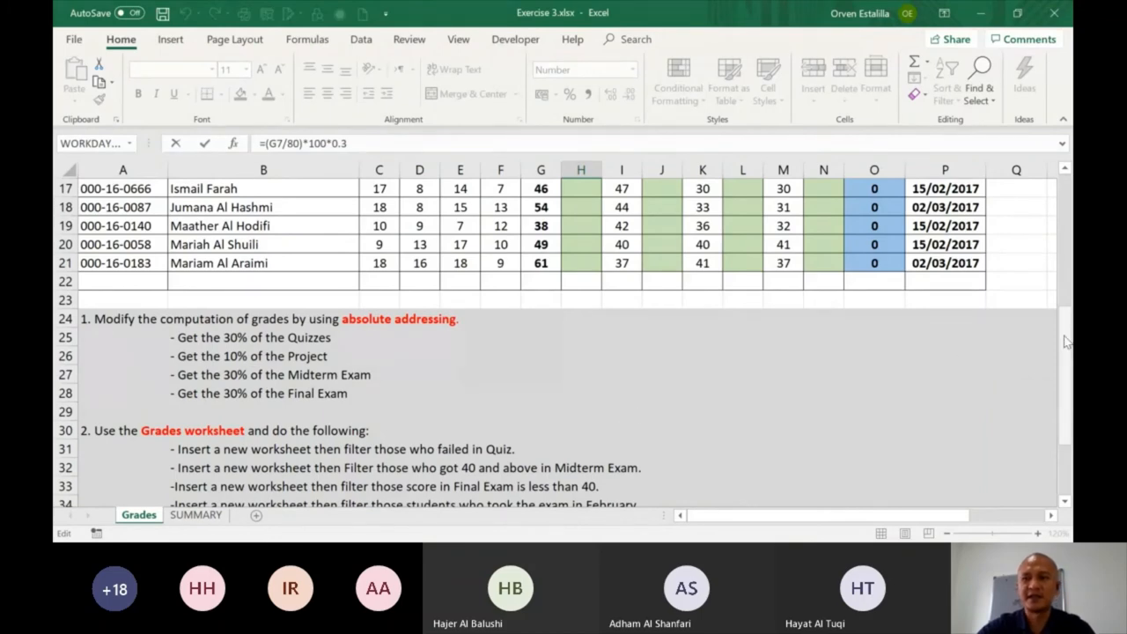
scroll(down, 3)
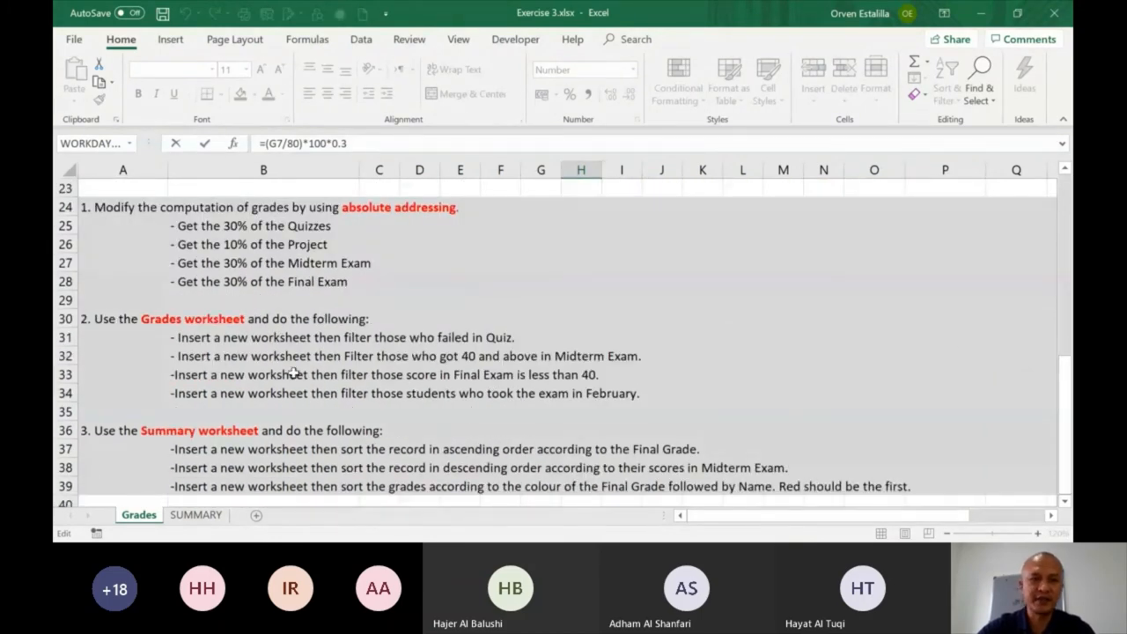
mouse_move(420, 317)
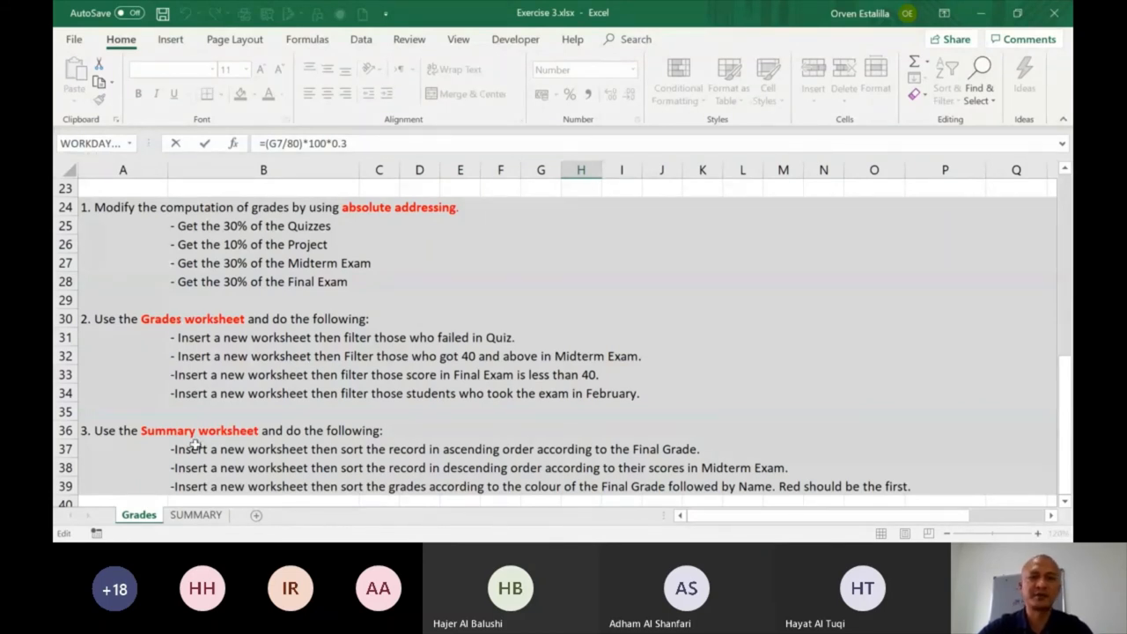
mouse_move(225, 335)
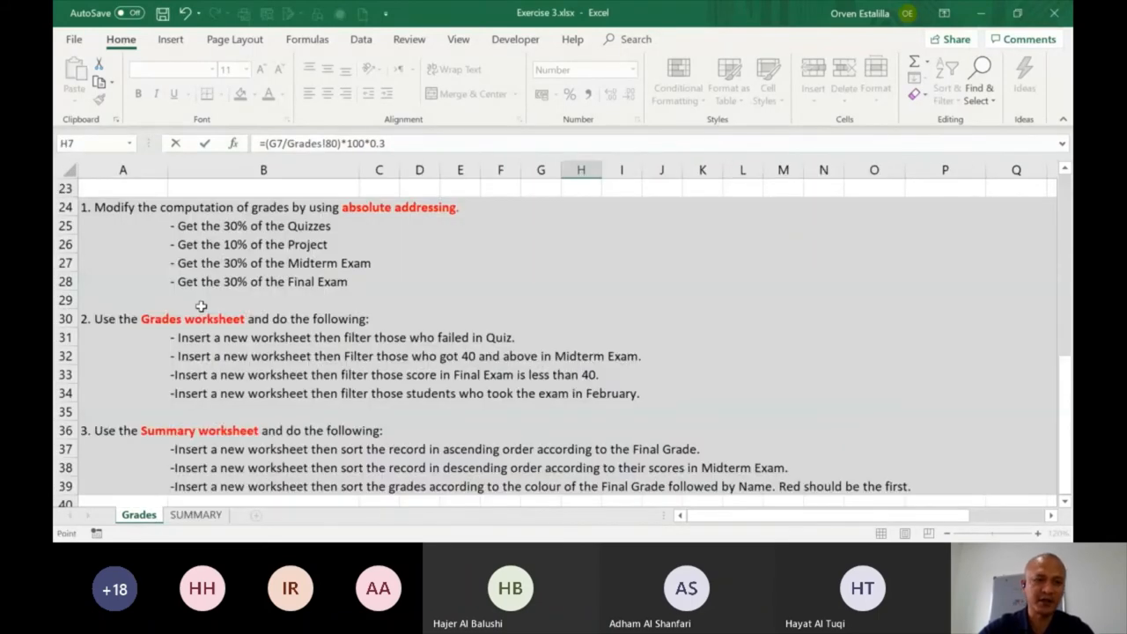
mouse_move(289, 345)
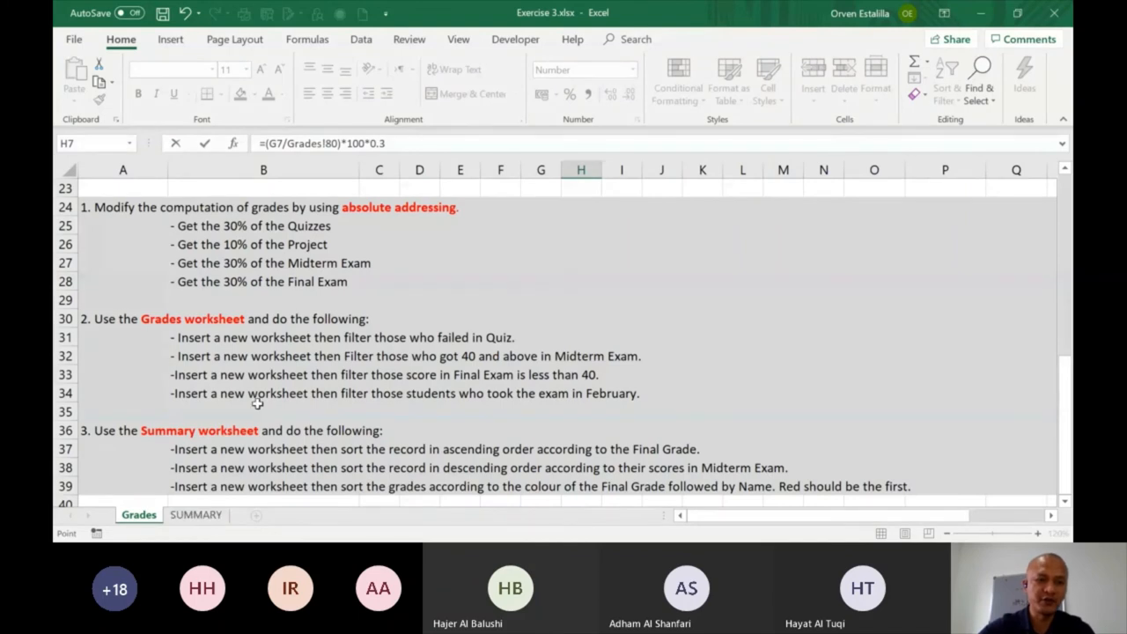
mouse_move(317, 531)
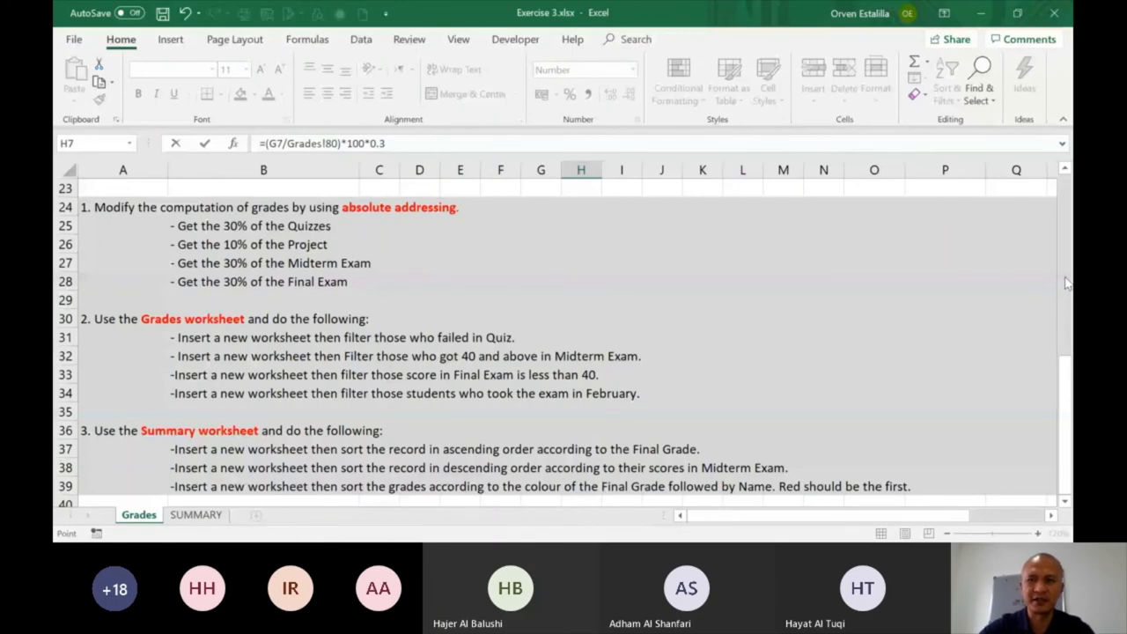
scroll(up, 3)
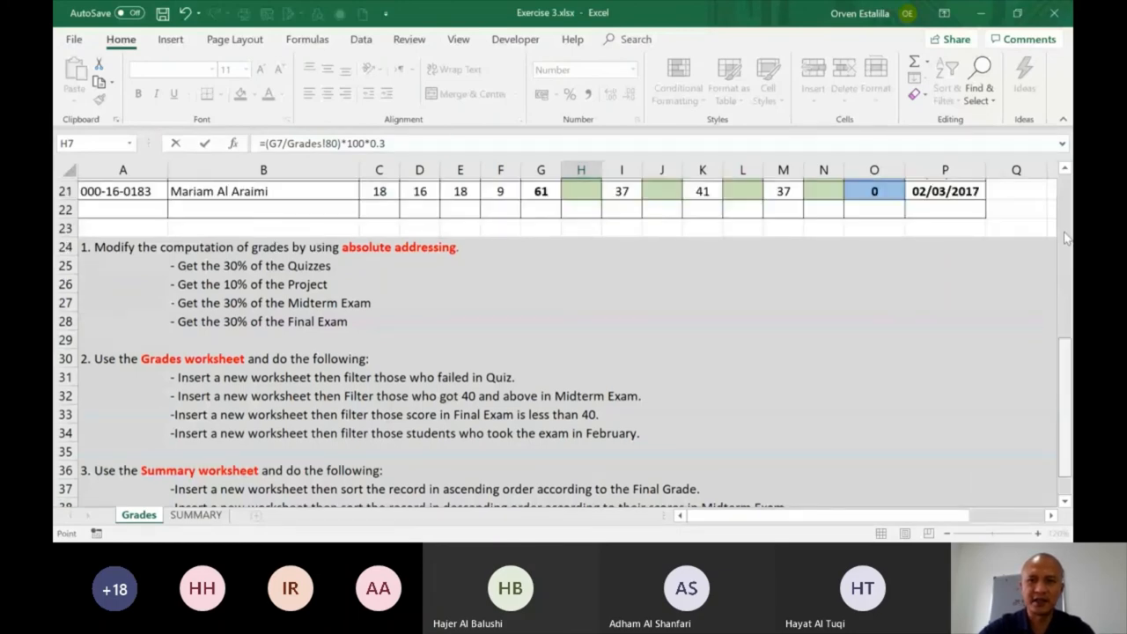
Step: Cancel the H7 edit, restoring =(G7/80)*100*0.3, and select the instruction text
scroll(up, 3)
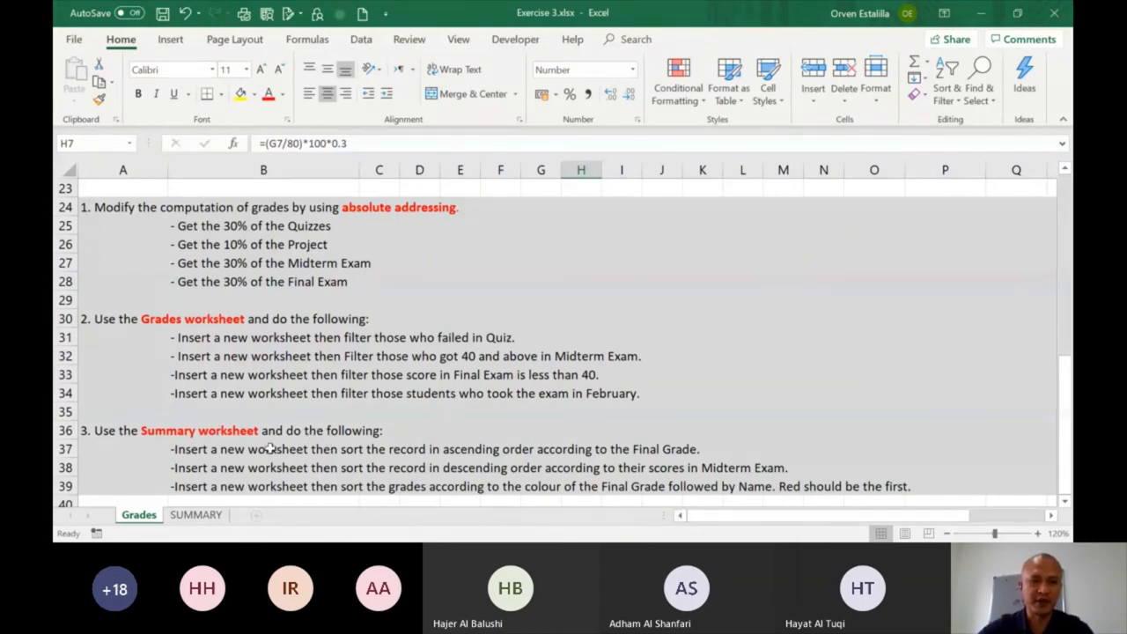
mouse_move(387, 472)
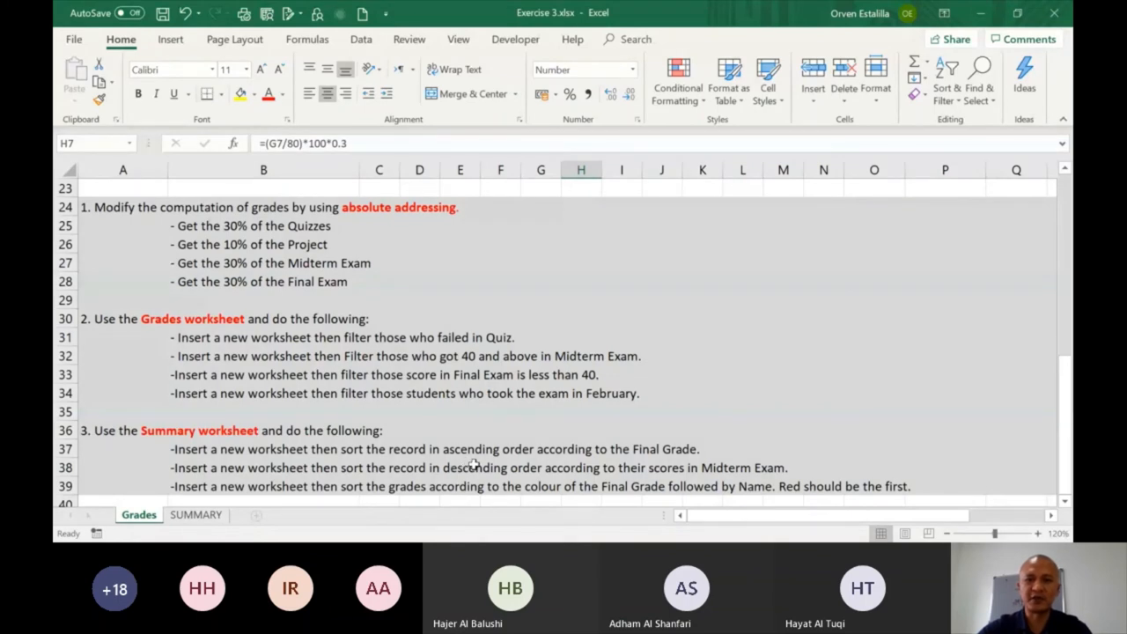
mouse_move(643, 465)
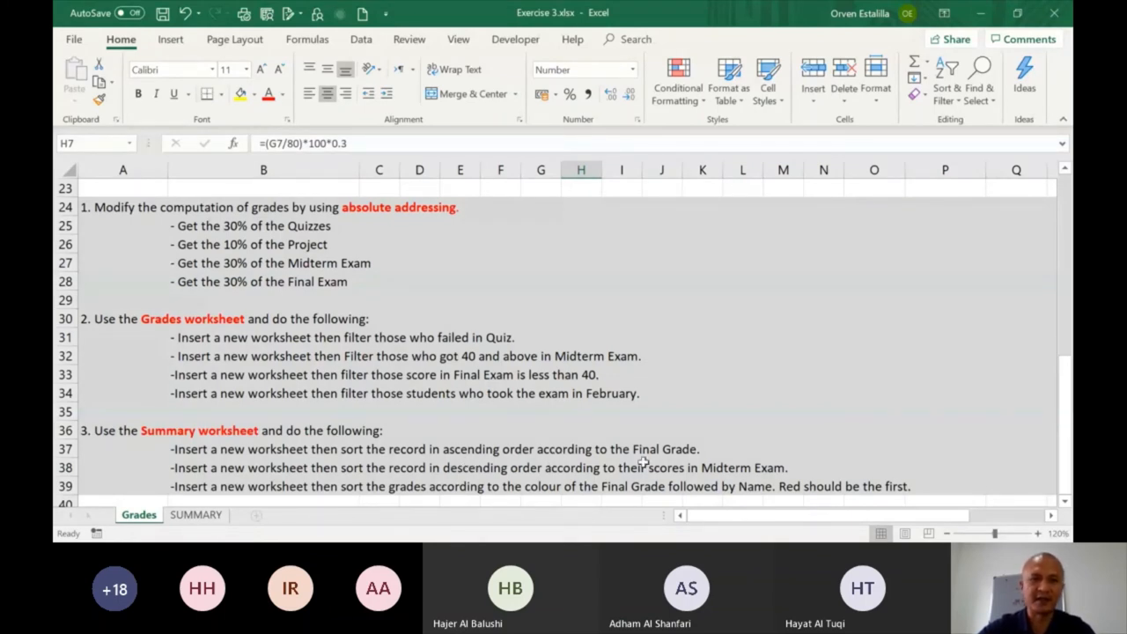
mouse_move(497, 462)
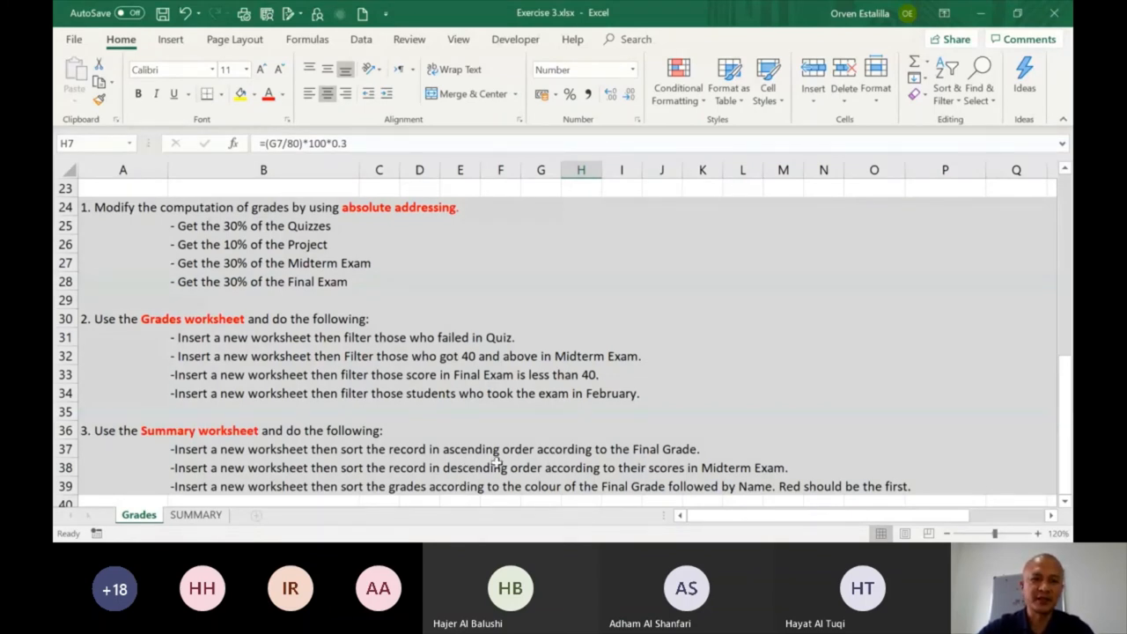
click(196, 515)
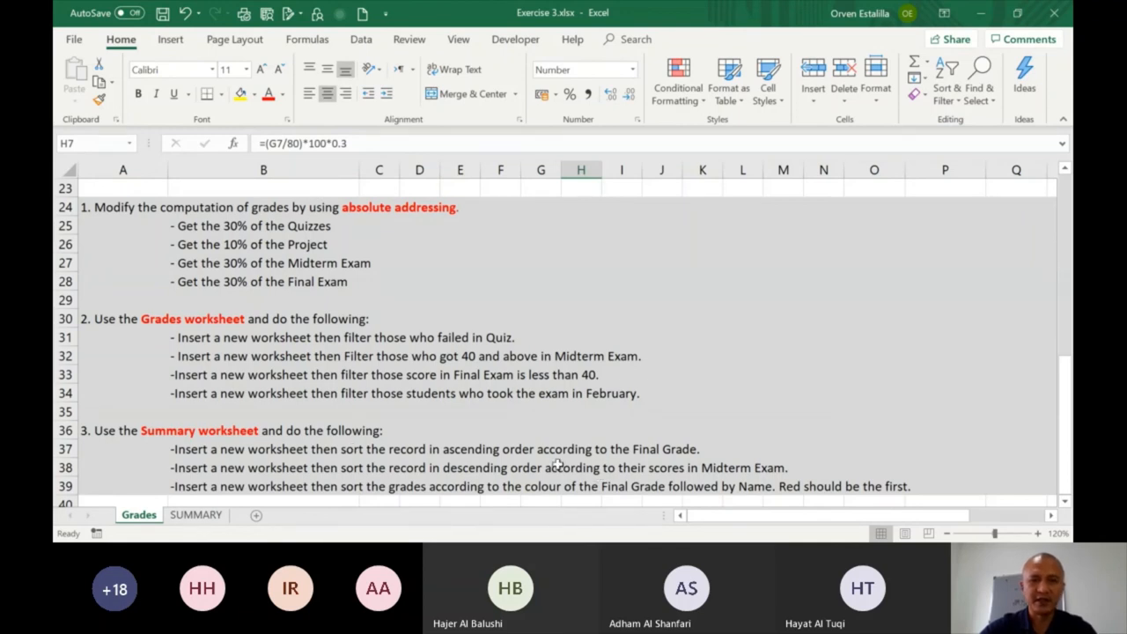
mouse_move(483, 451)
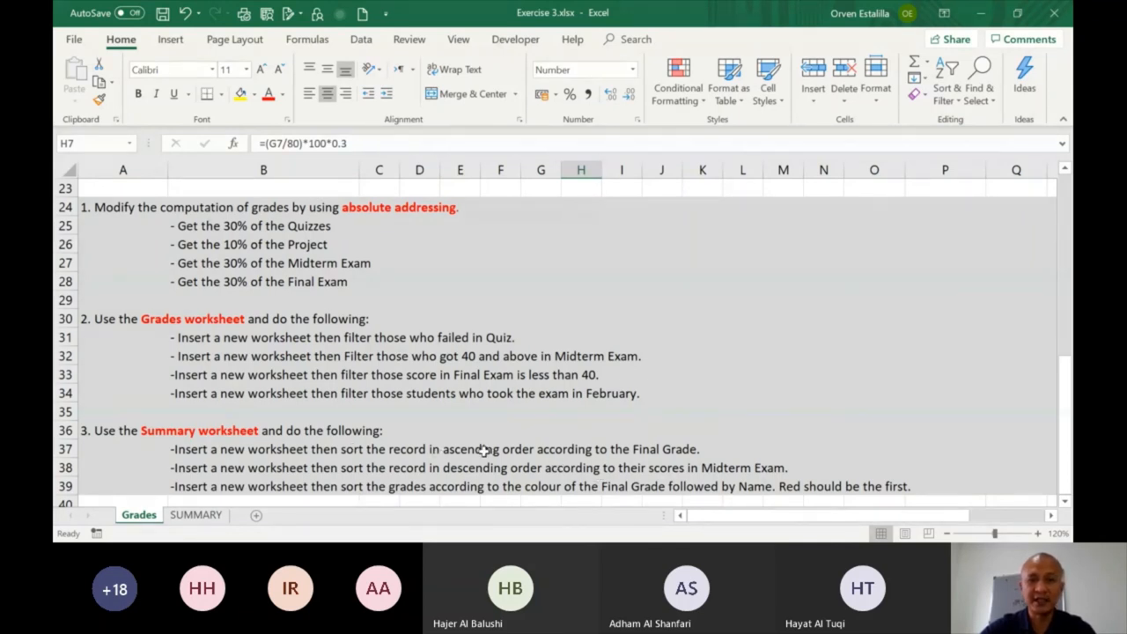
mouse_move(627, 426)
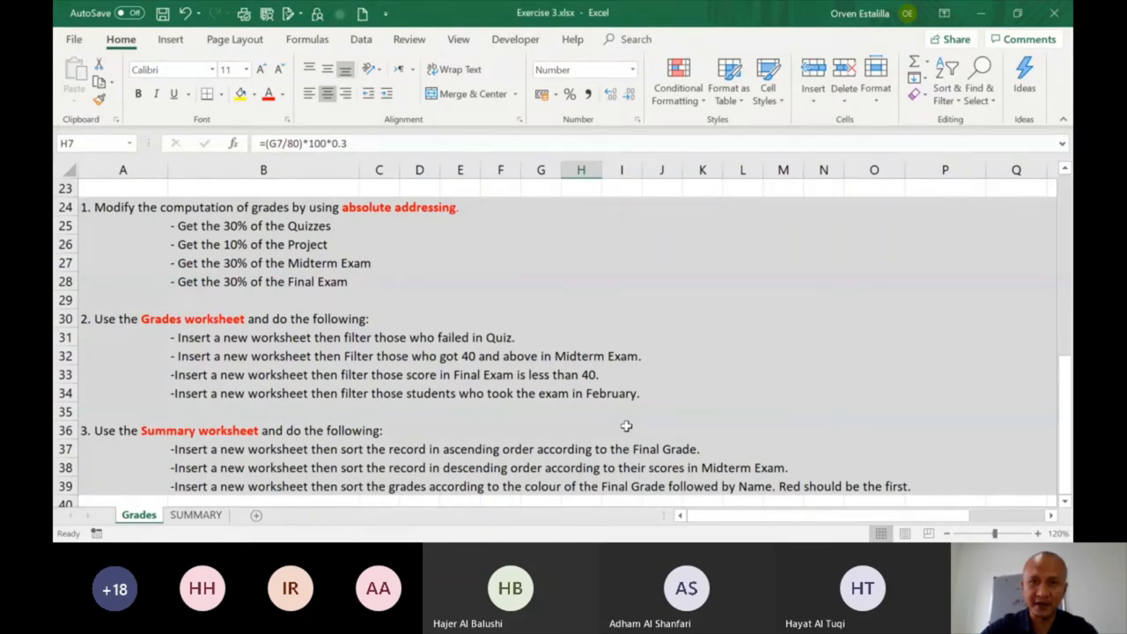
mouse_move(962, 414)
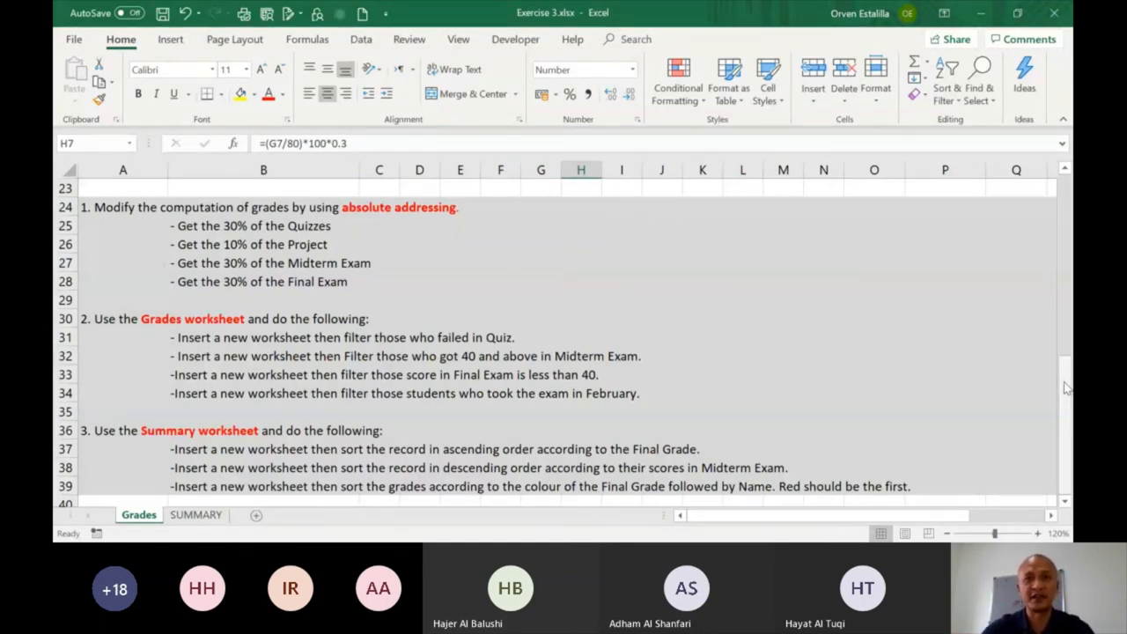
mouse_move(742, 273)
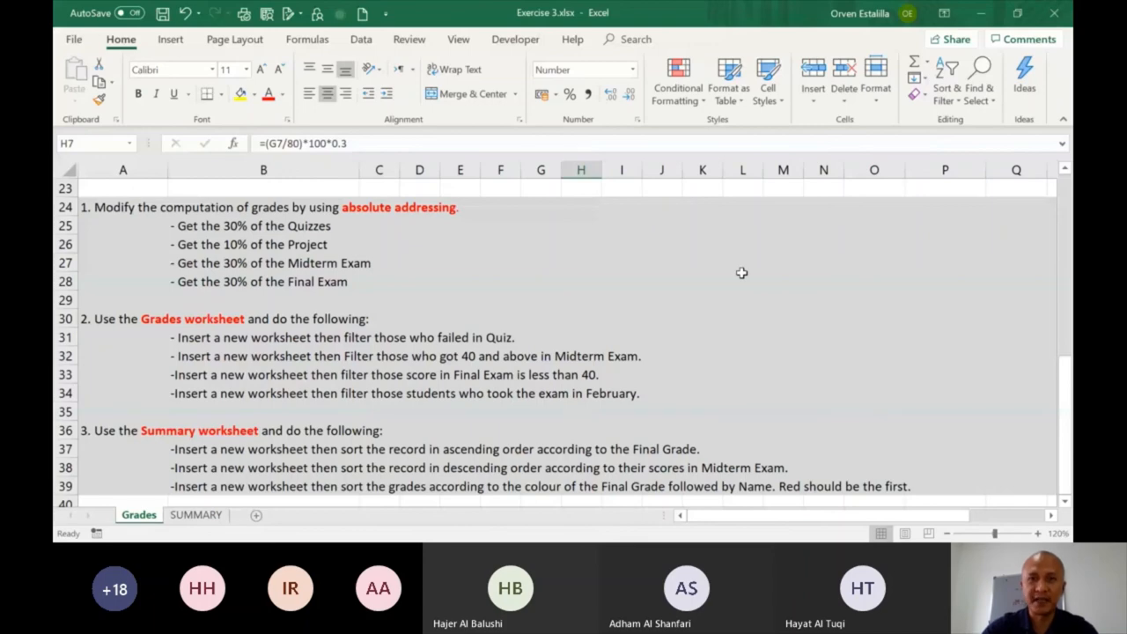
mouse_move(1068, 412)
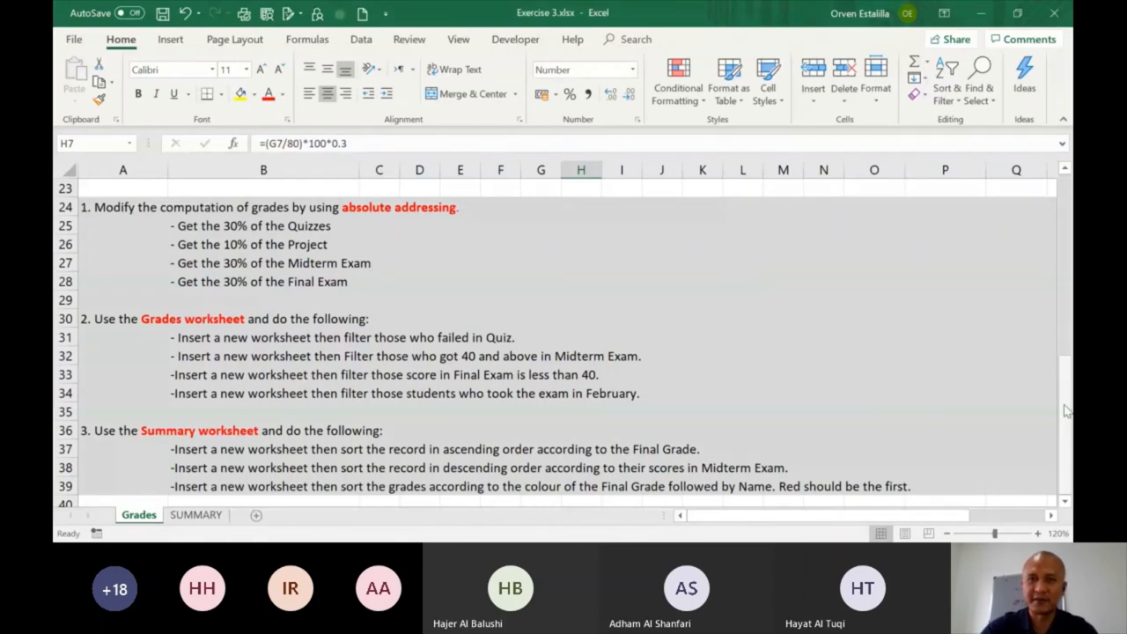
Step: Scroll the Grades sheet back up to row 1 with the WS2016 heading
scroll(up, 3)
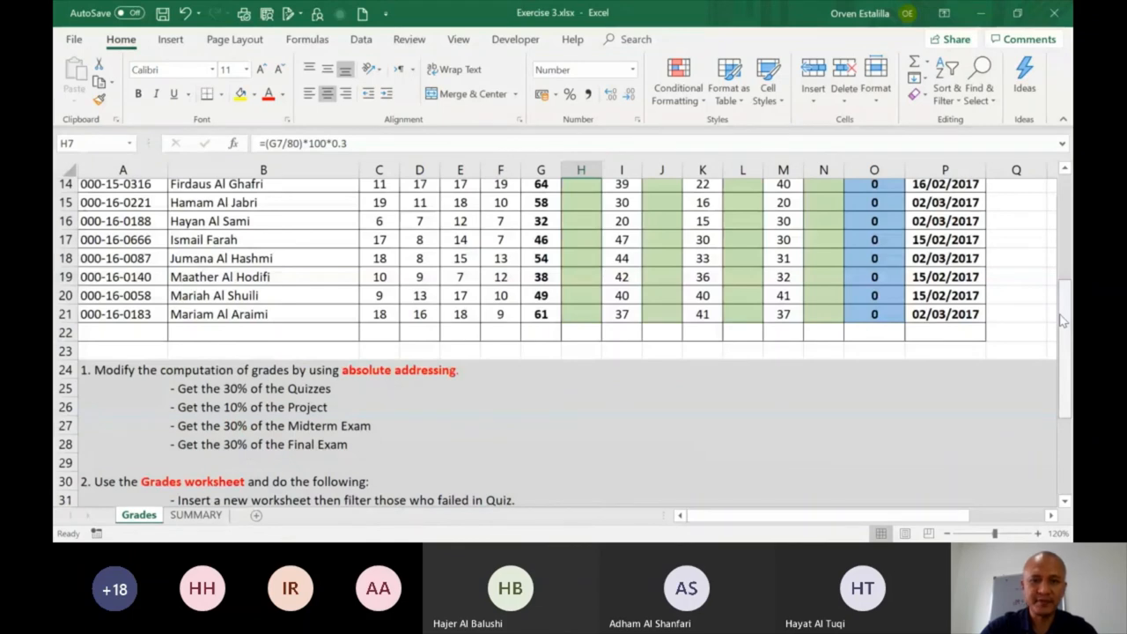
scroll(up, 3)
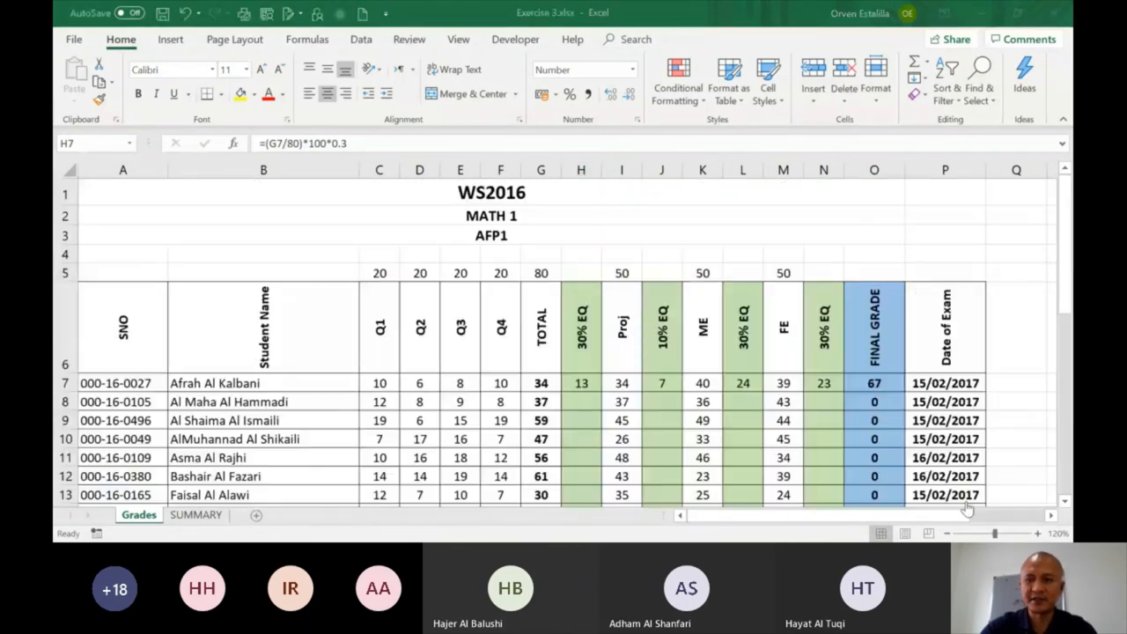